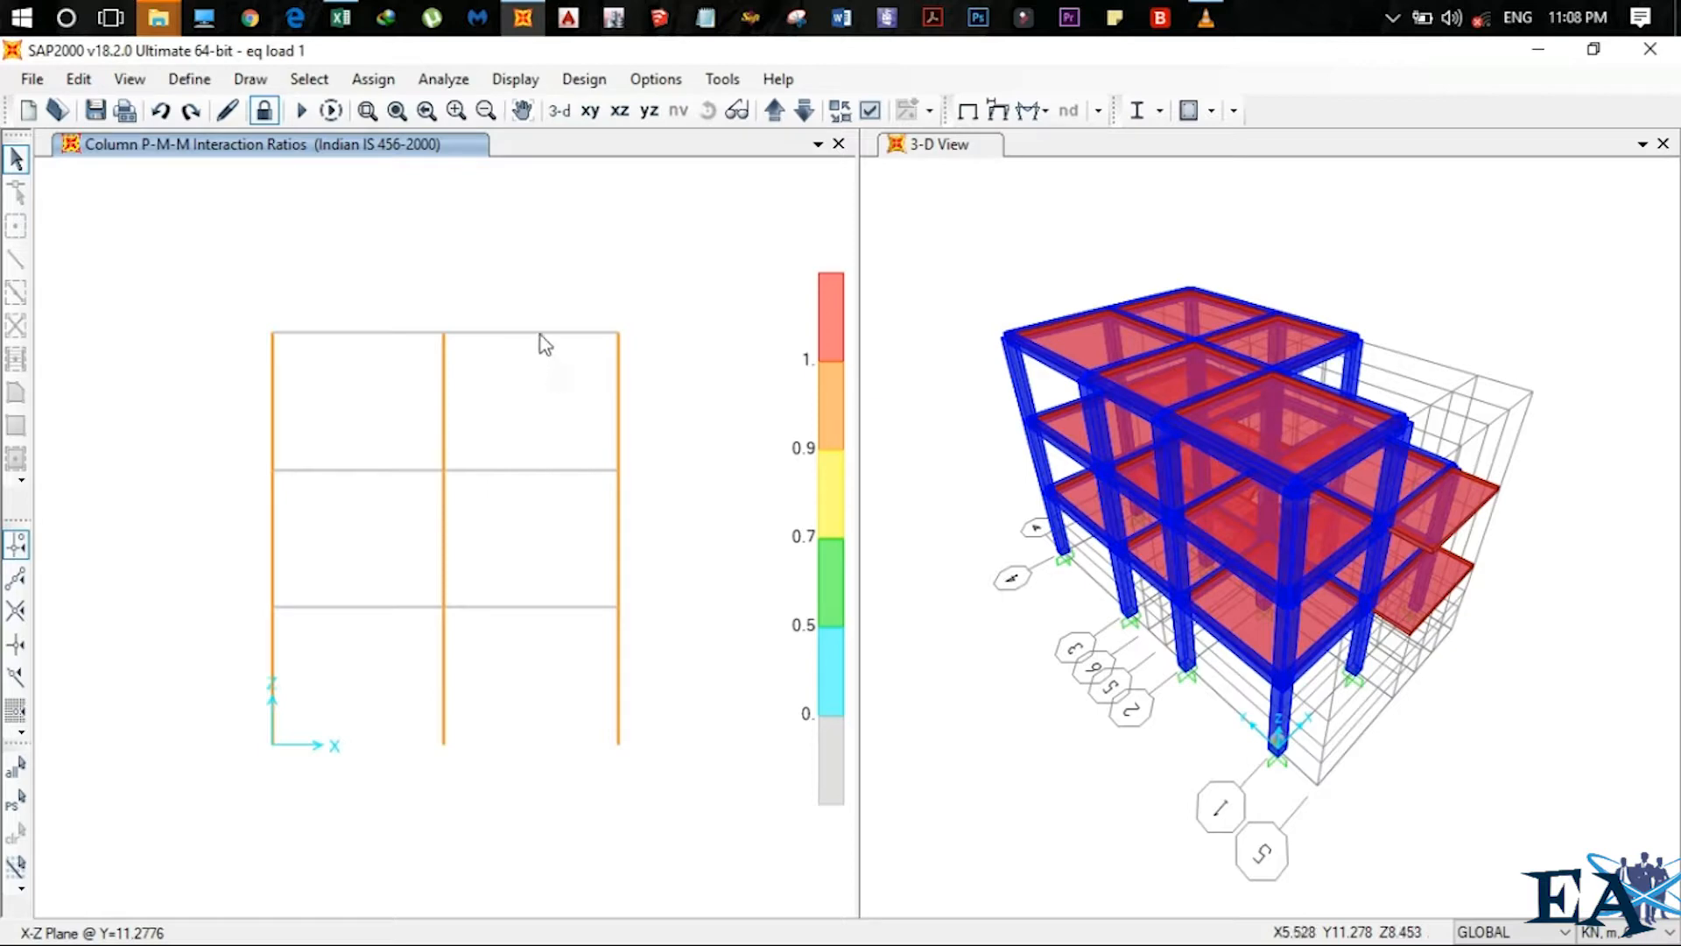
Select the top-storey beam of the right bay in the X-Z elevation view
click(529, 334)
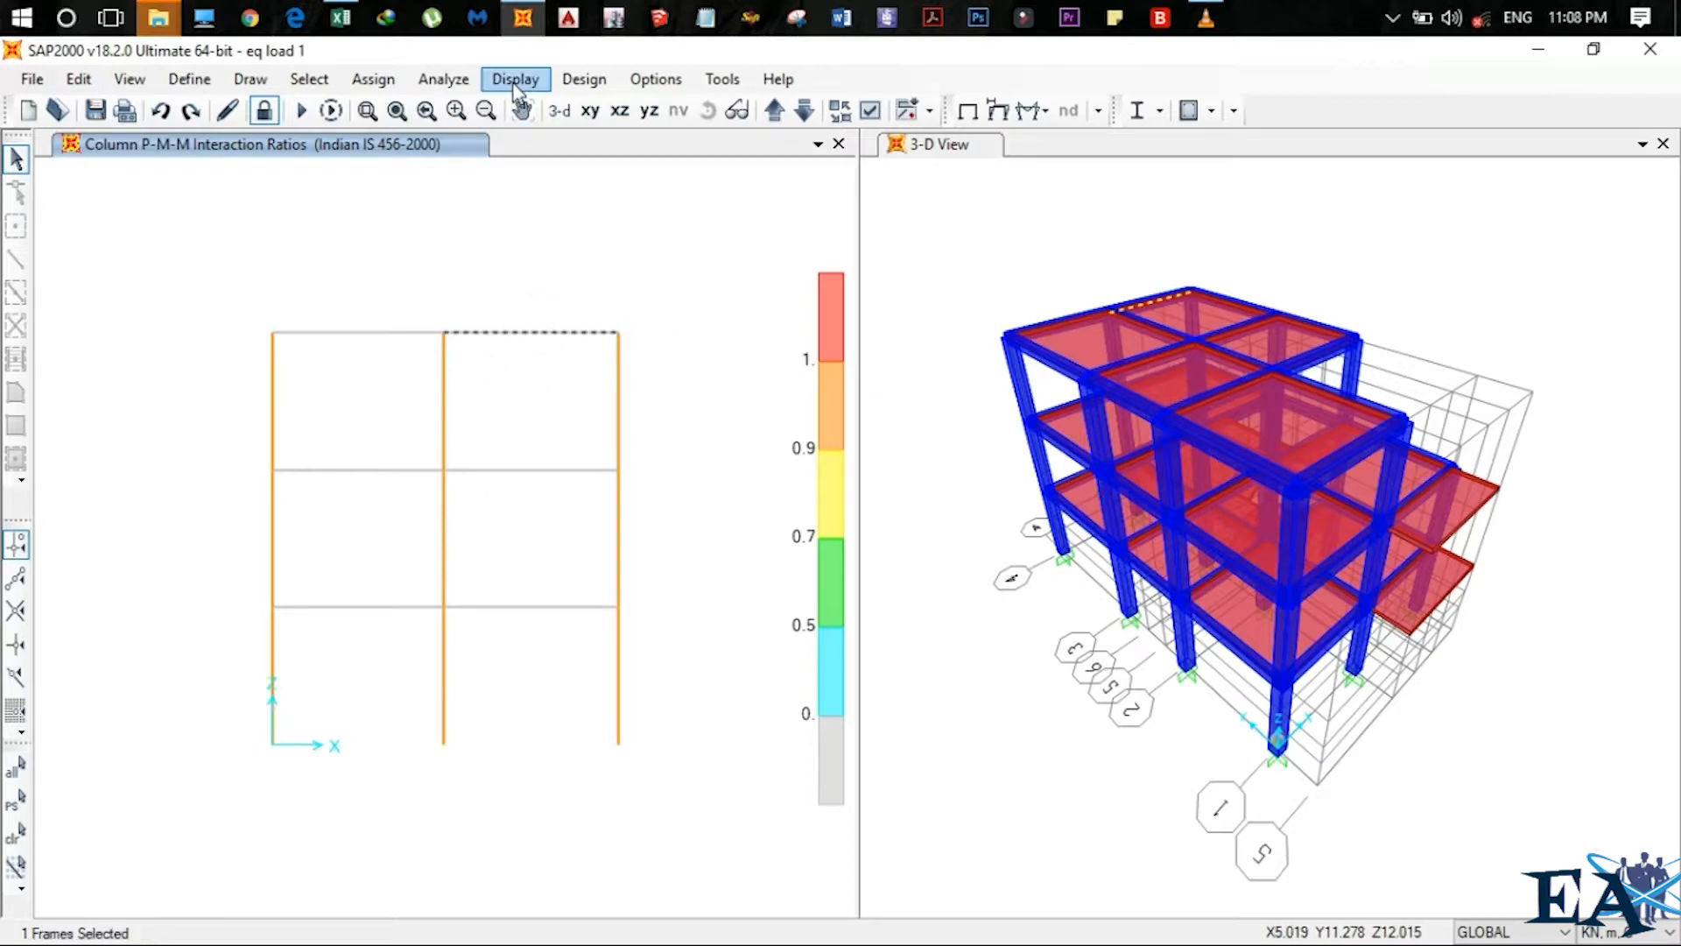
click(515, 78)
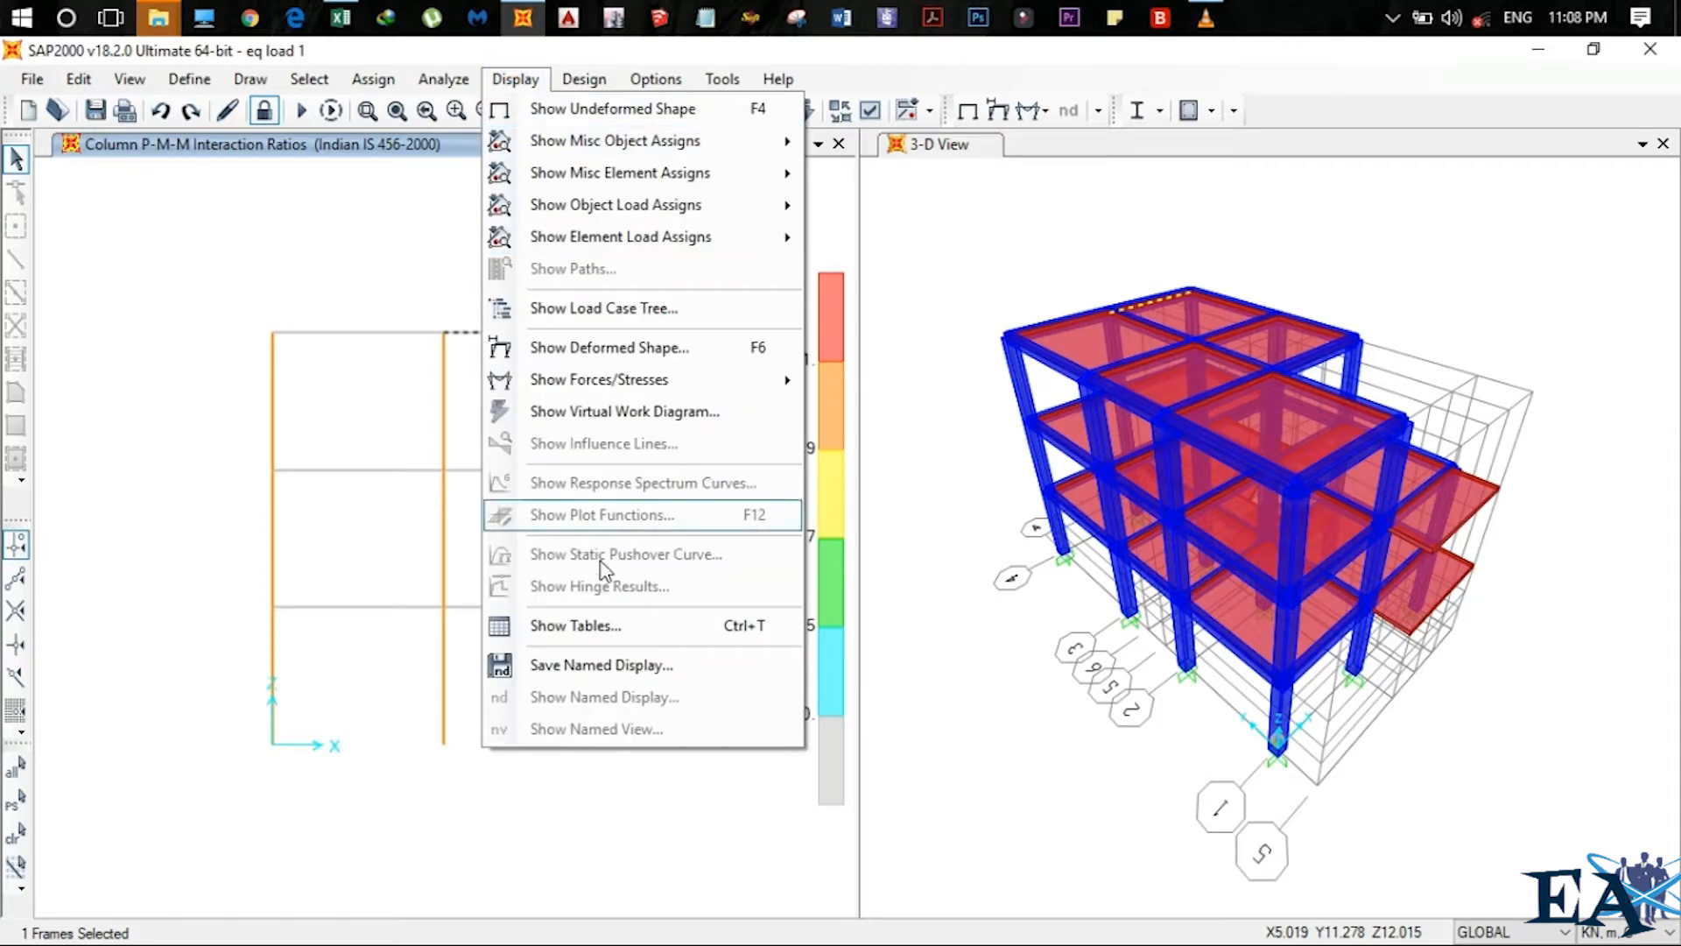
Tick the Element Forces - Frames table under Frame Output, using Envelope as output case
click(575, 625)
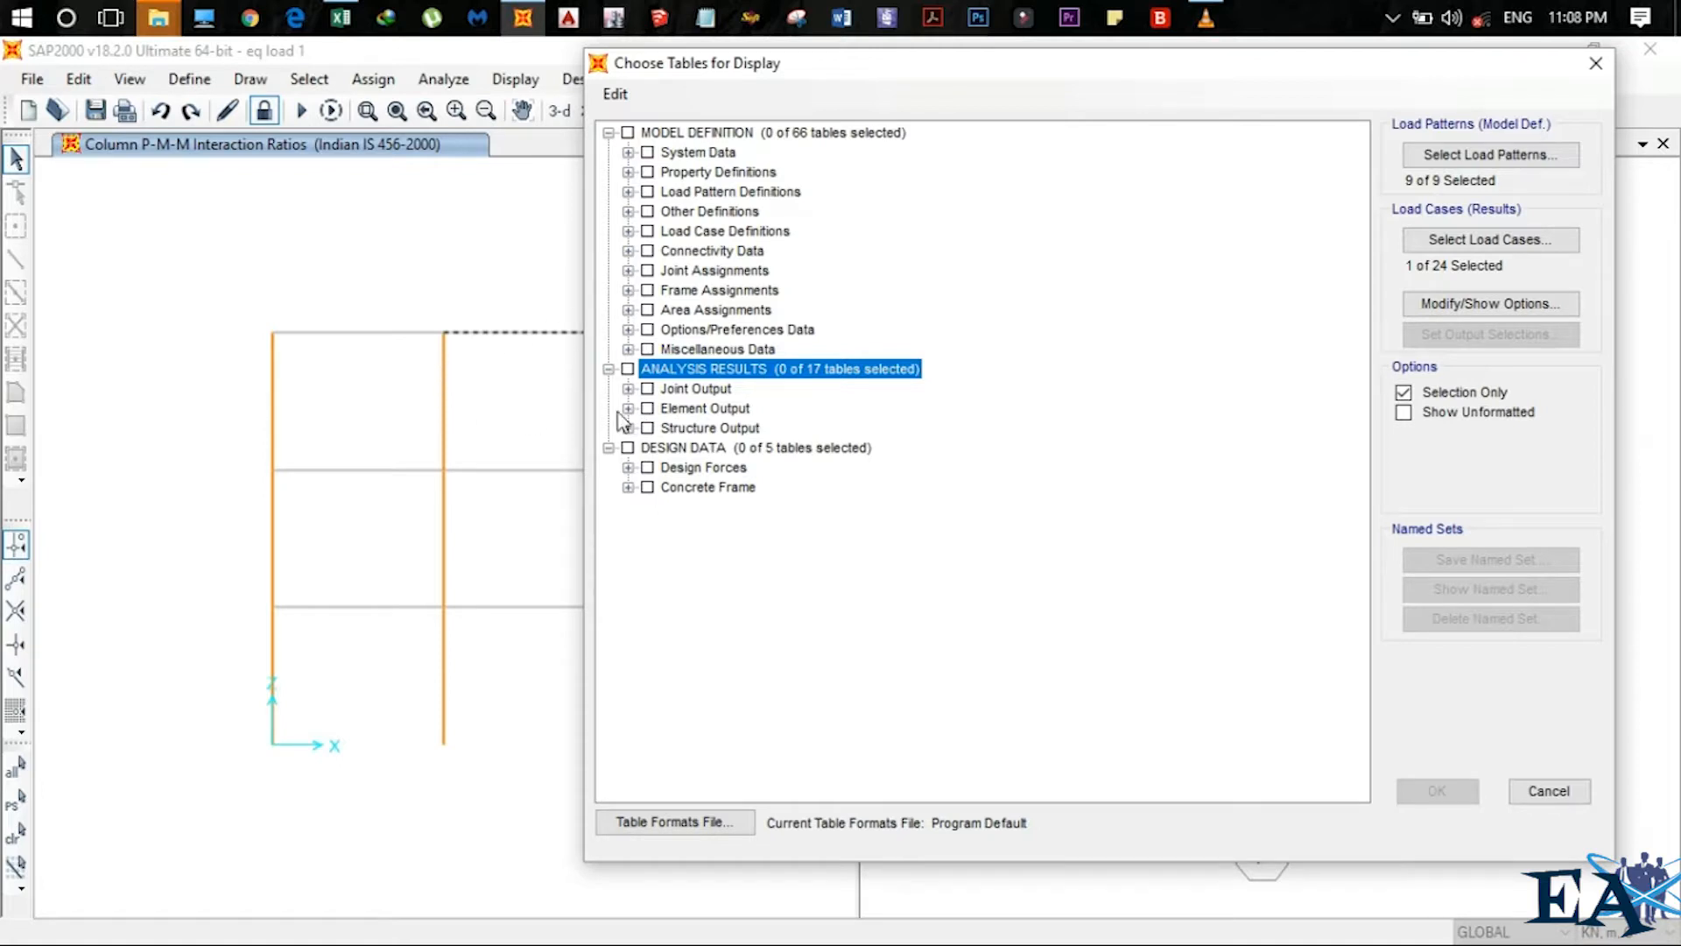
click(631, 407)
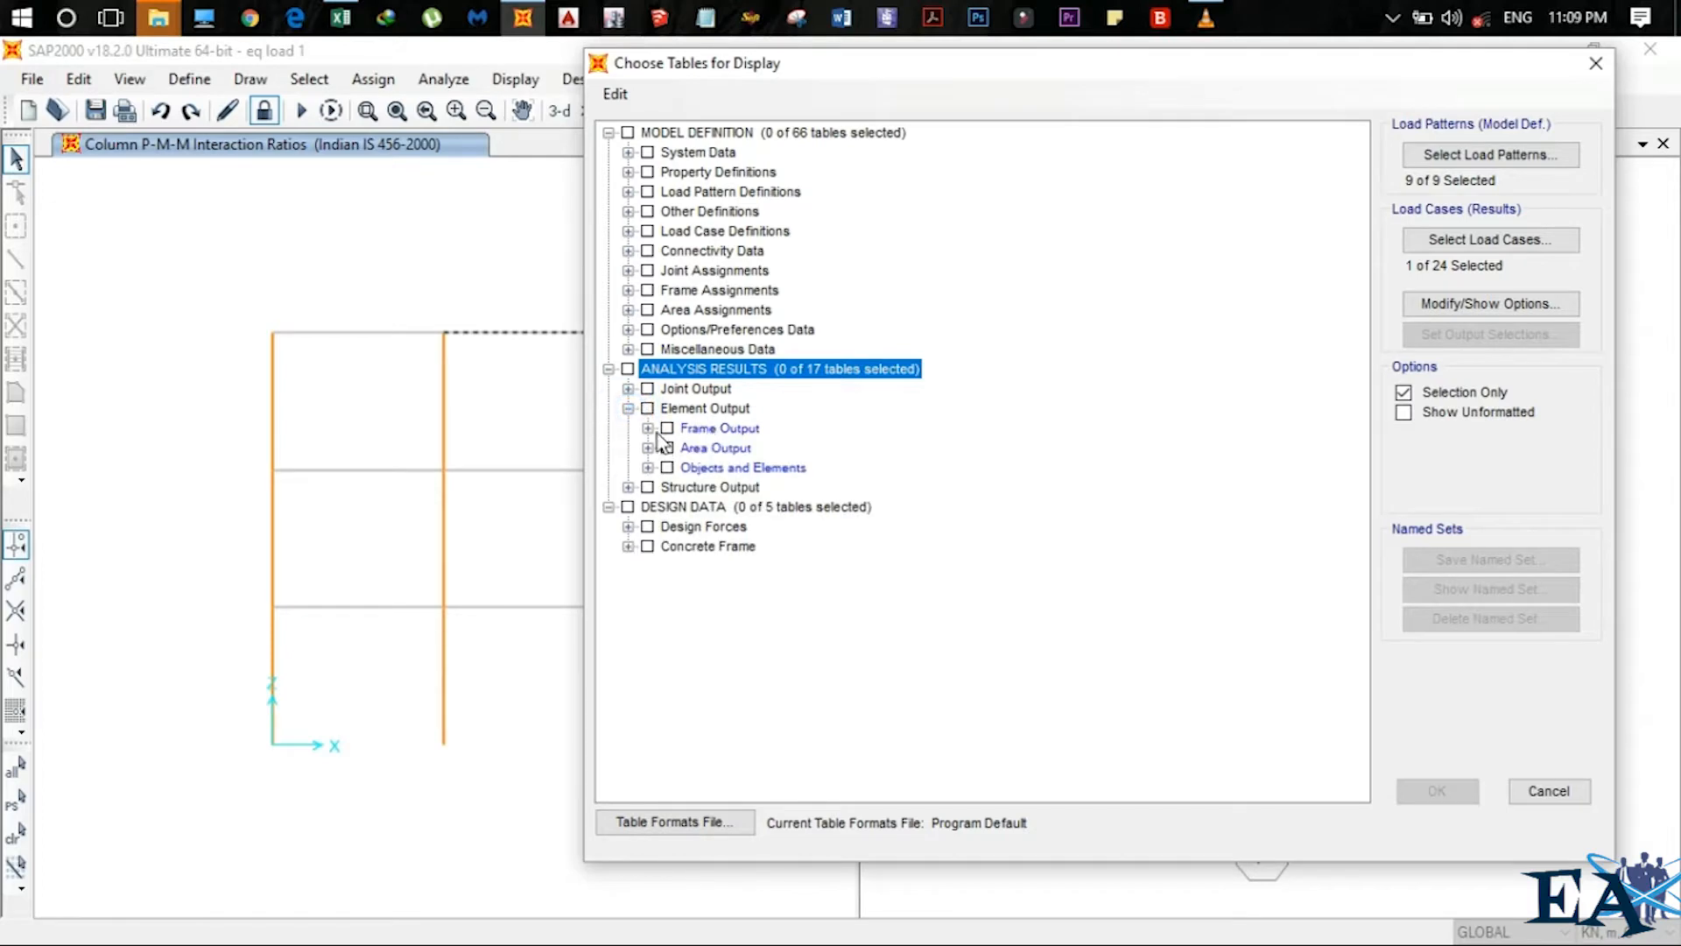
click(649, 429)
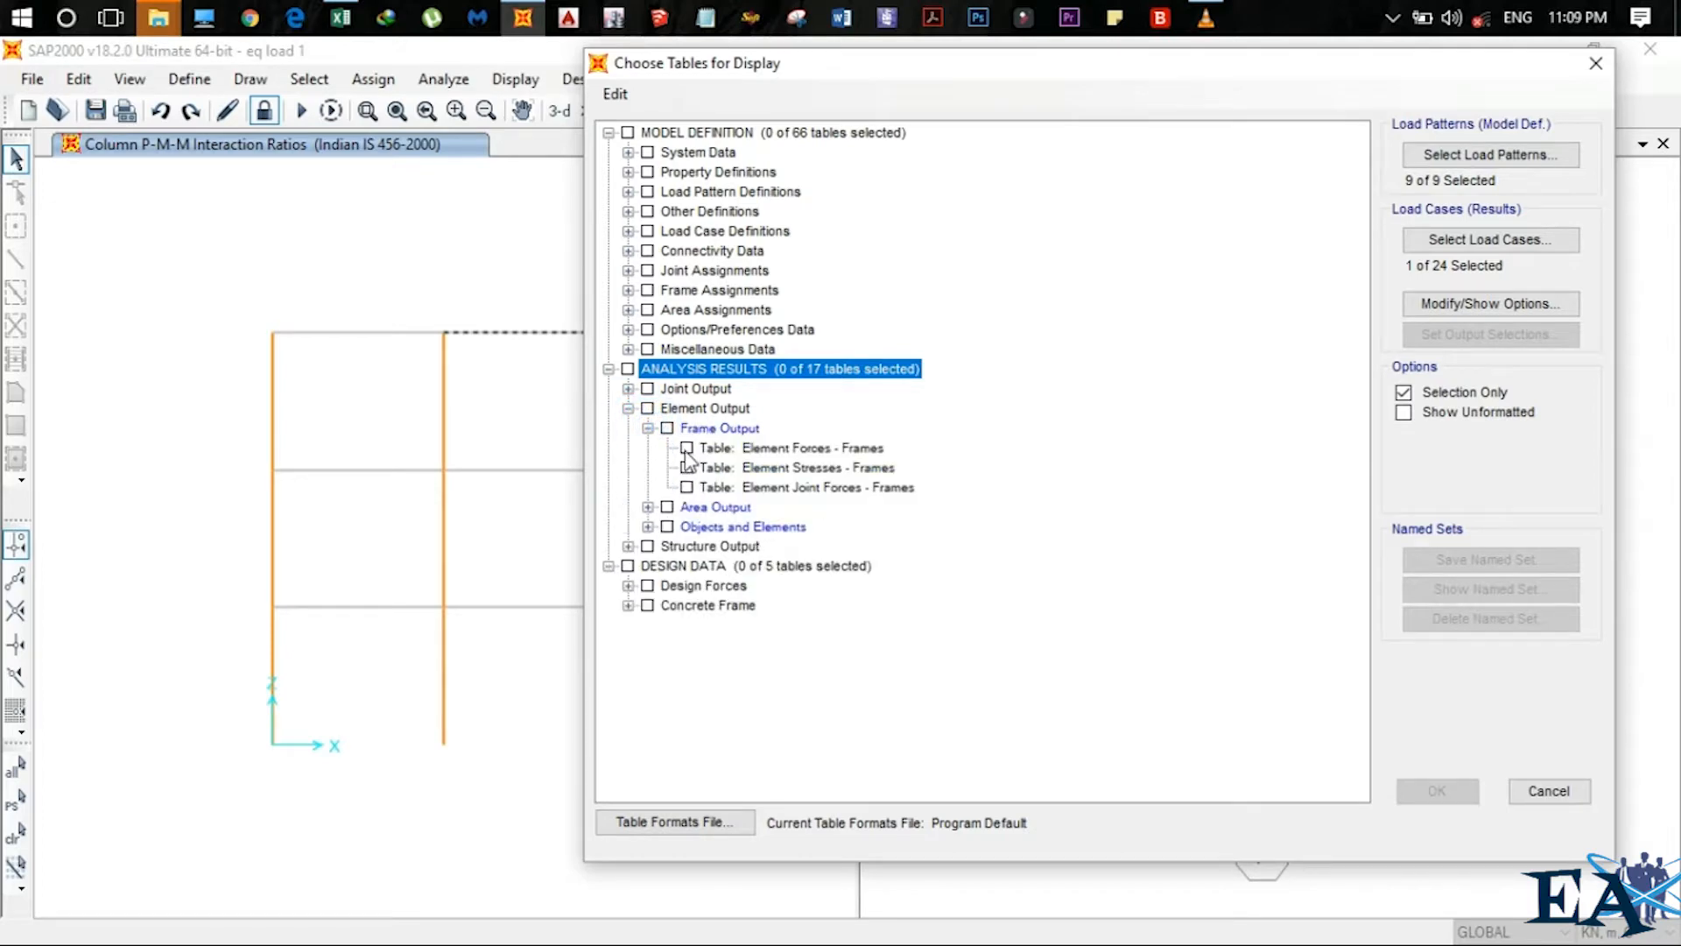
click(687, 448)
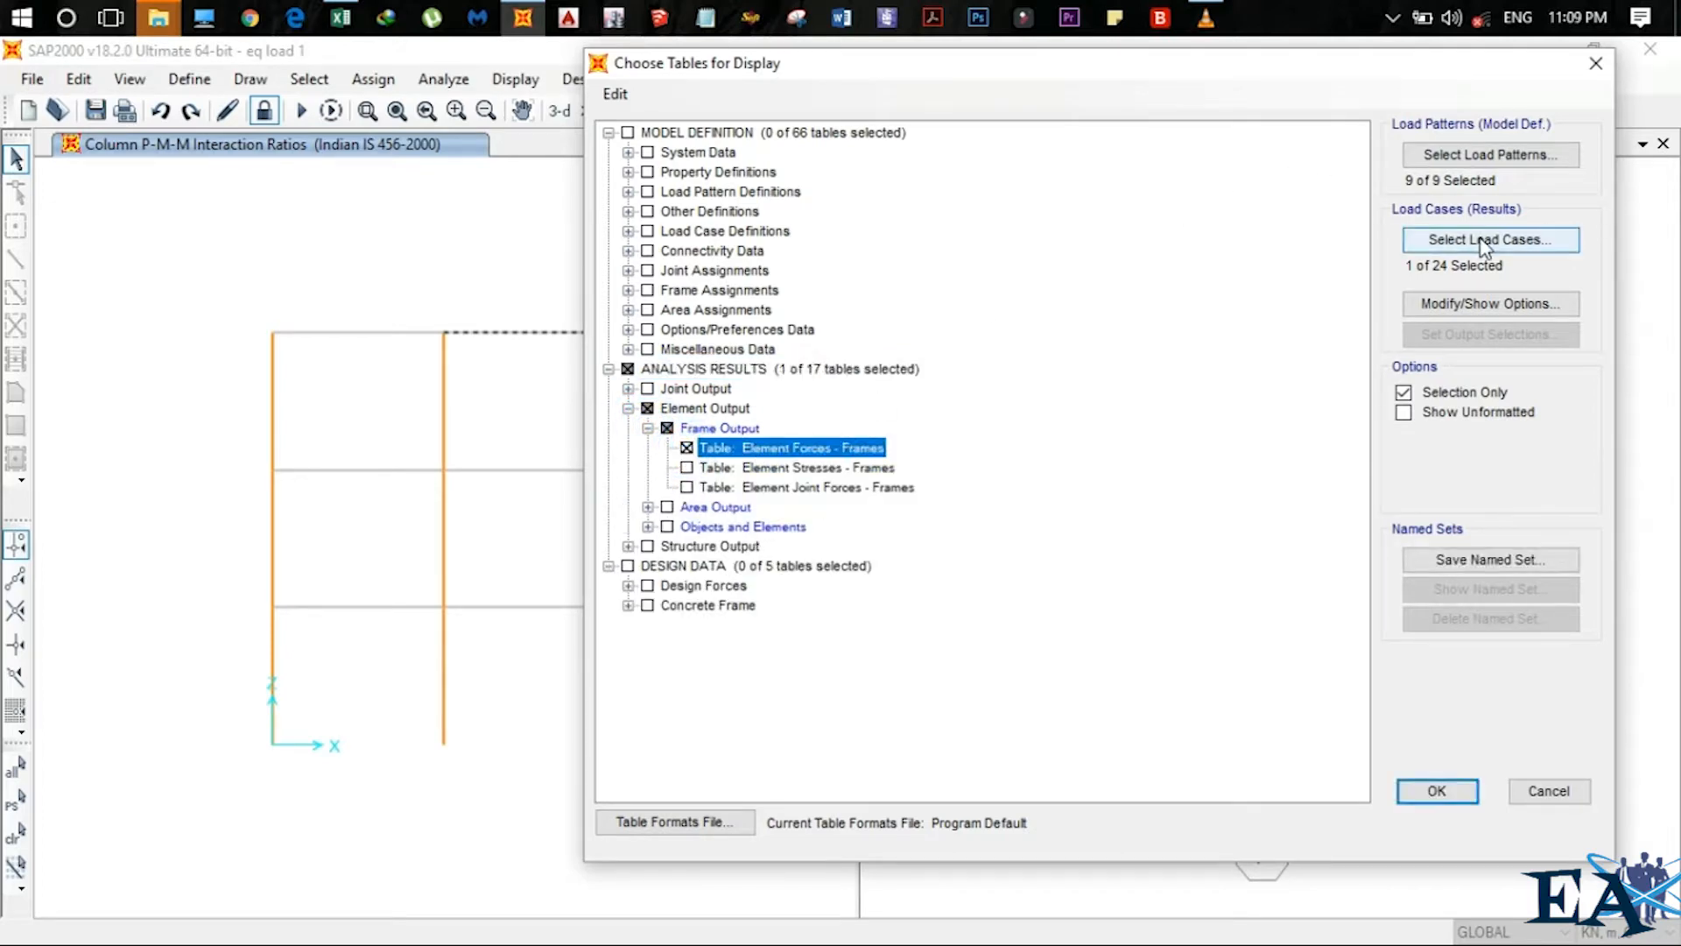
click(1489, 239)
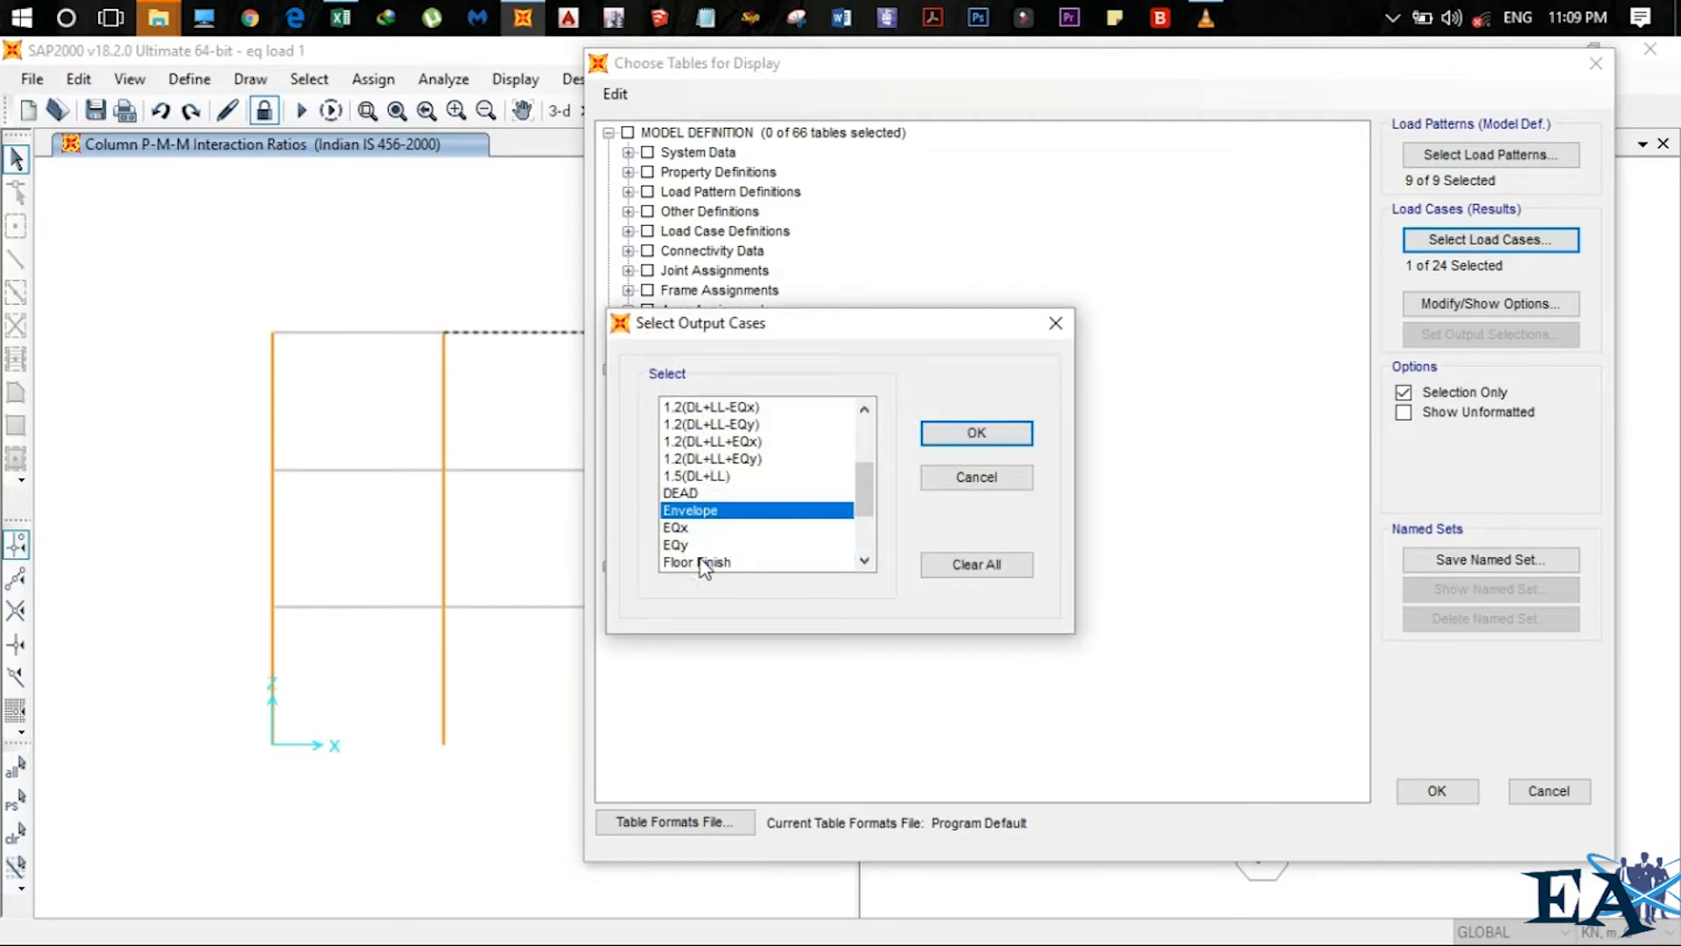
click(974, 432)
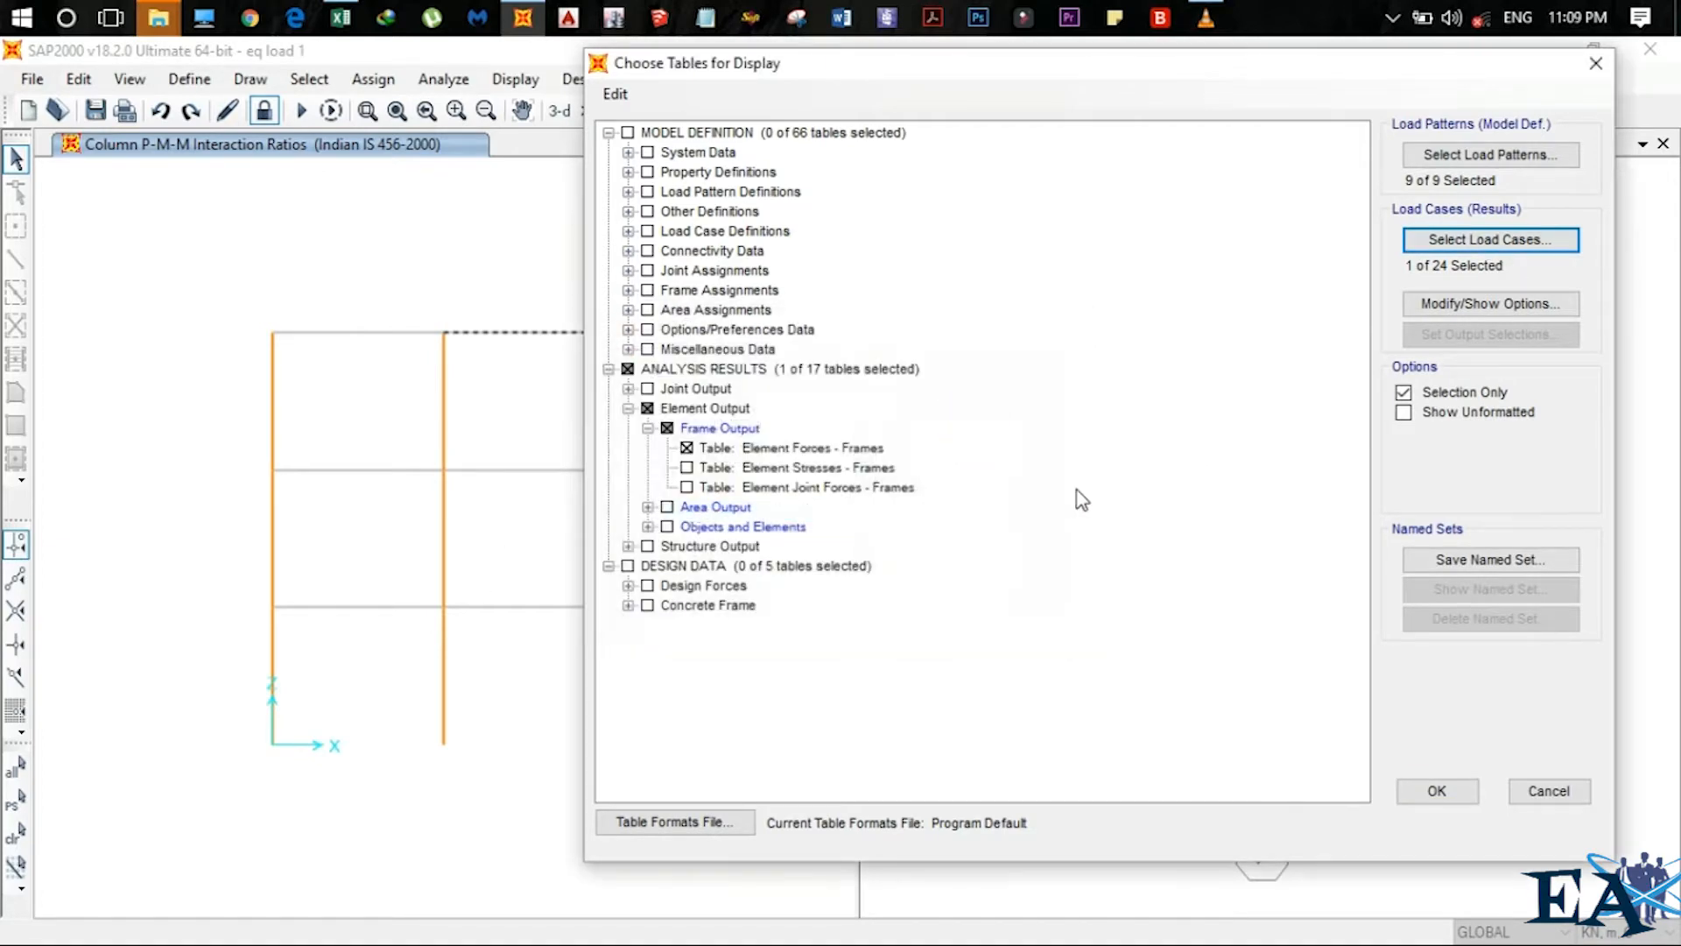
click(1437, 790)
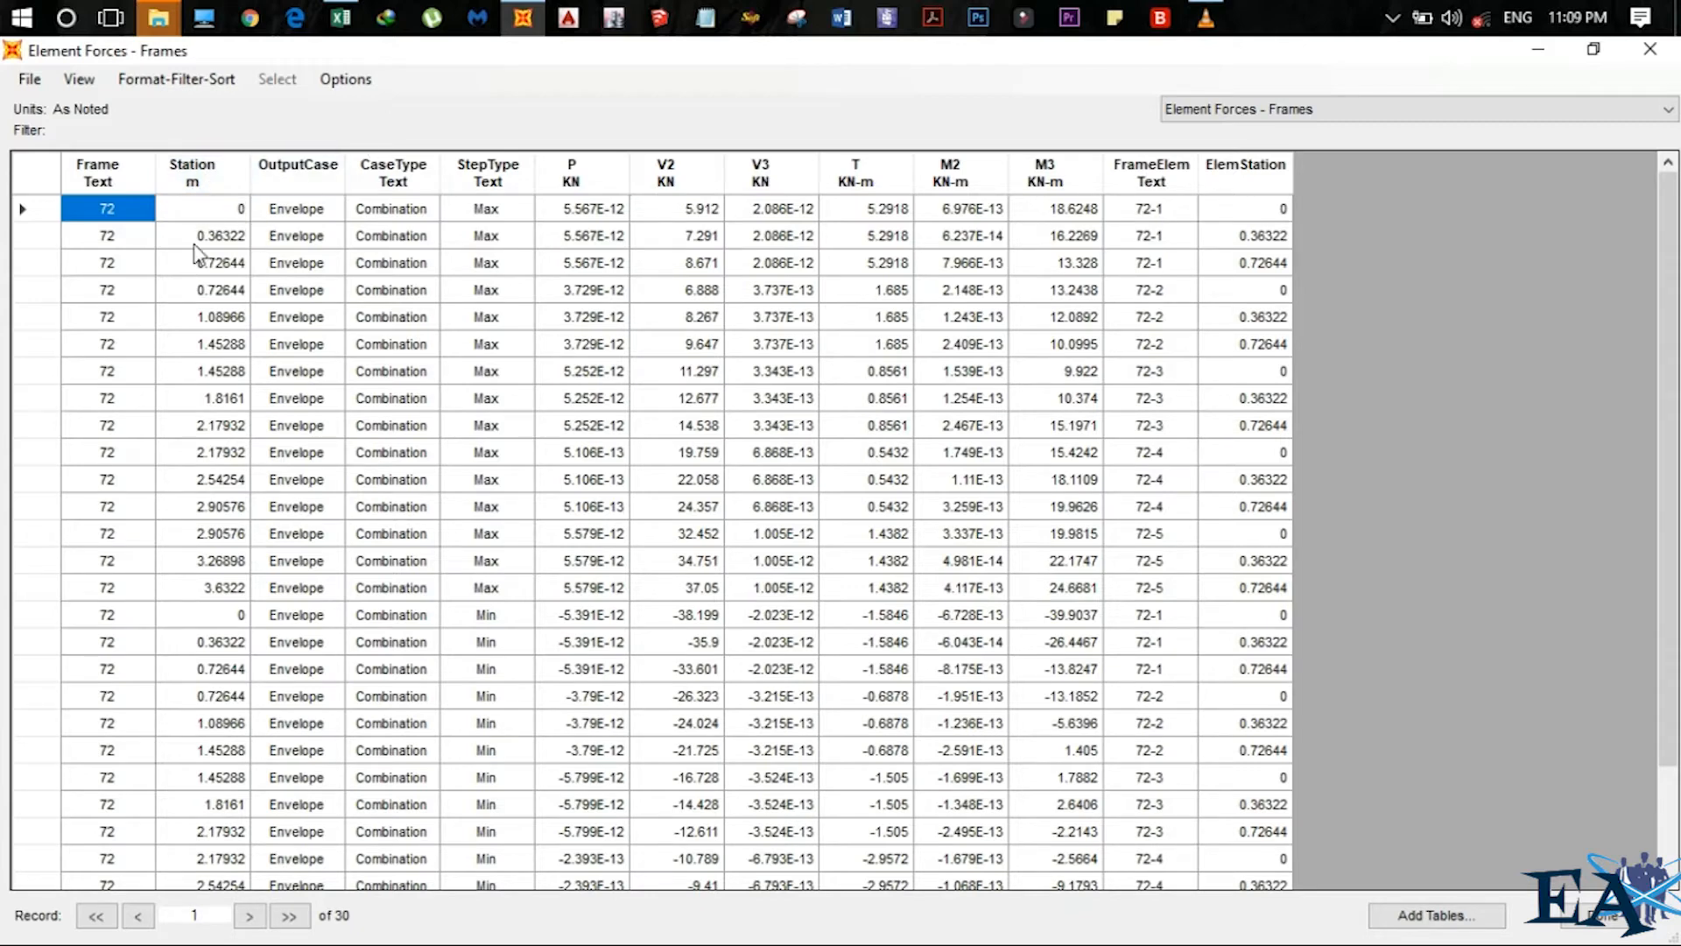
mouse_move(220, 263)
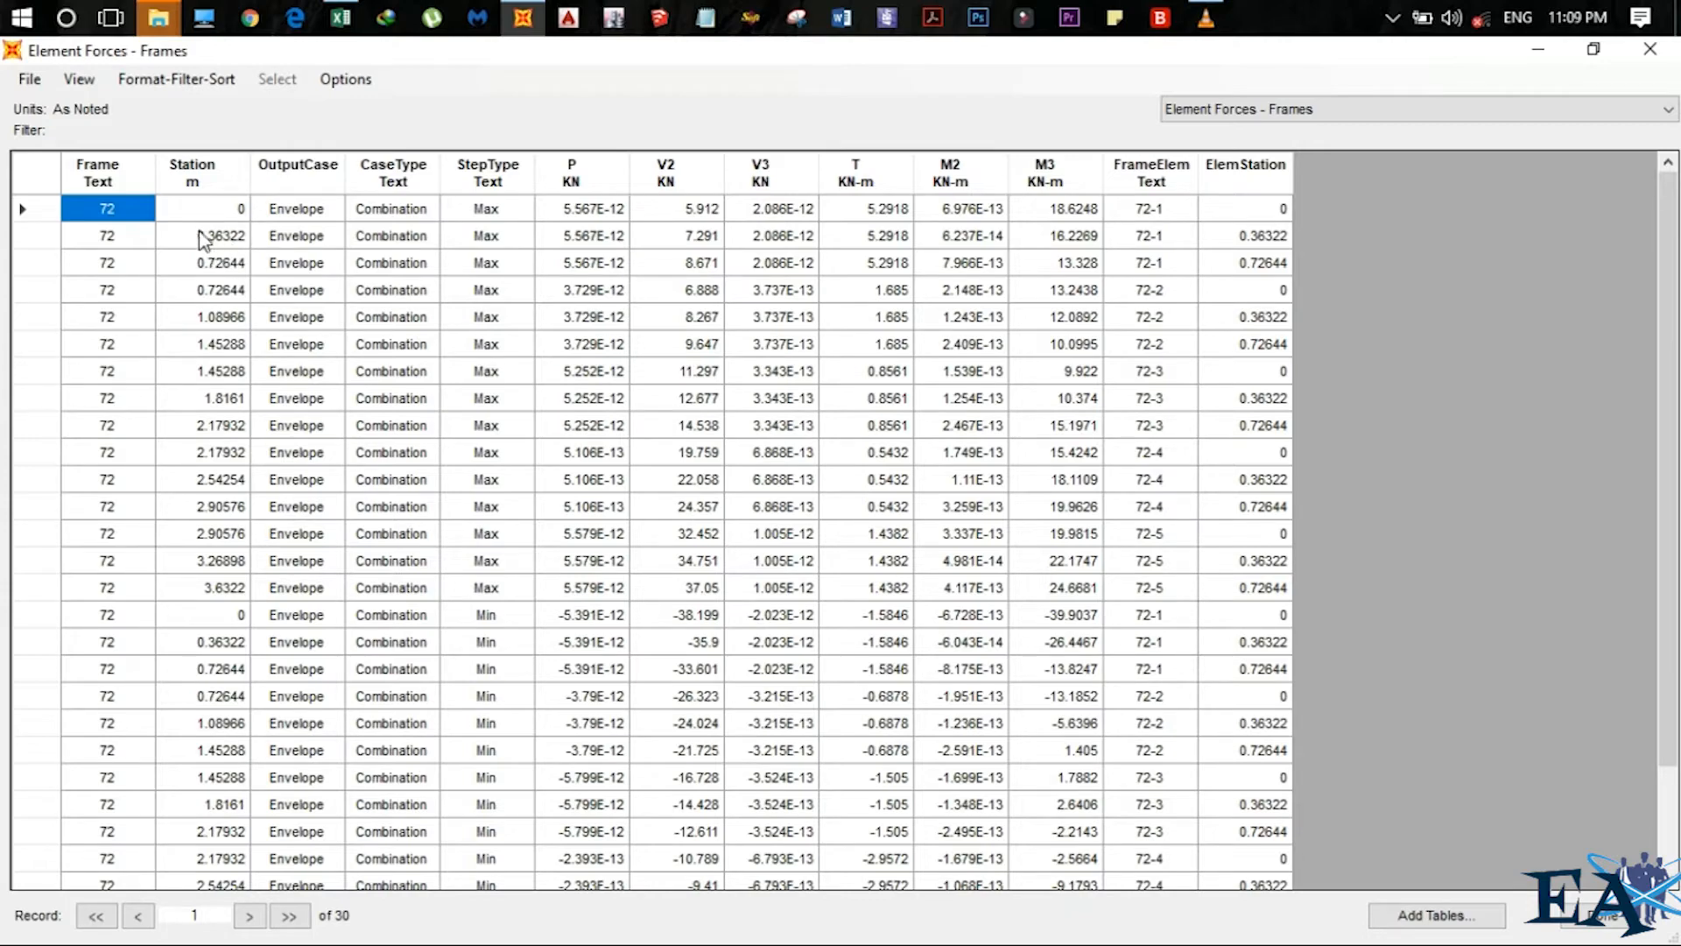
Restore down the frame 72 Element Forces table into a smaller window over the model
click(1591, 49)
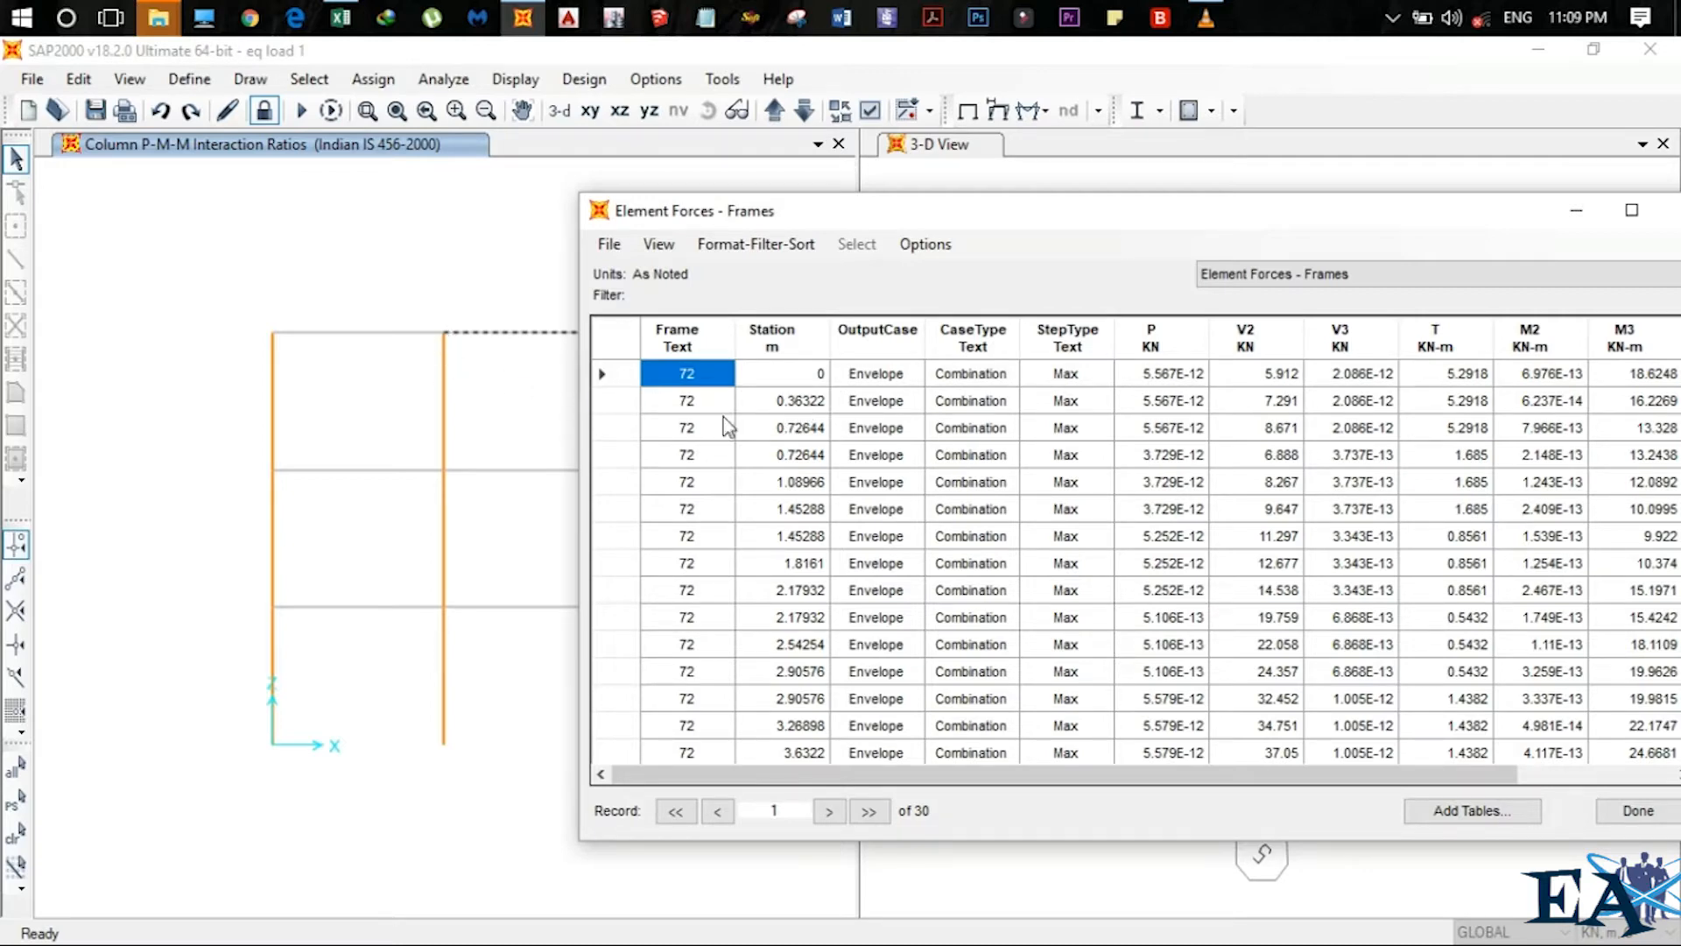
mouse_move(449, 344)
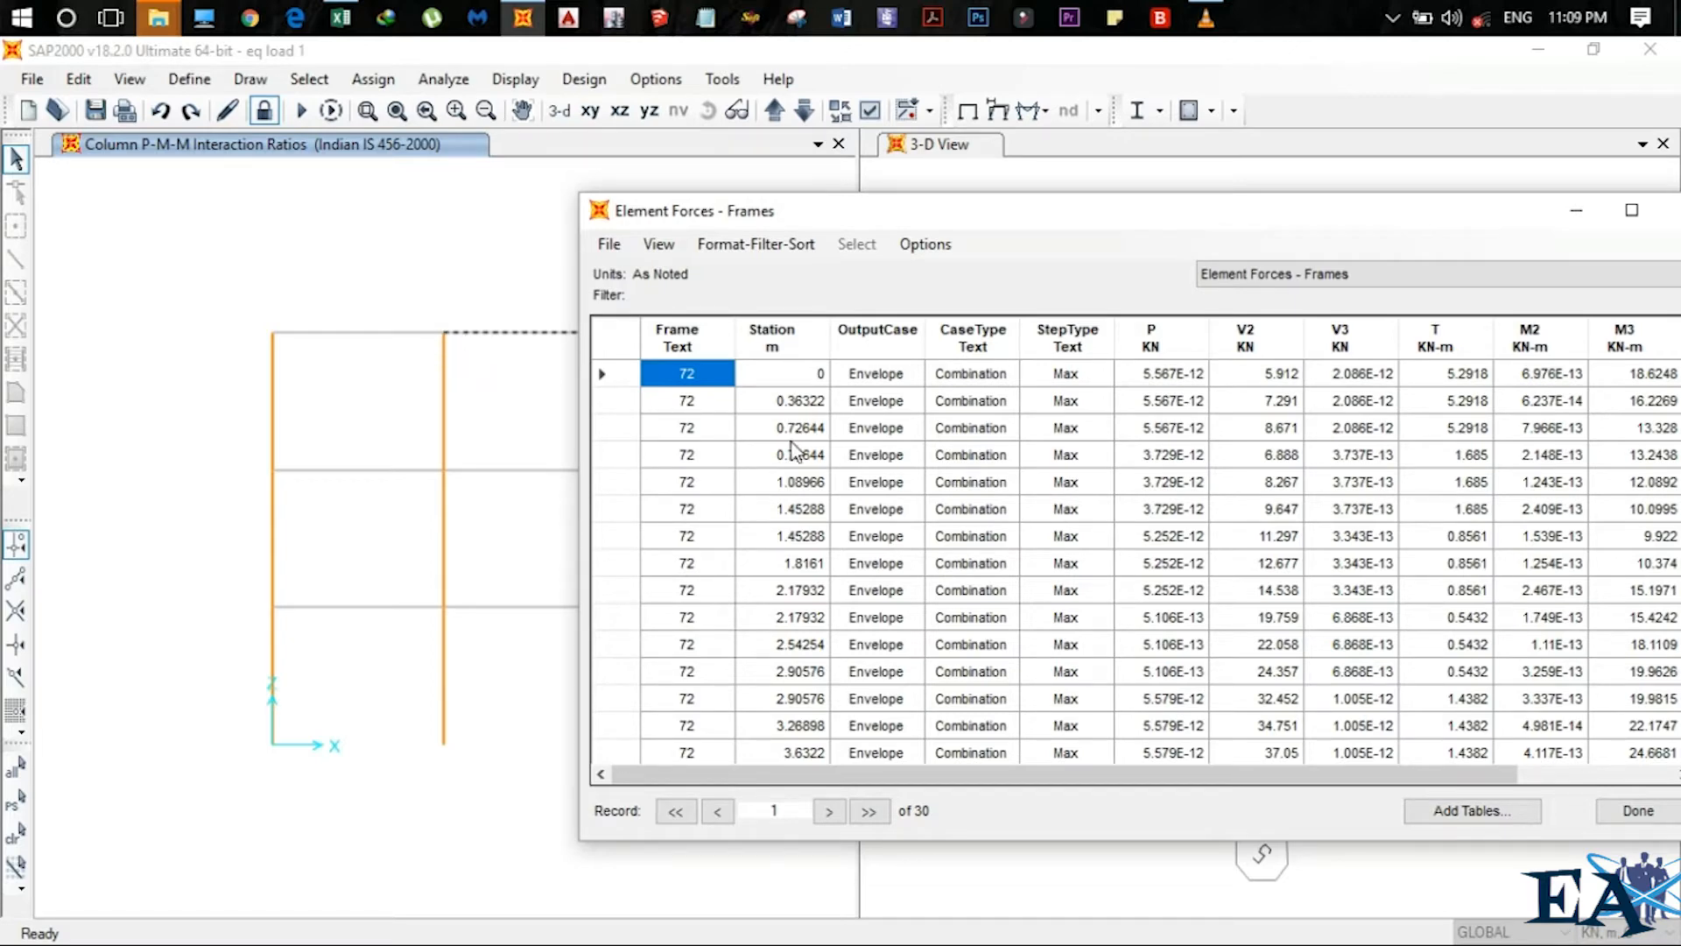
mouse_move(445, 359)
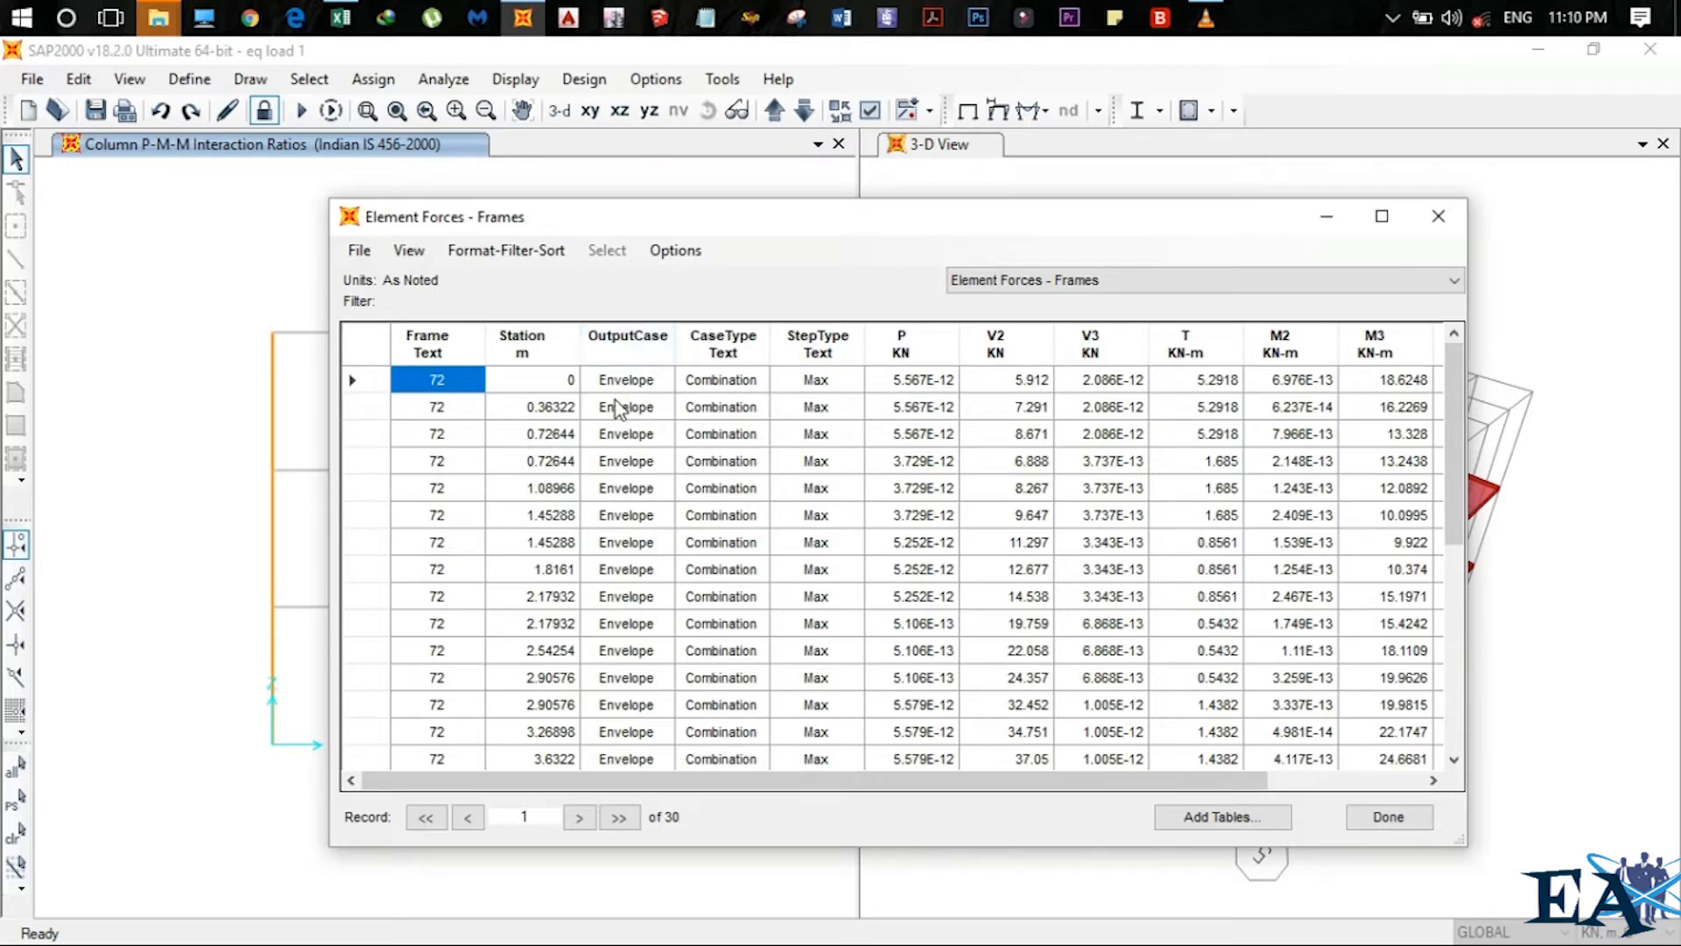
mouse_move(720, 397)
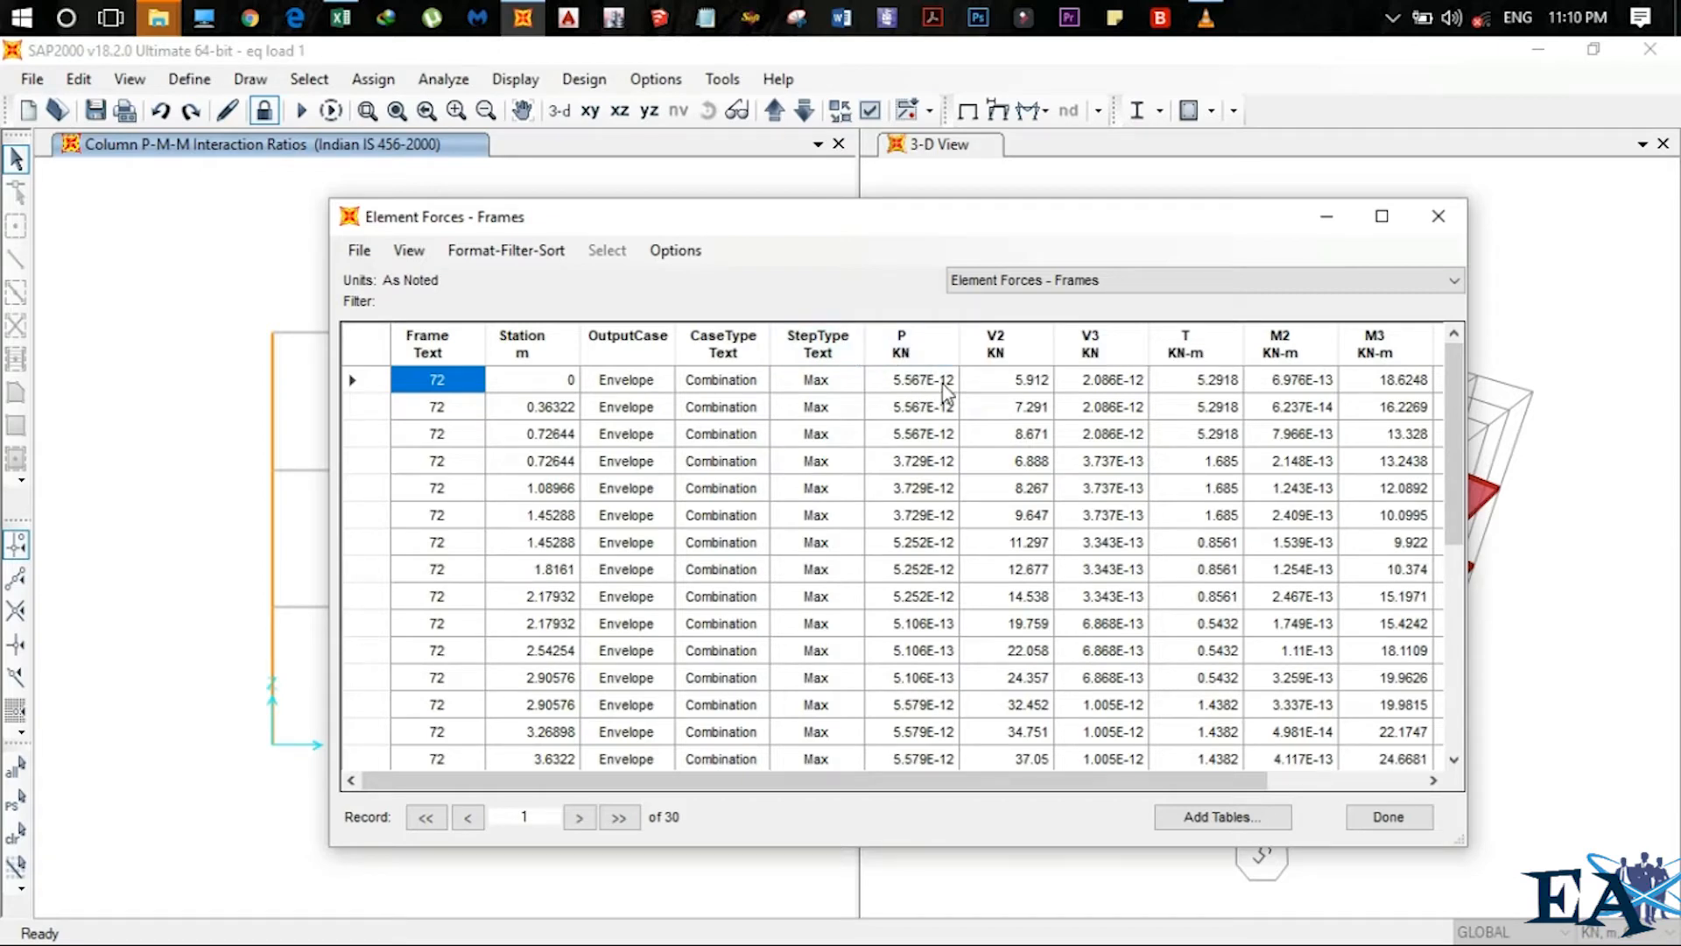
mouse_move(952, 405)
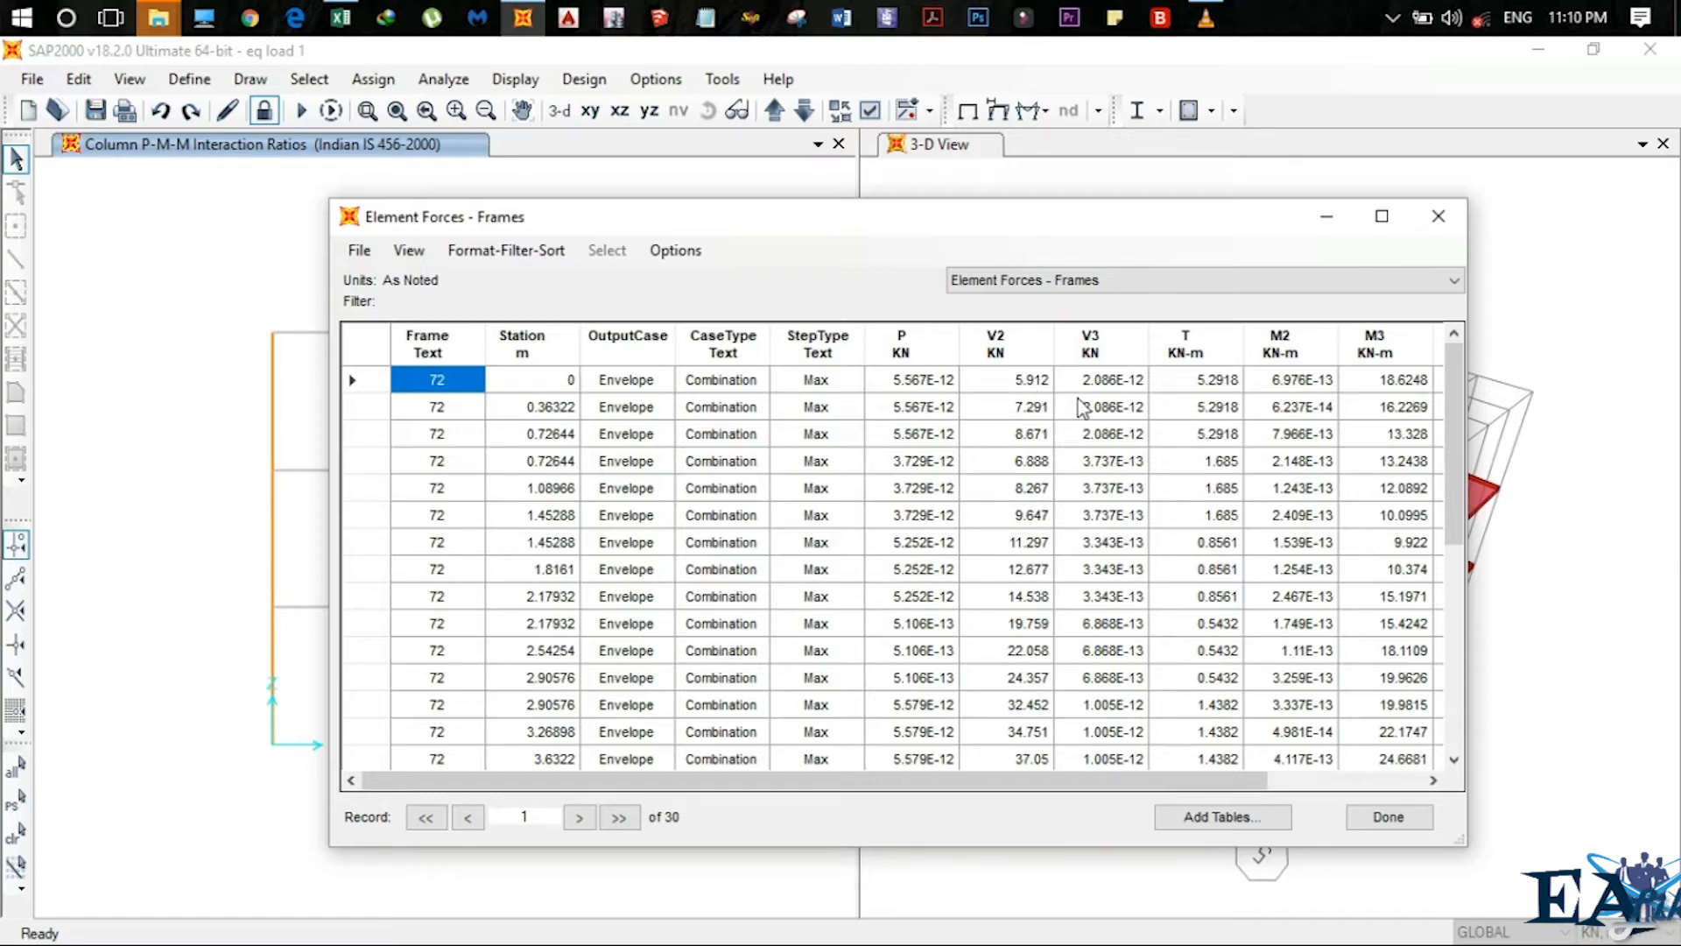
mouse_move(1155, 240)
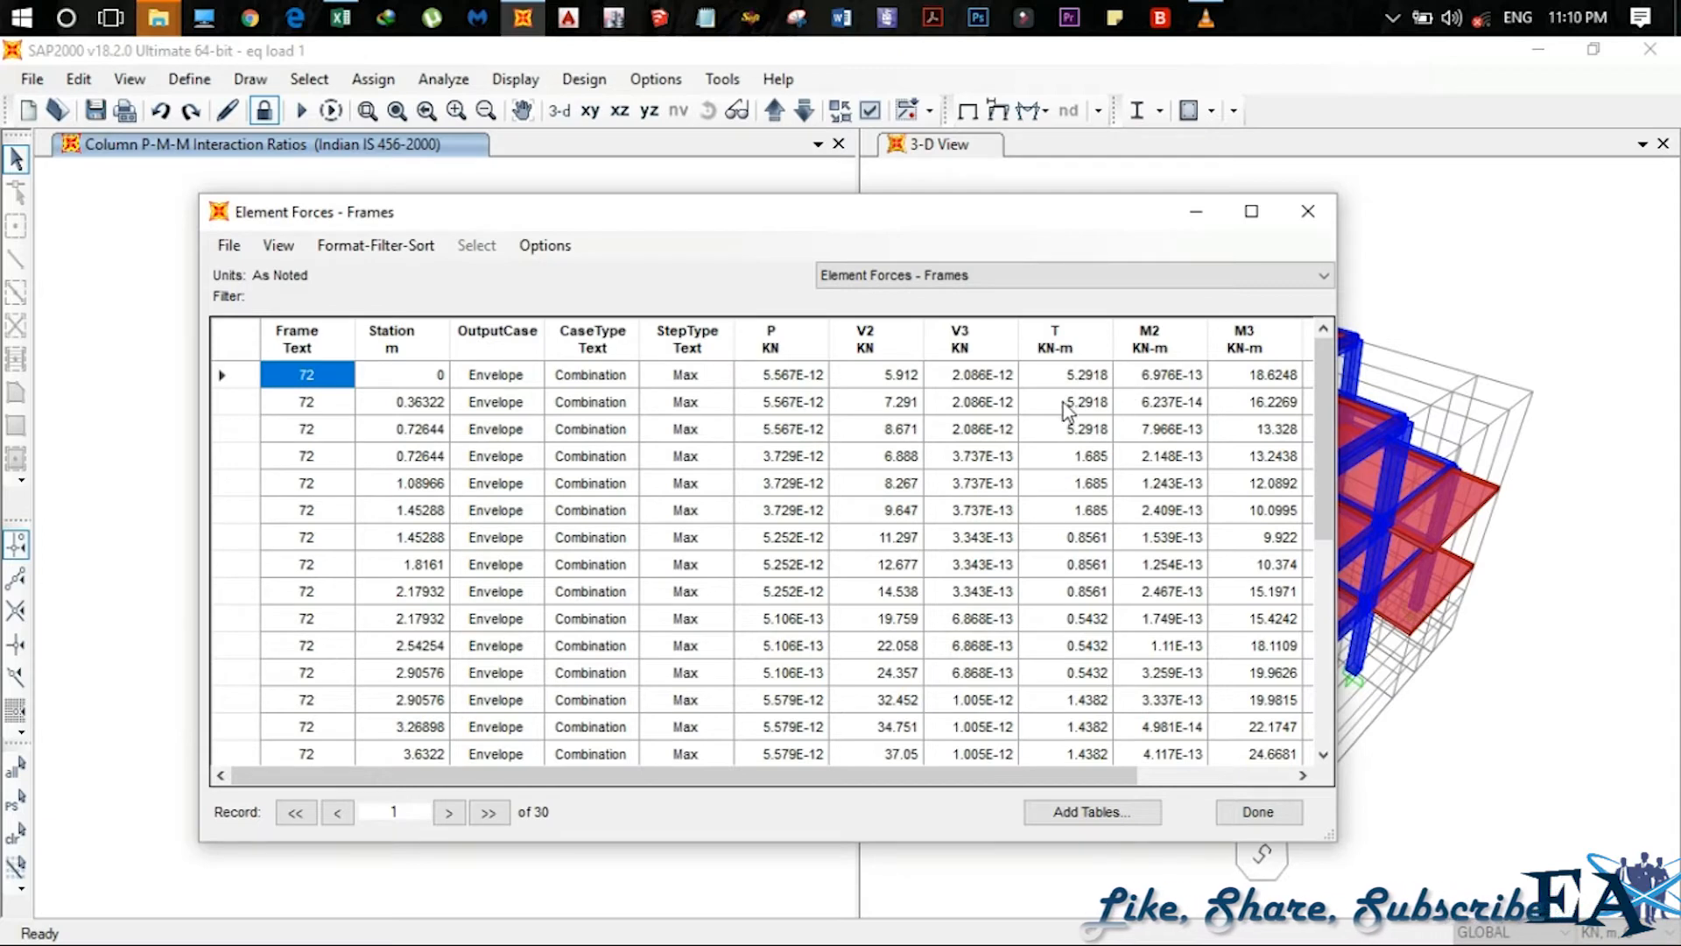
mouse_move(1158, 407)
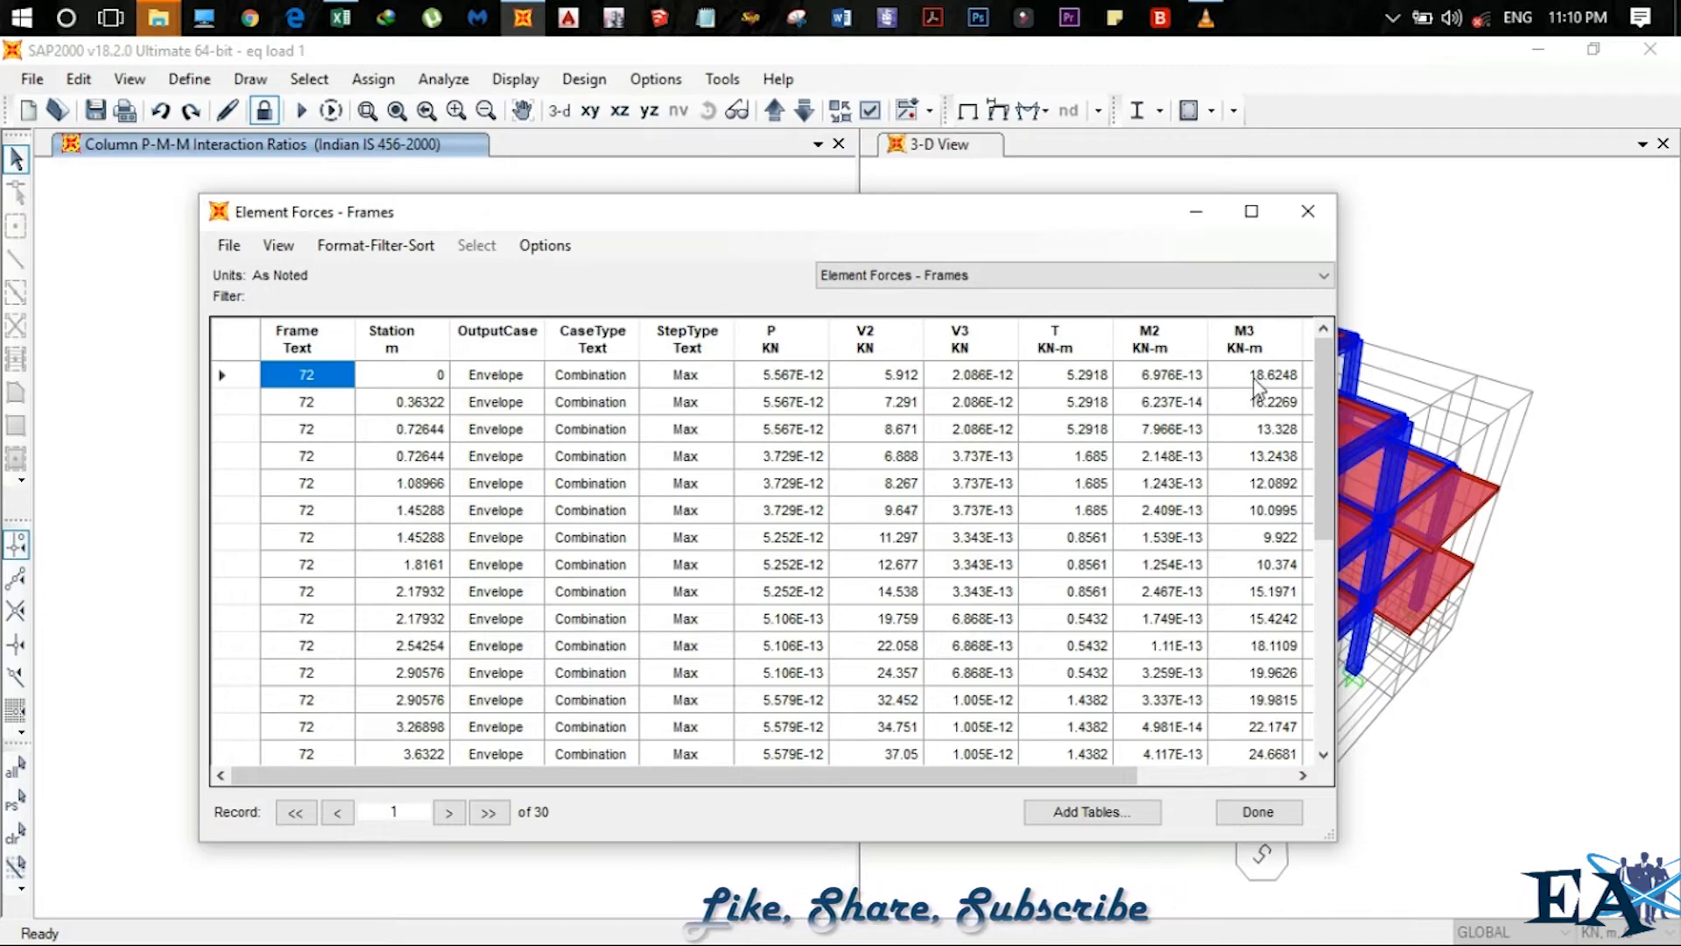
mouse_move(1292, 393)
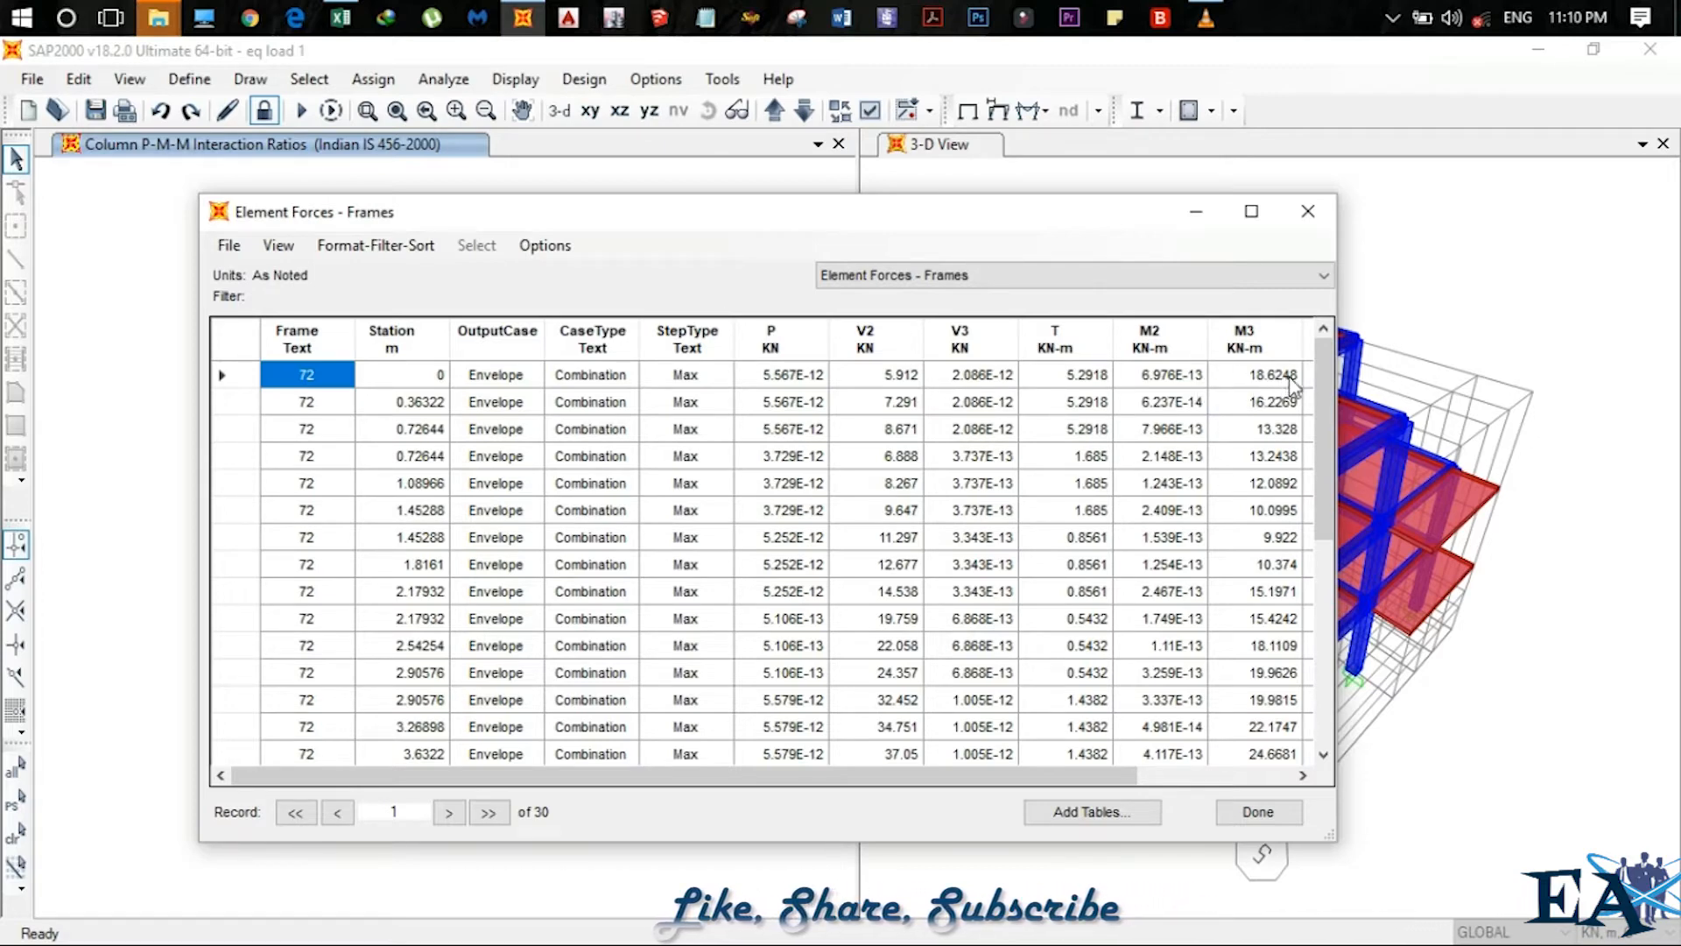
Pick the first V2 and M3 values and station entries 0.363 to 2.179 m
click(865, 374)
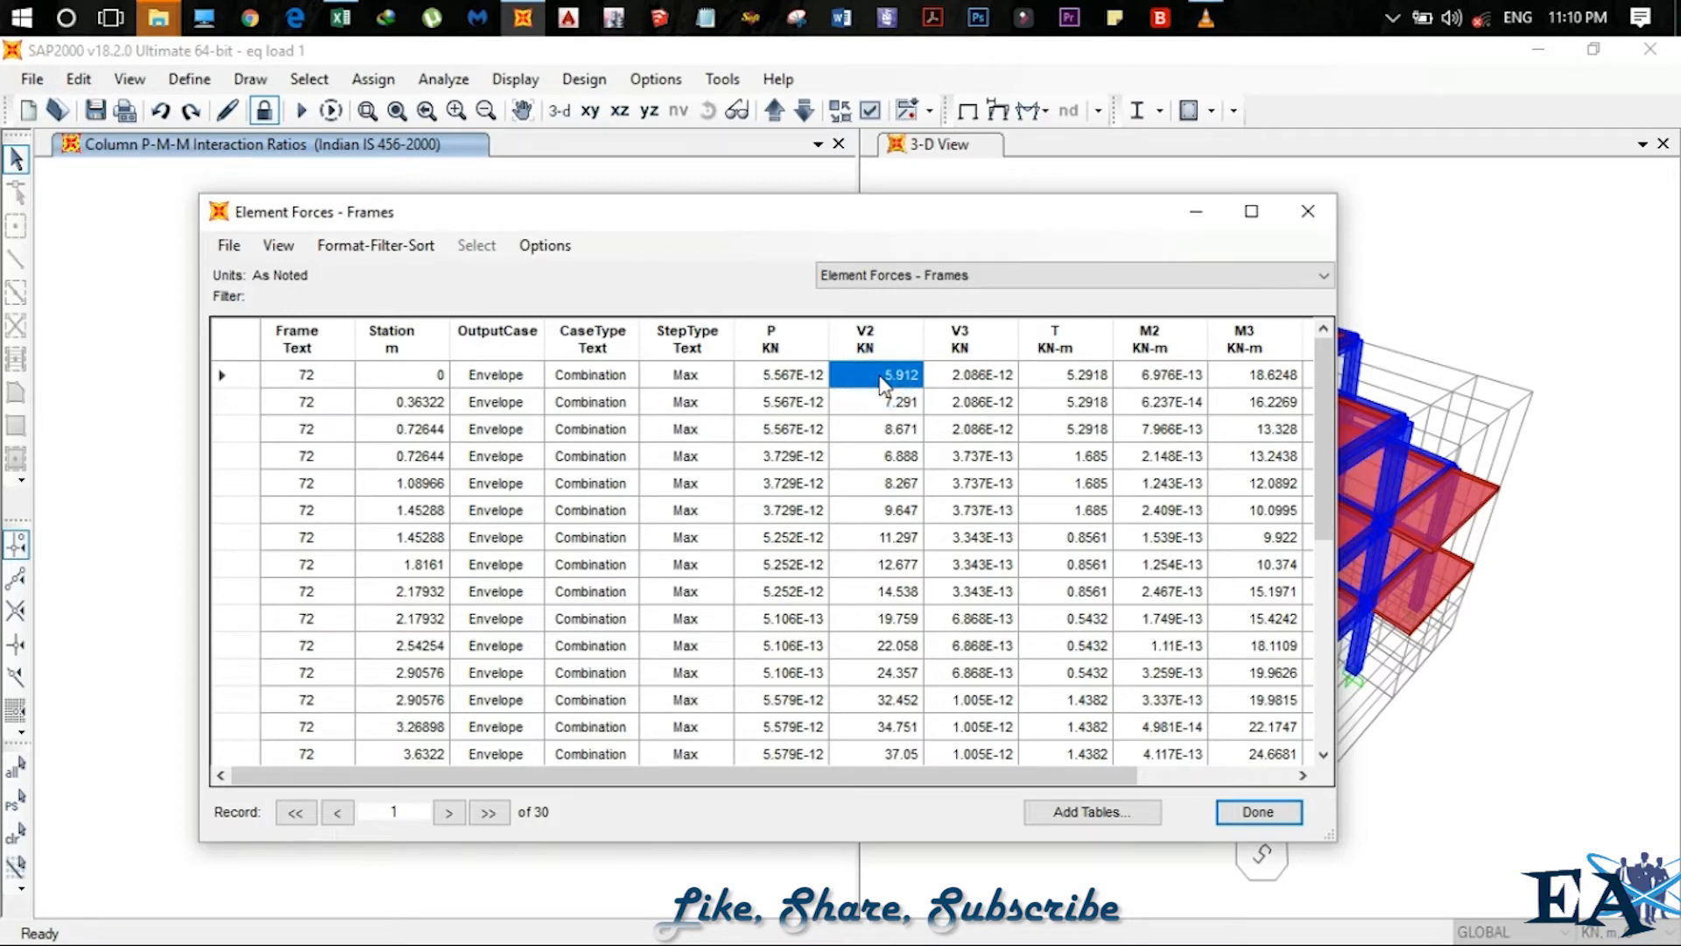
click(1244, 374)
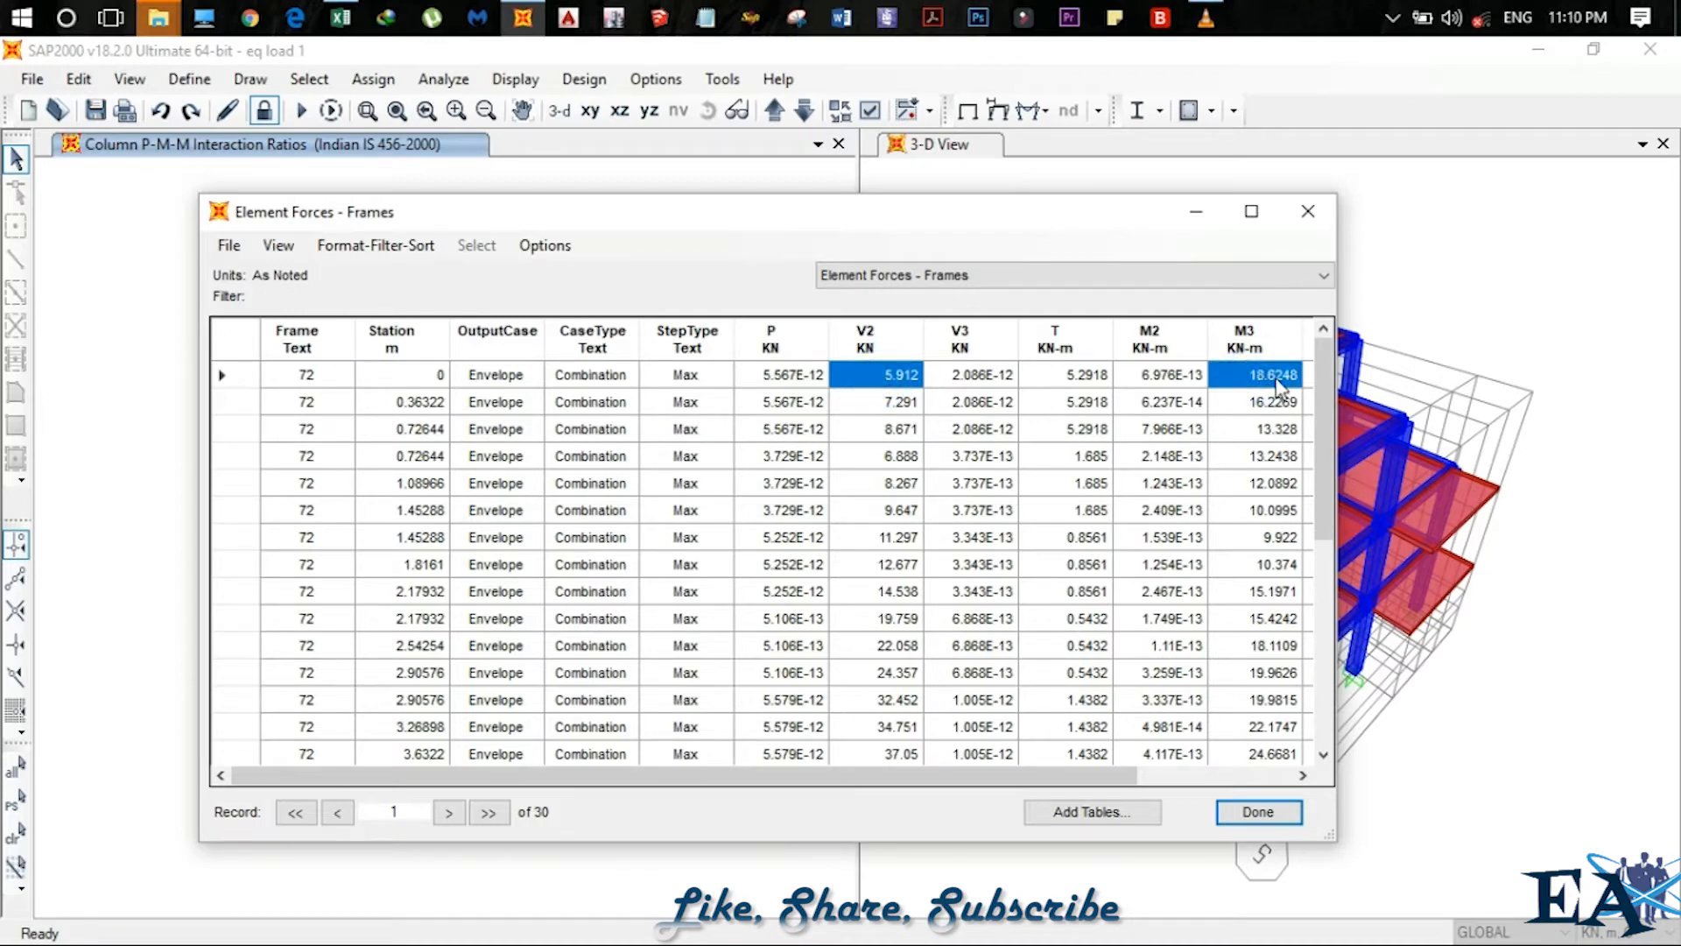
mouse_move(895, 411)
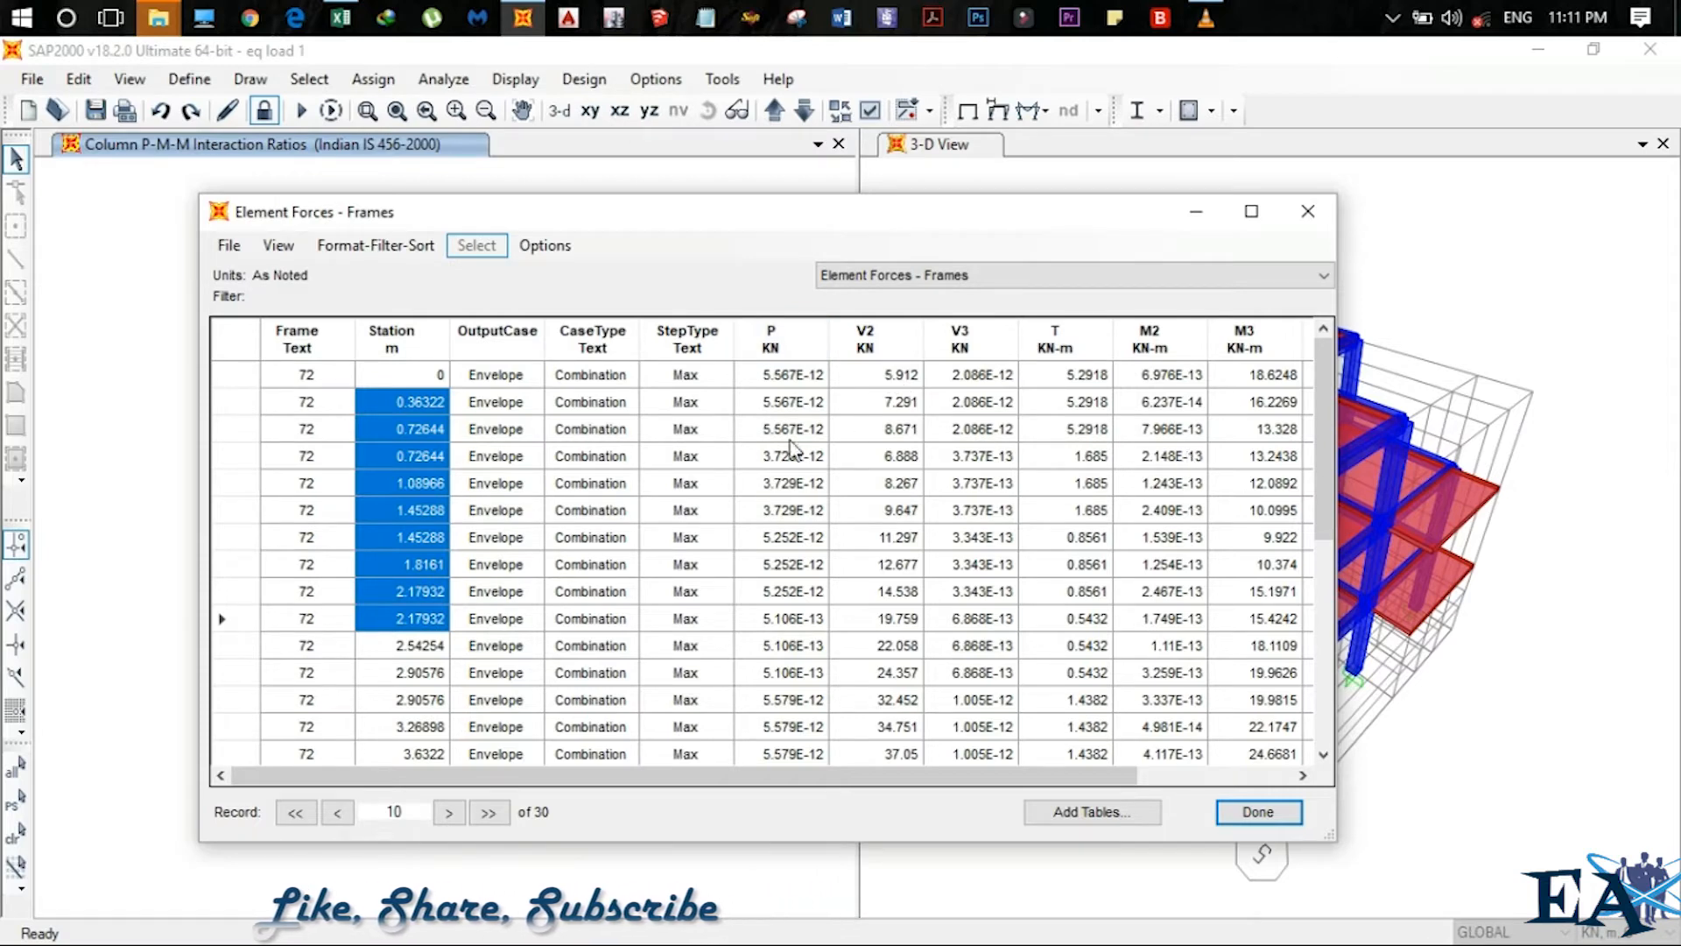
click(228, 246)
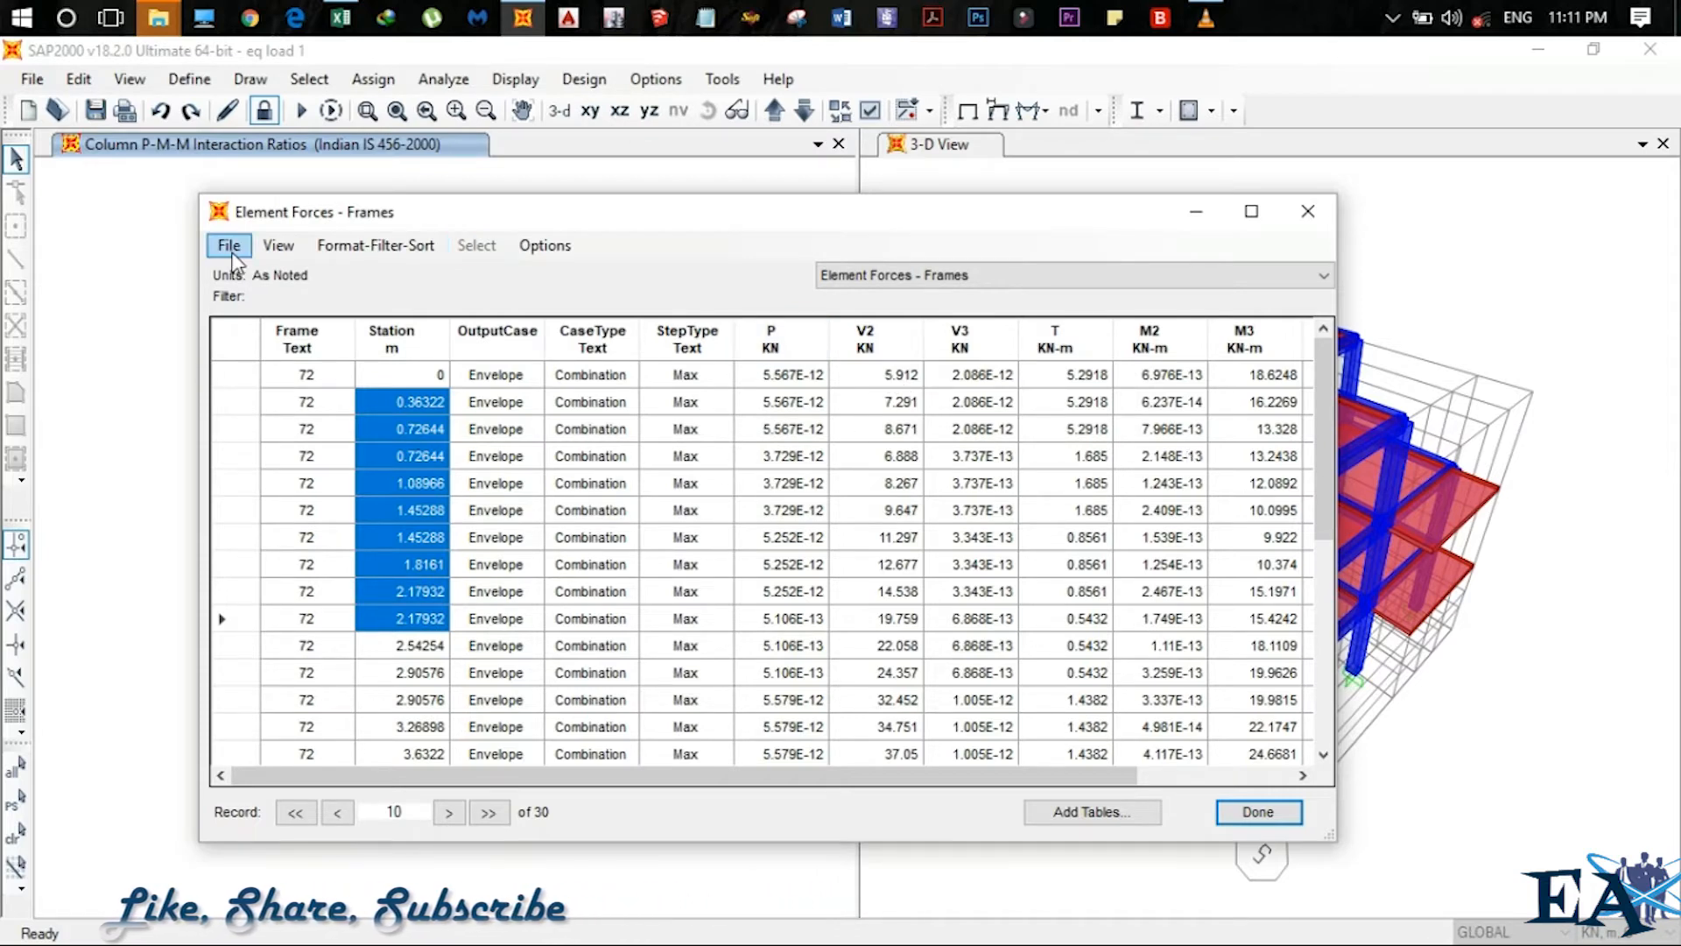
Browse to the last and first rows, then export all frame 72 tables to Excel
click(227, 244)
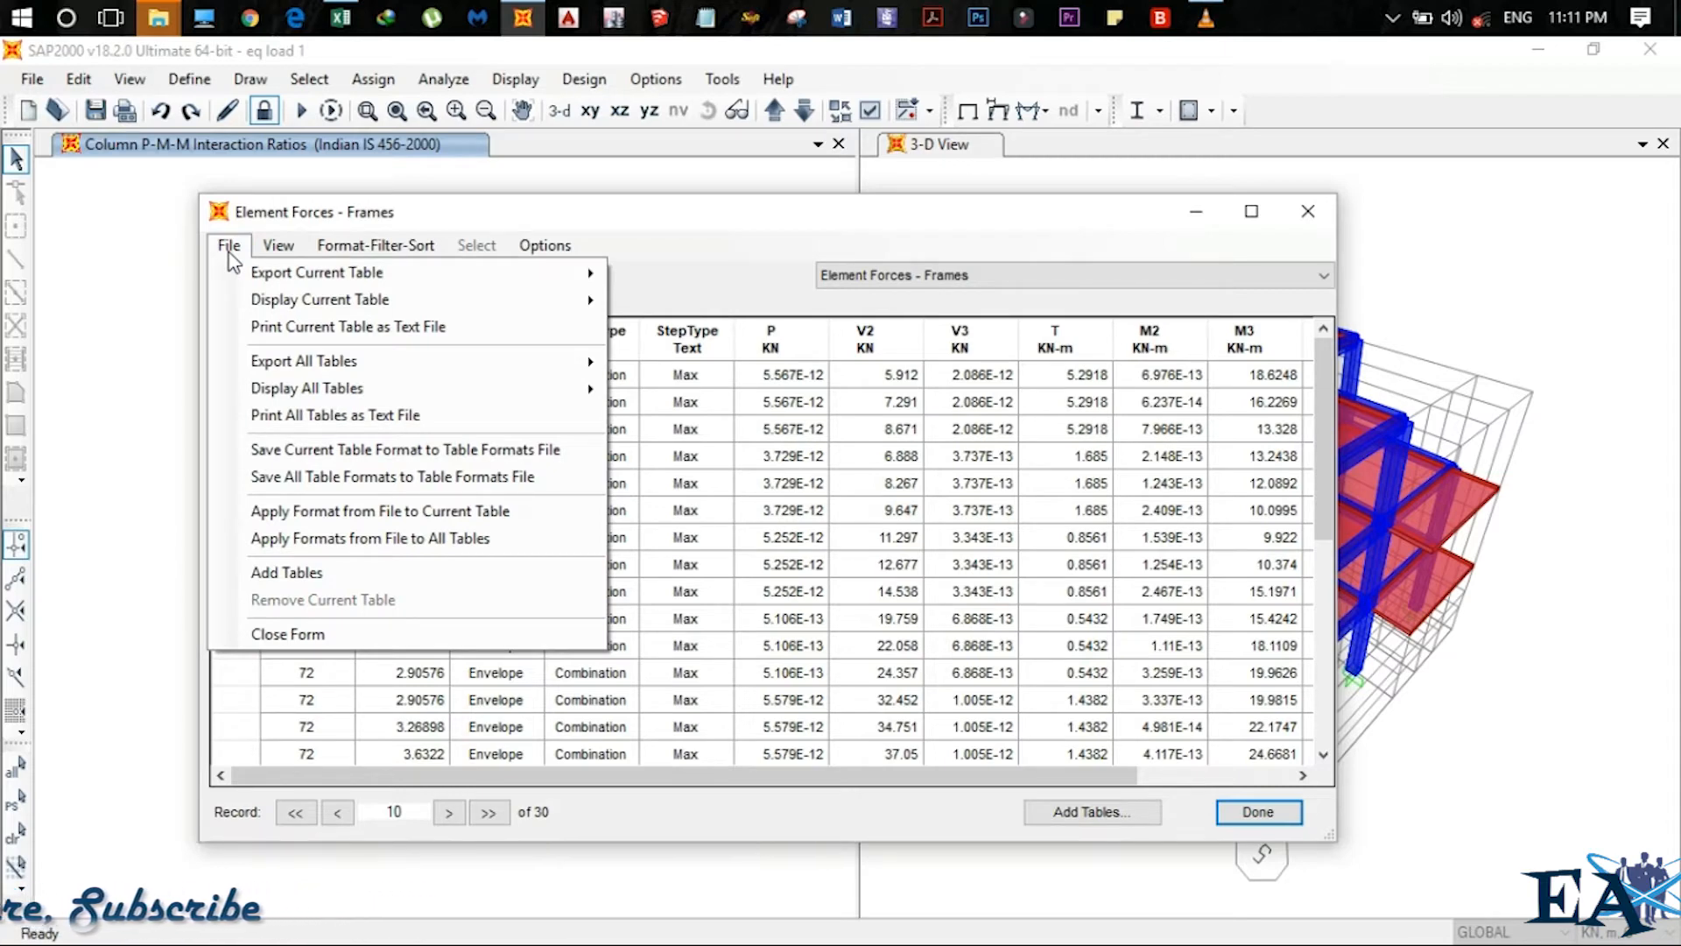
mouse_move(317, 271)
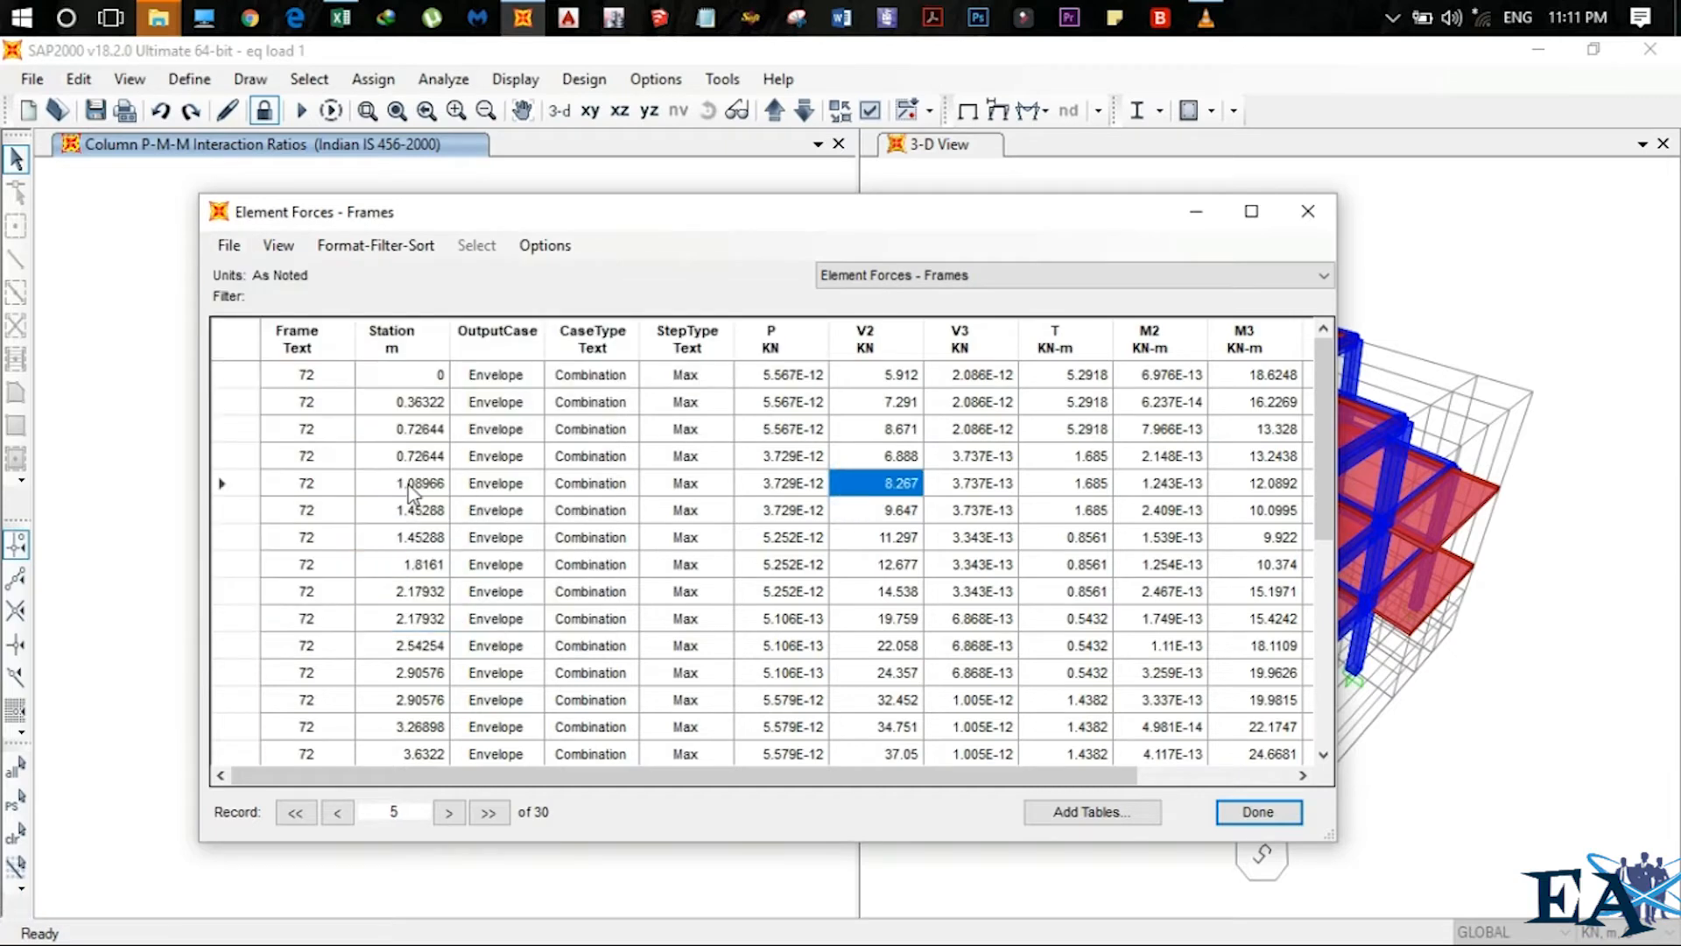
mouse_move(801, 644)
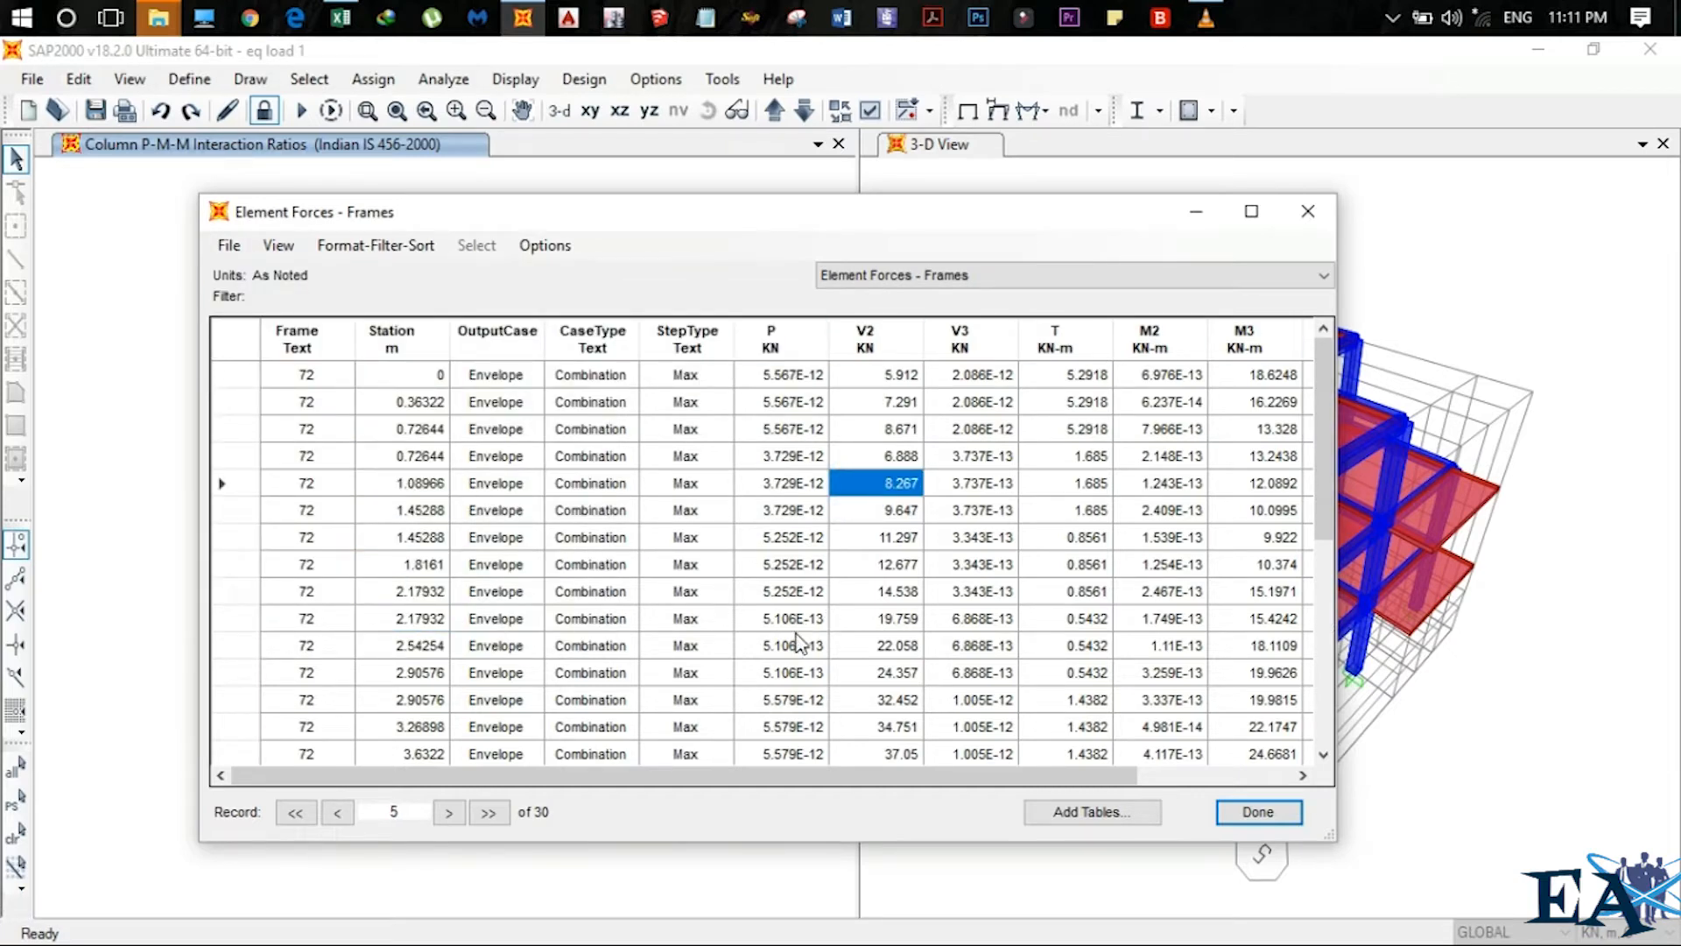
click(489, 812)
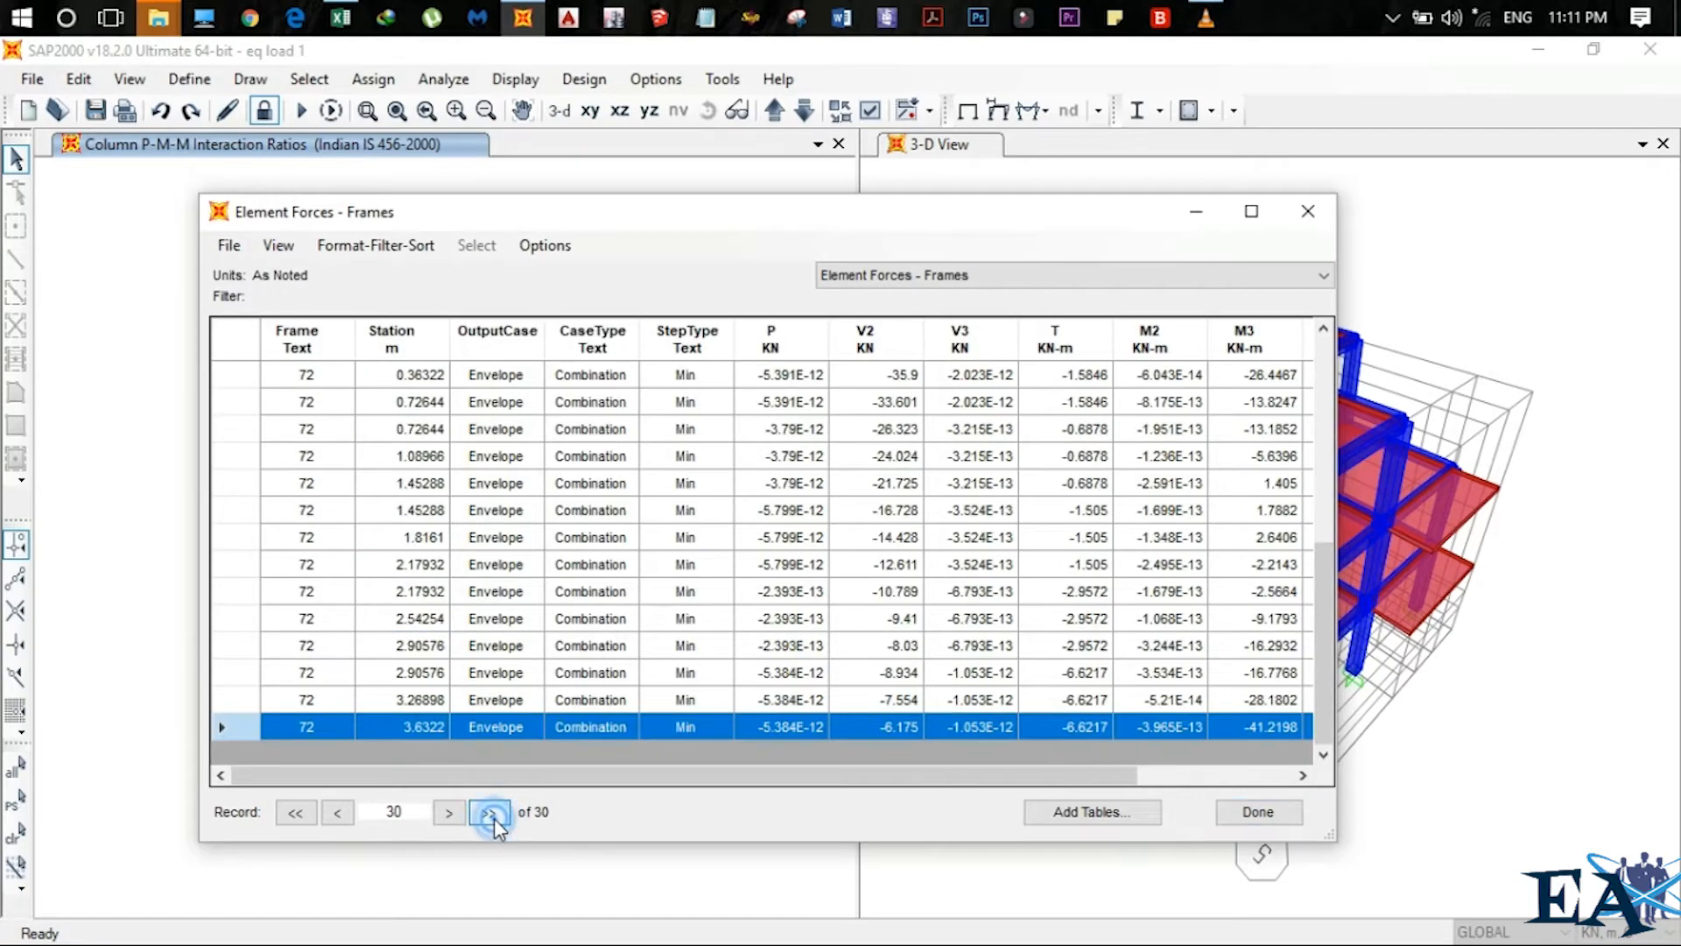
click(294, 812)
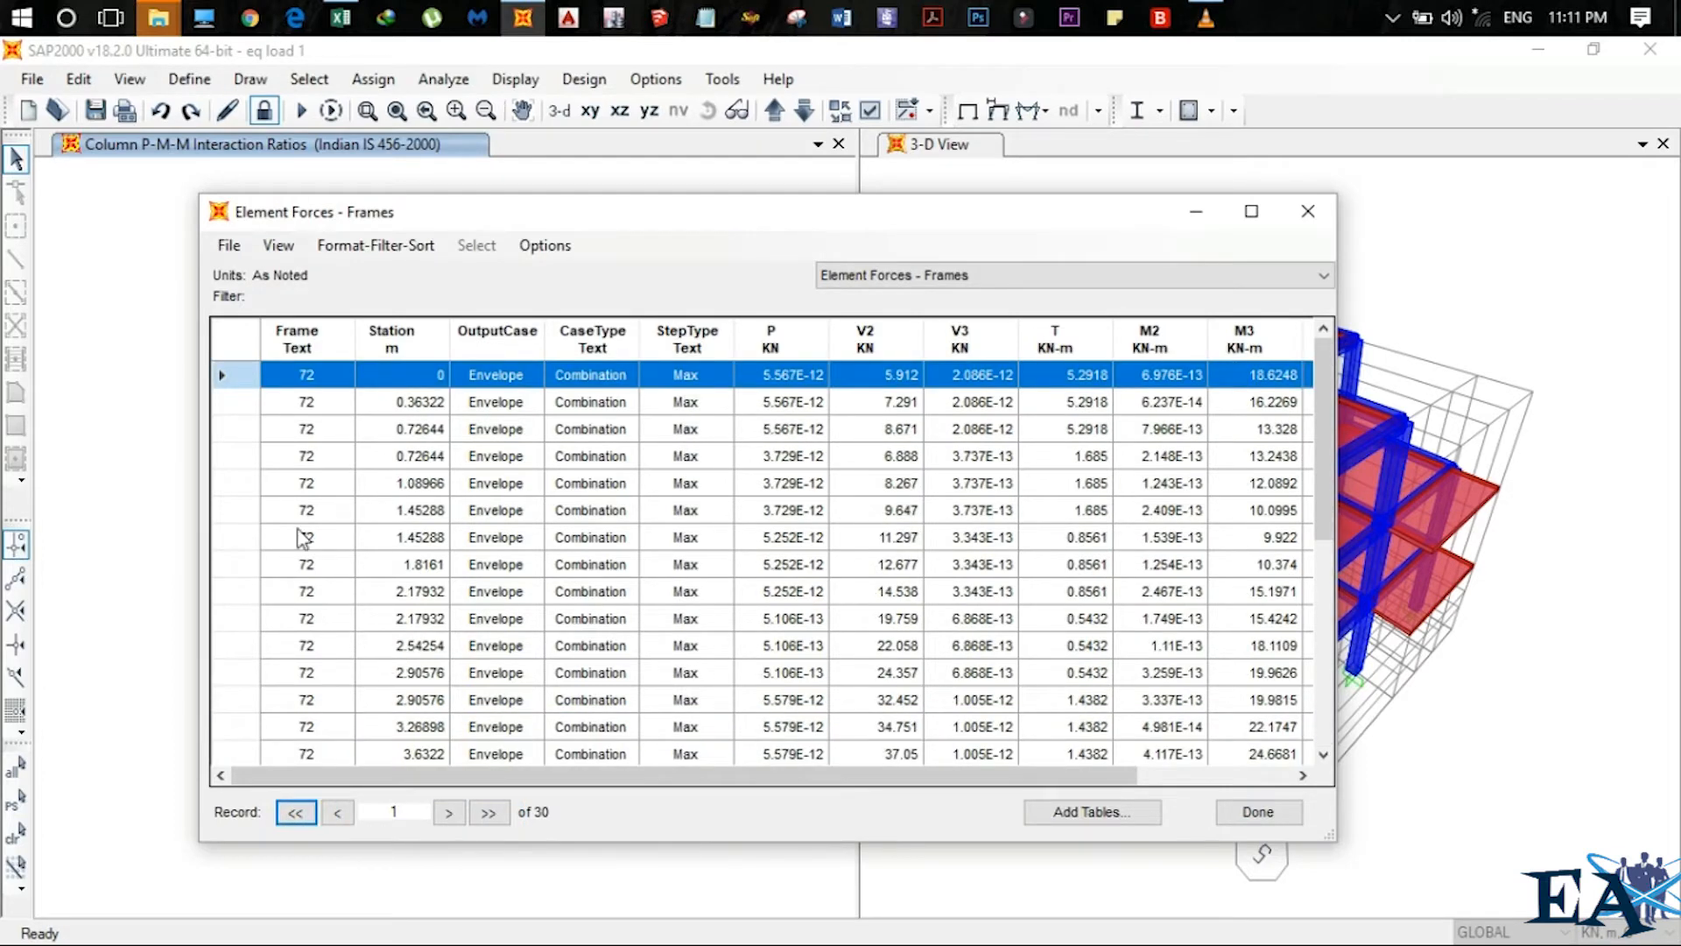
click(229, 244)
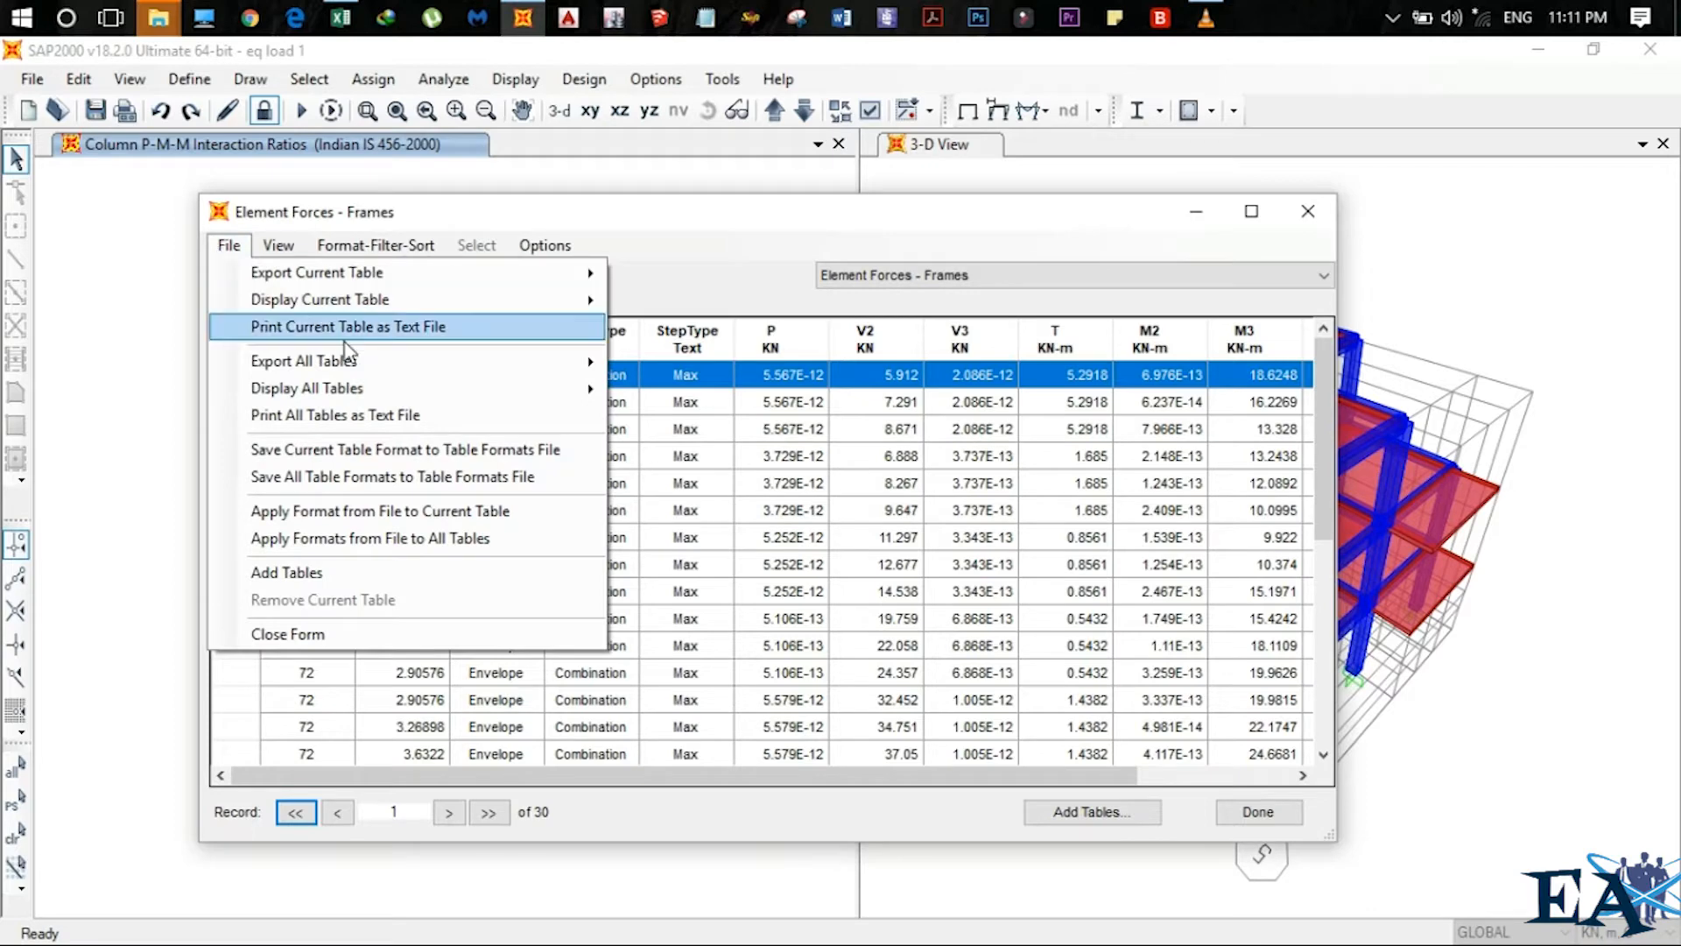
mouse_move(302, 360)
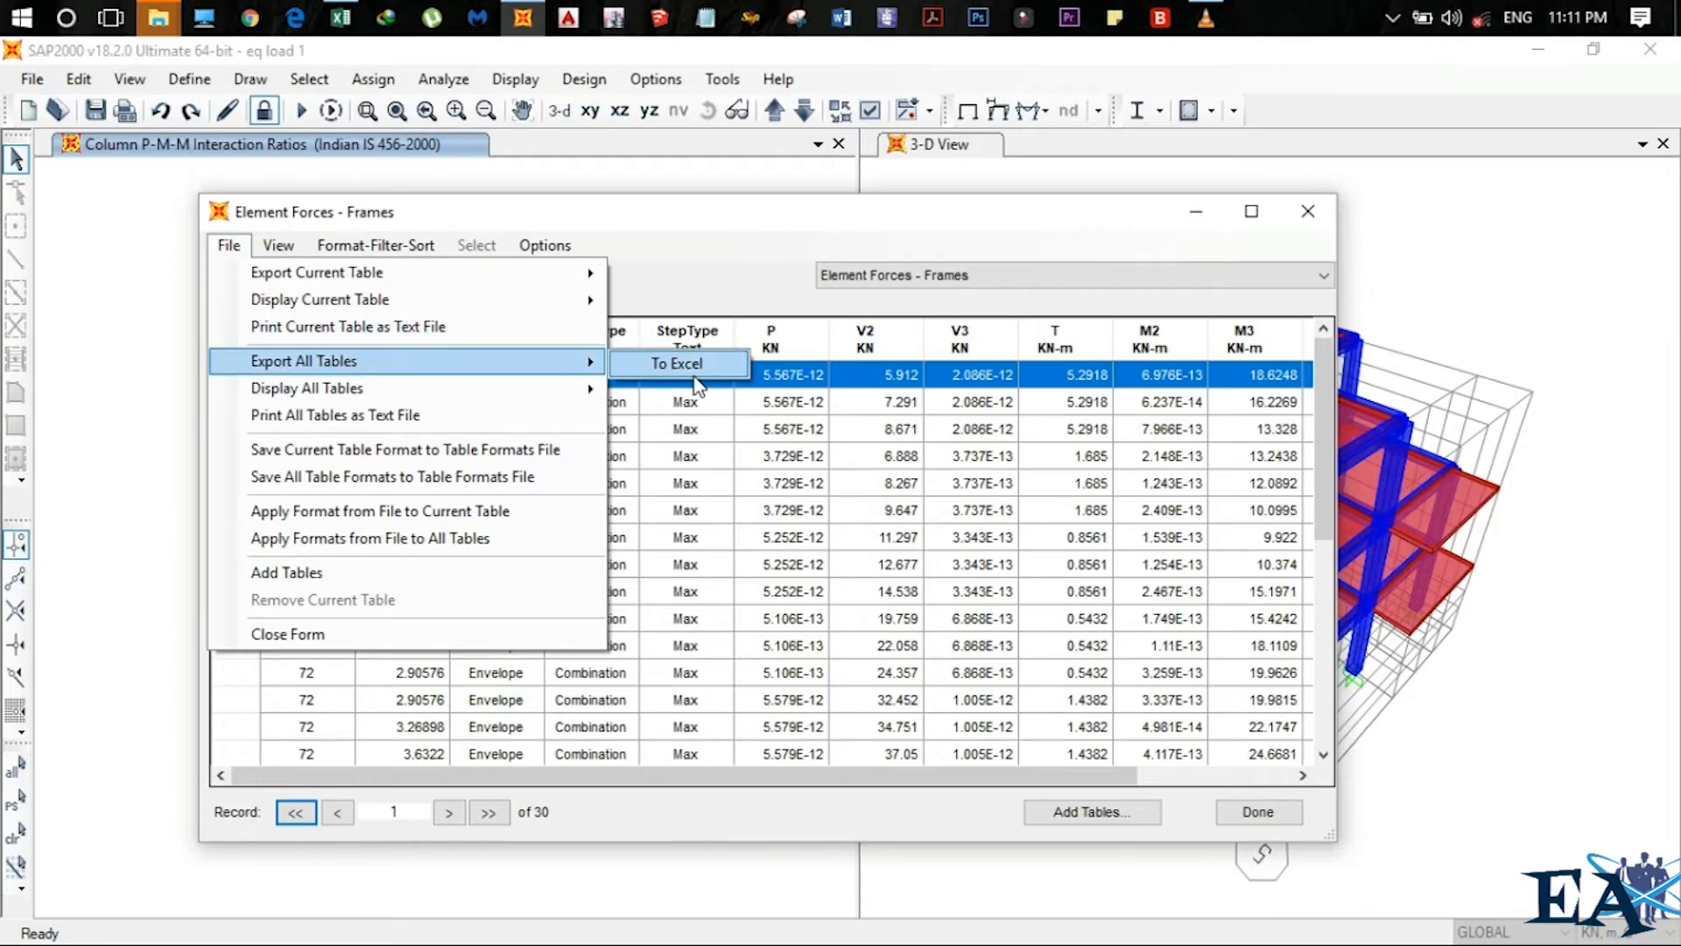
click(677, 363)
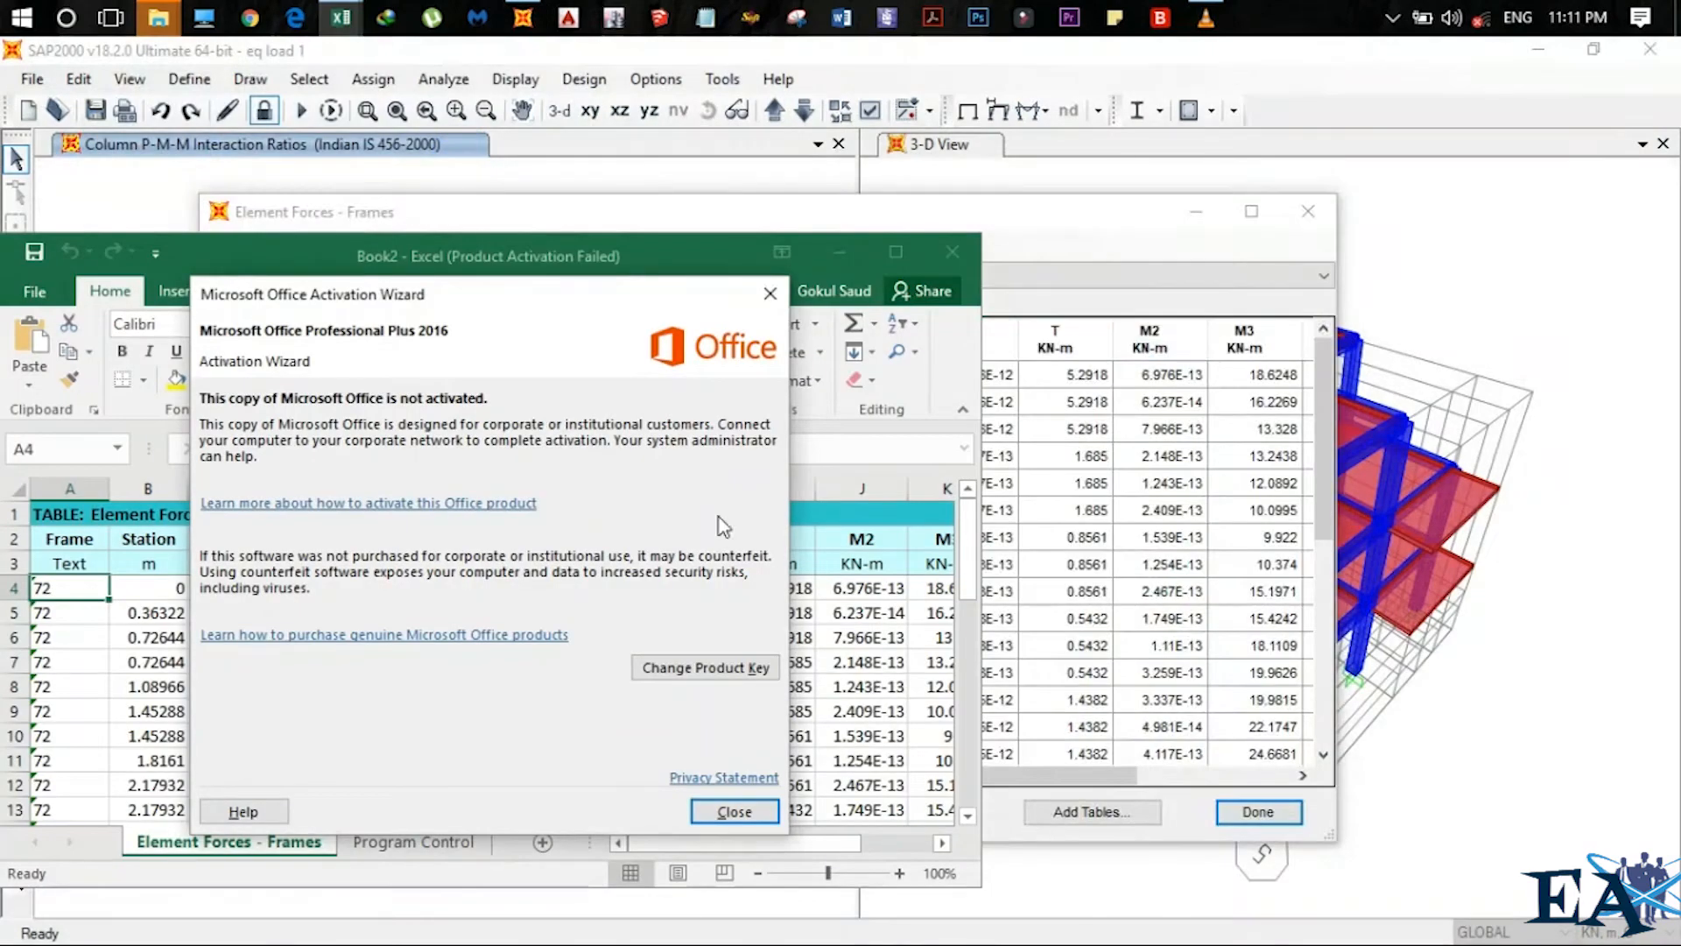
Dismiss the activation notice, maximize Excel, and inspect rows 4–16, V2 column and cell J4
click(733, 811)
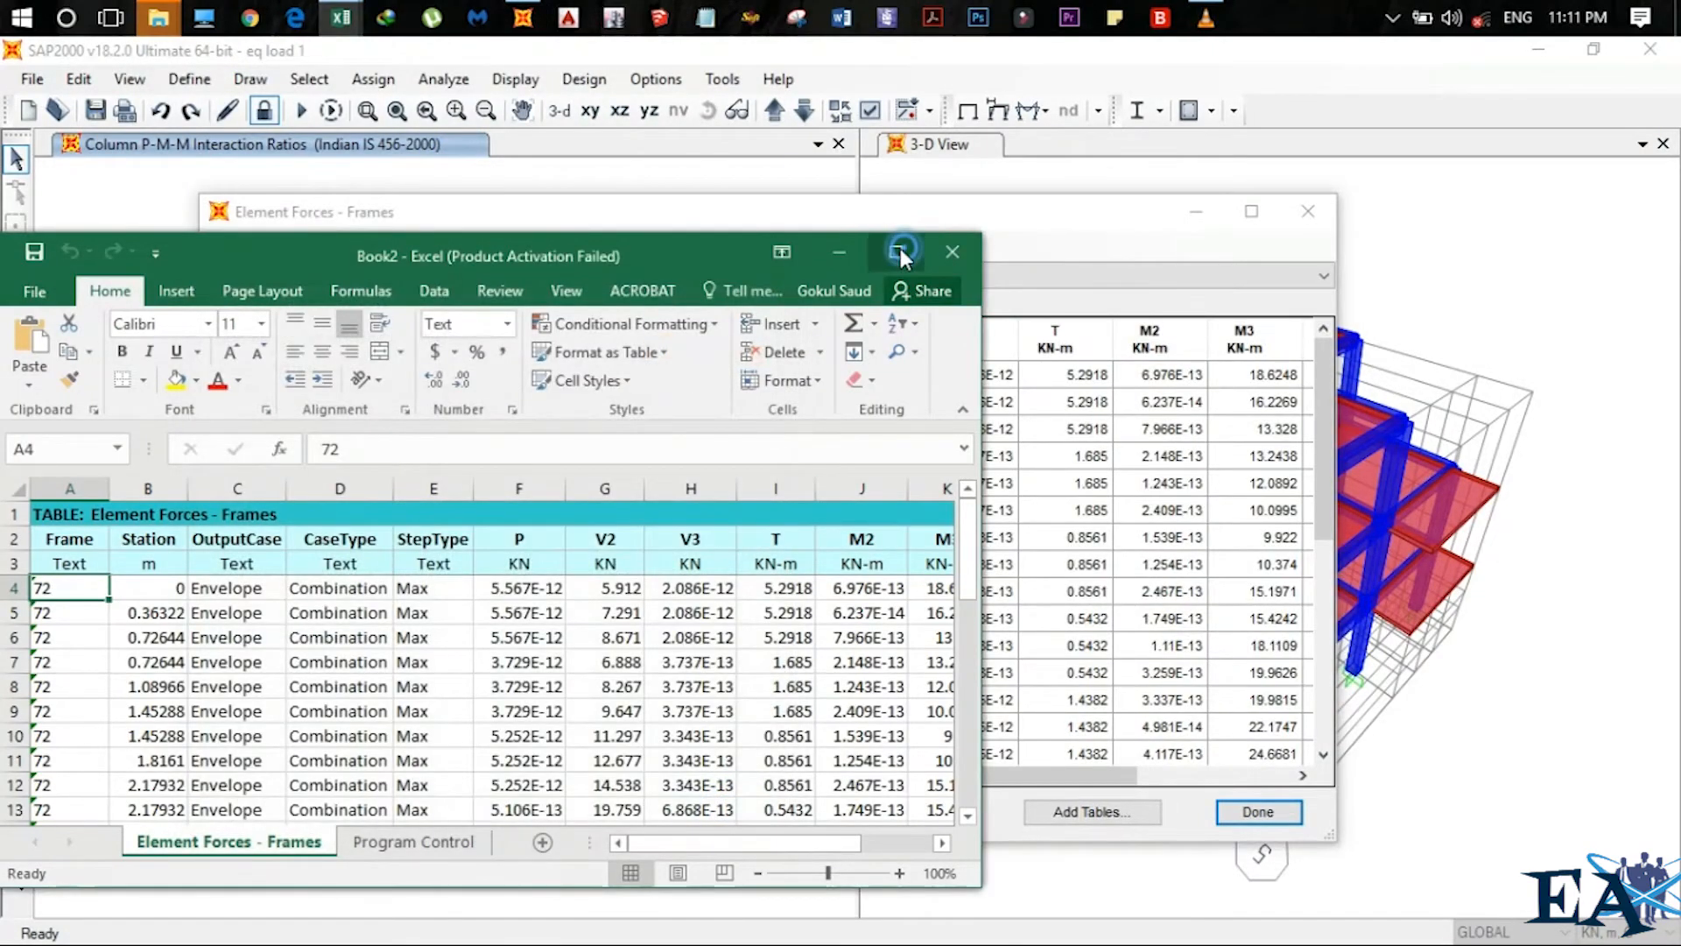
click(901, 252)
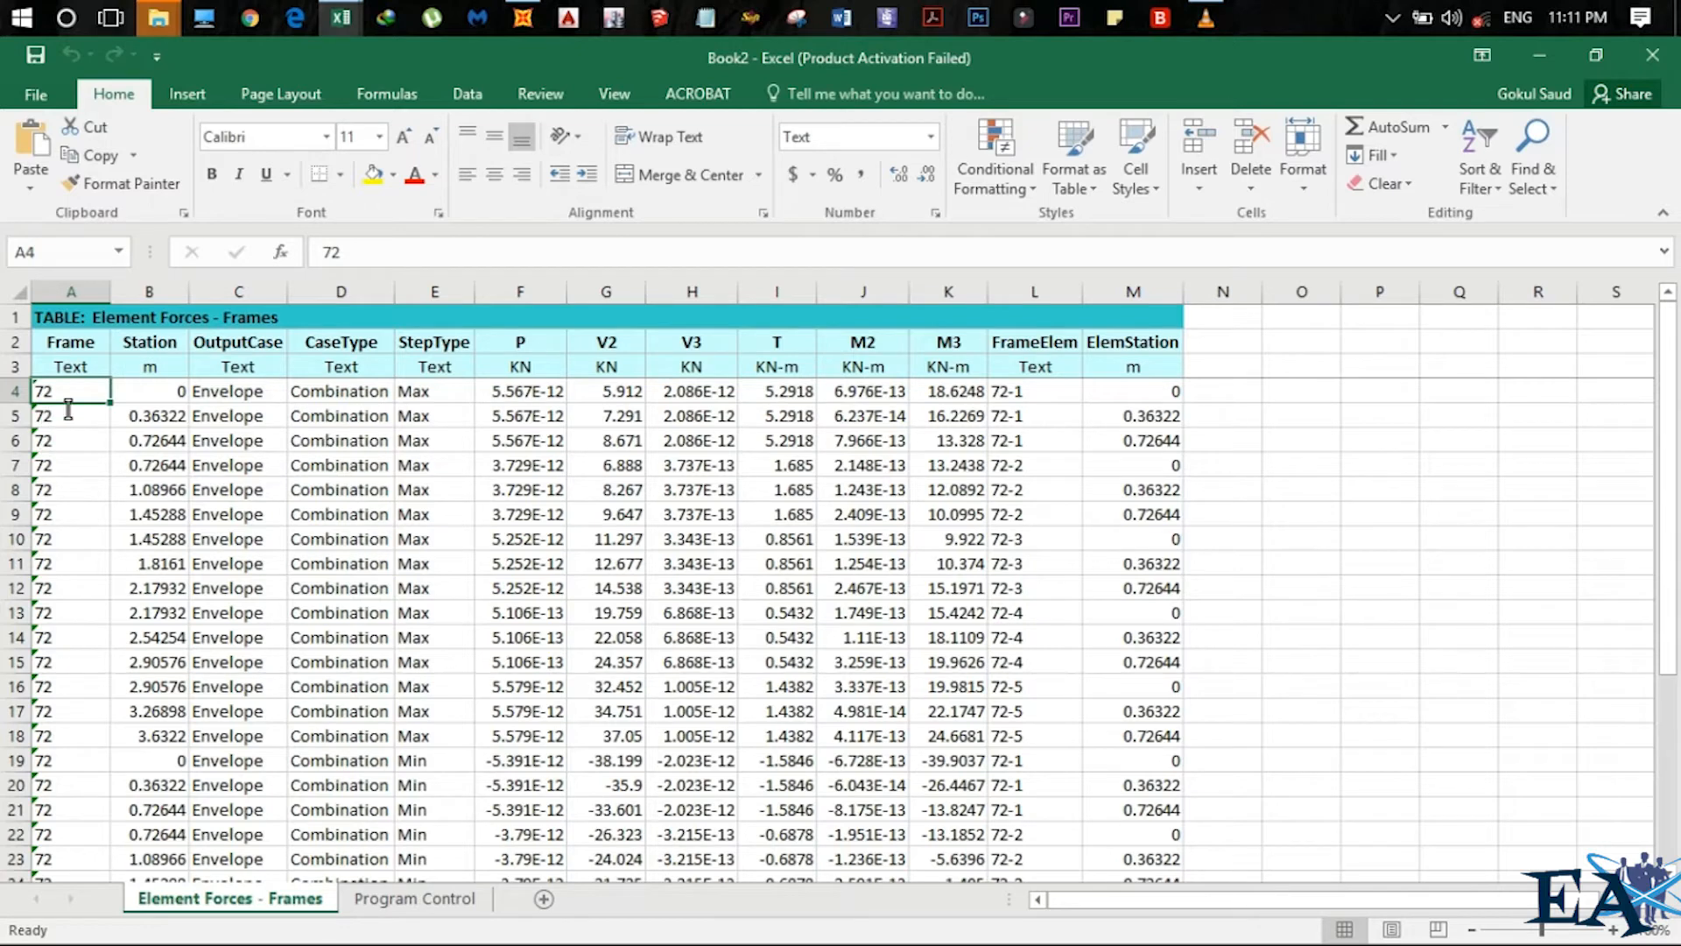
drag(71, 391, 1132, 687)
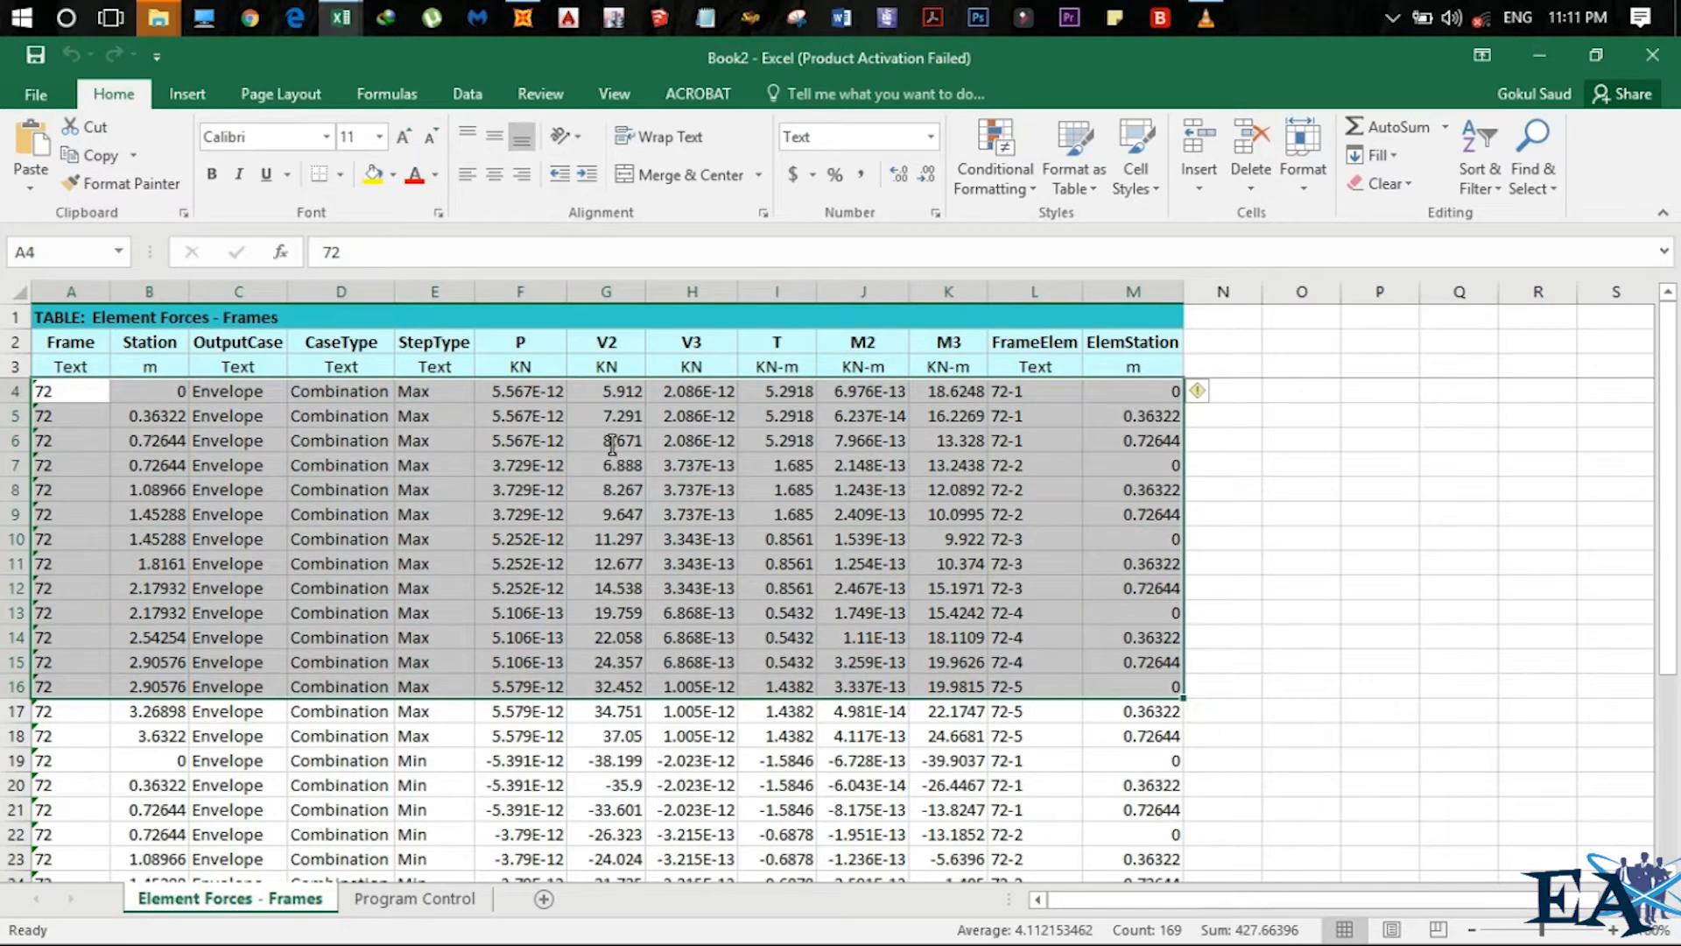
drag(606, 390, 606, 612)
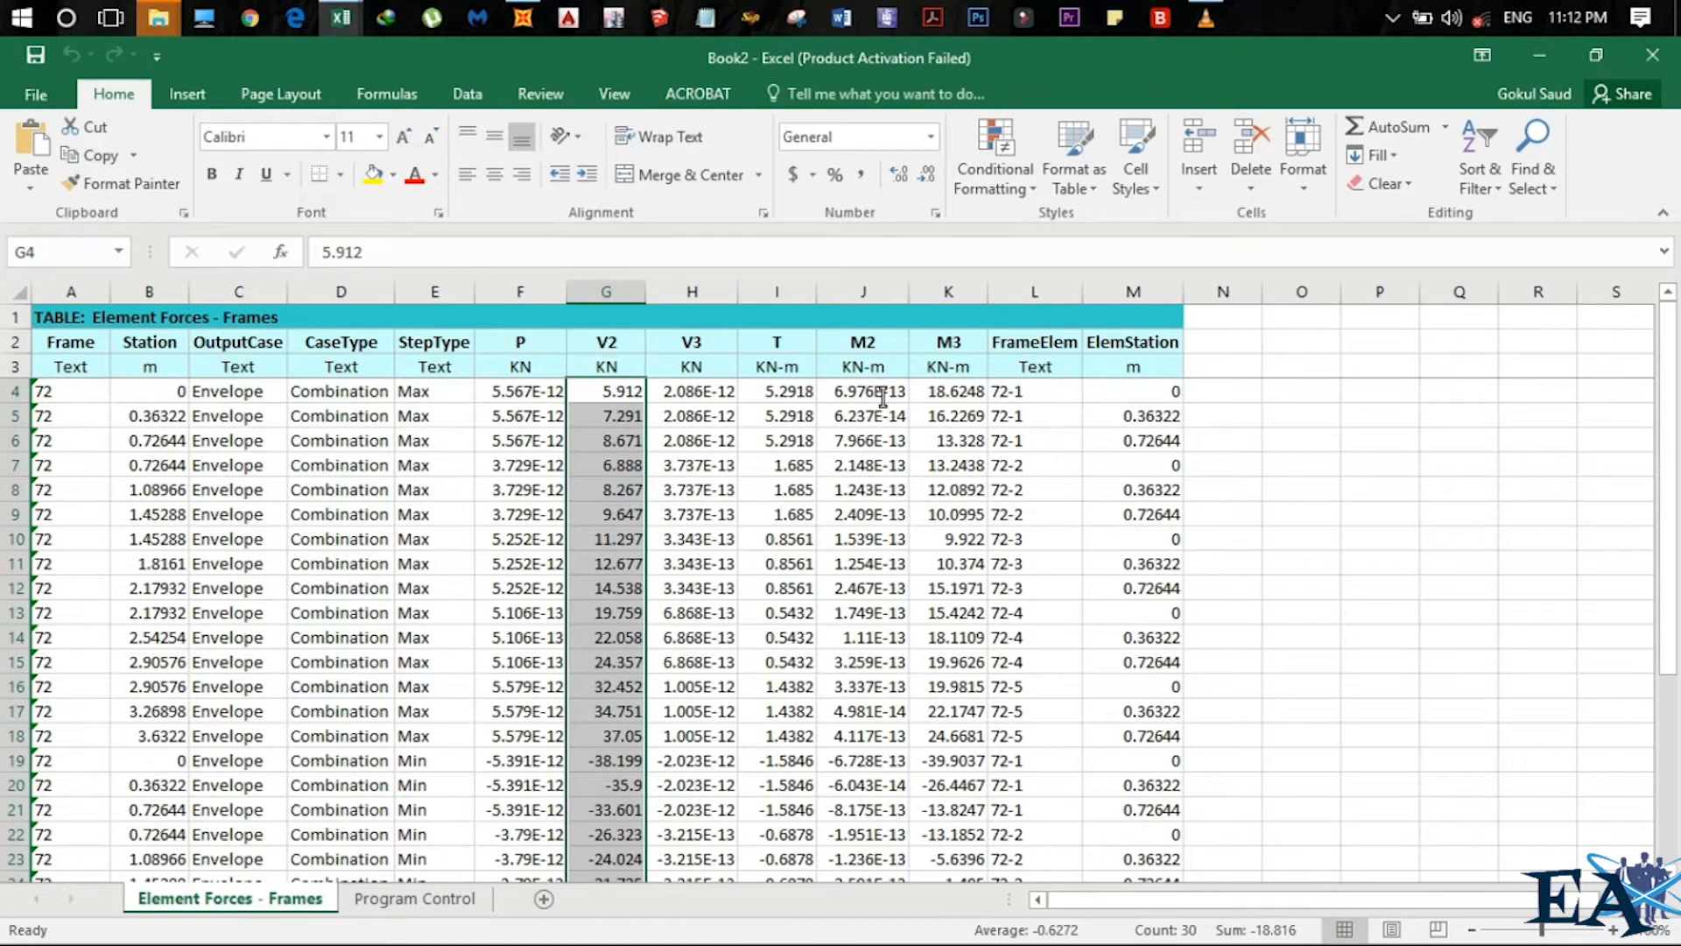
click(862, 391)
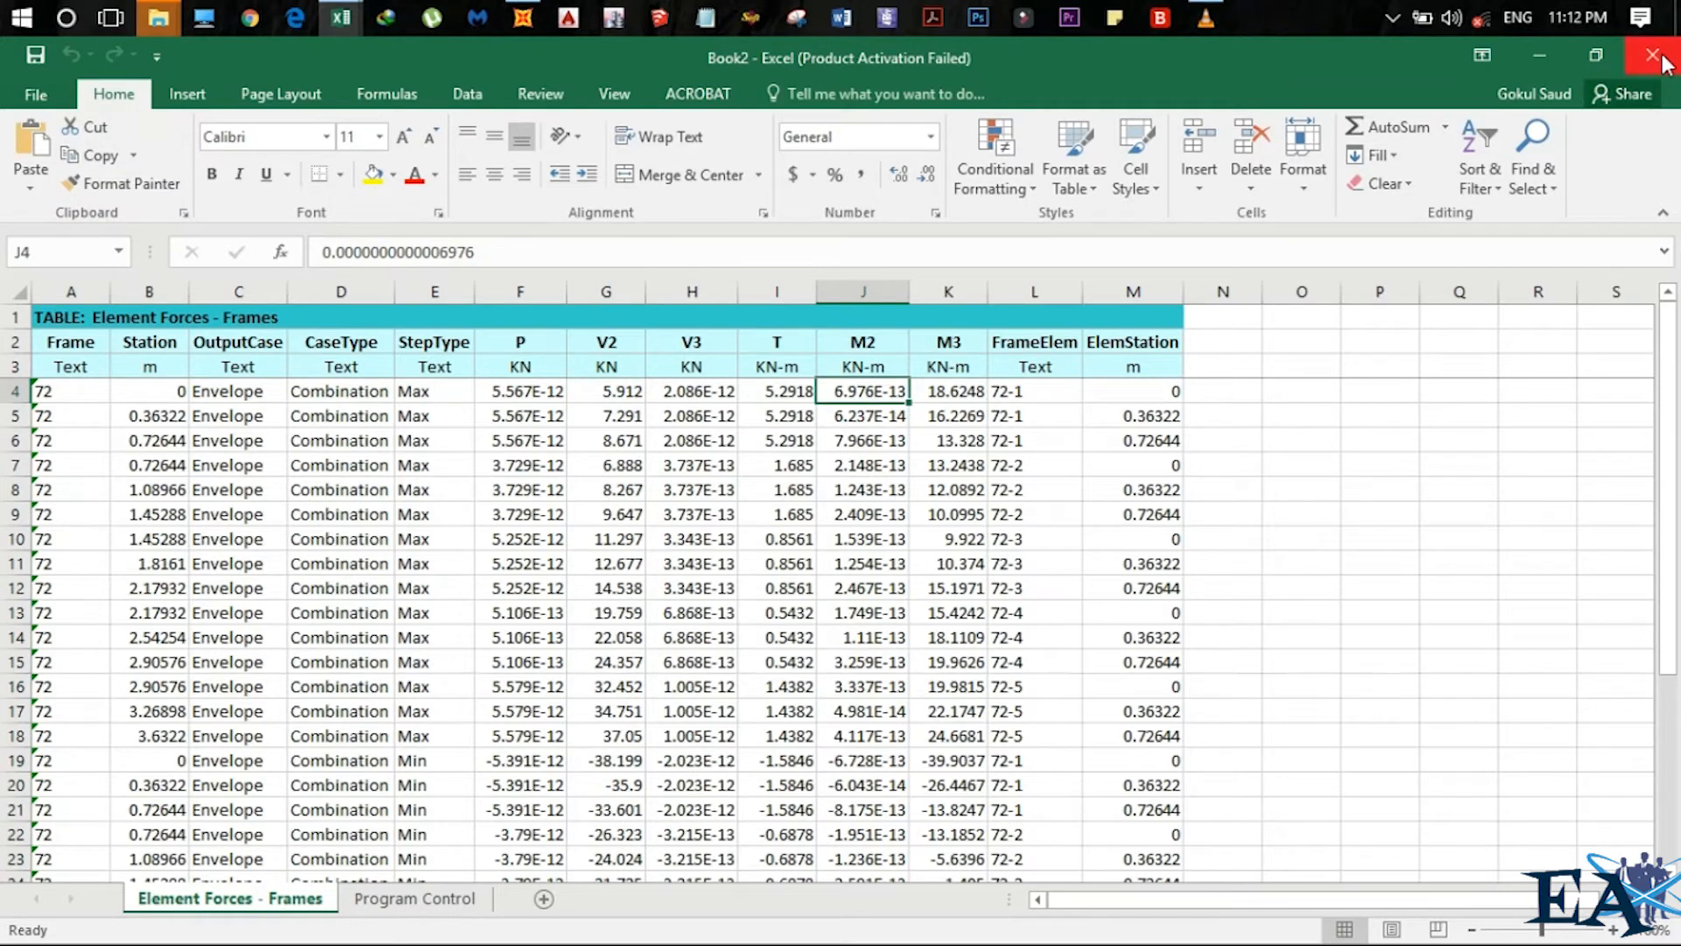
mouse_move(1660, 57)
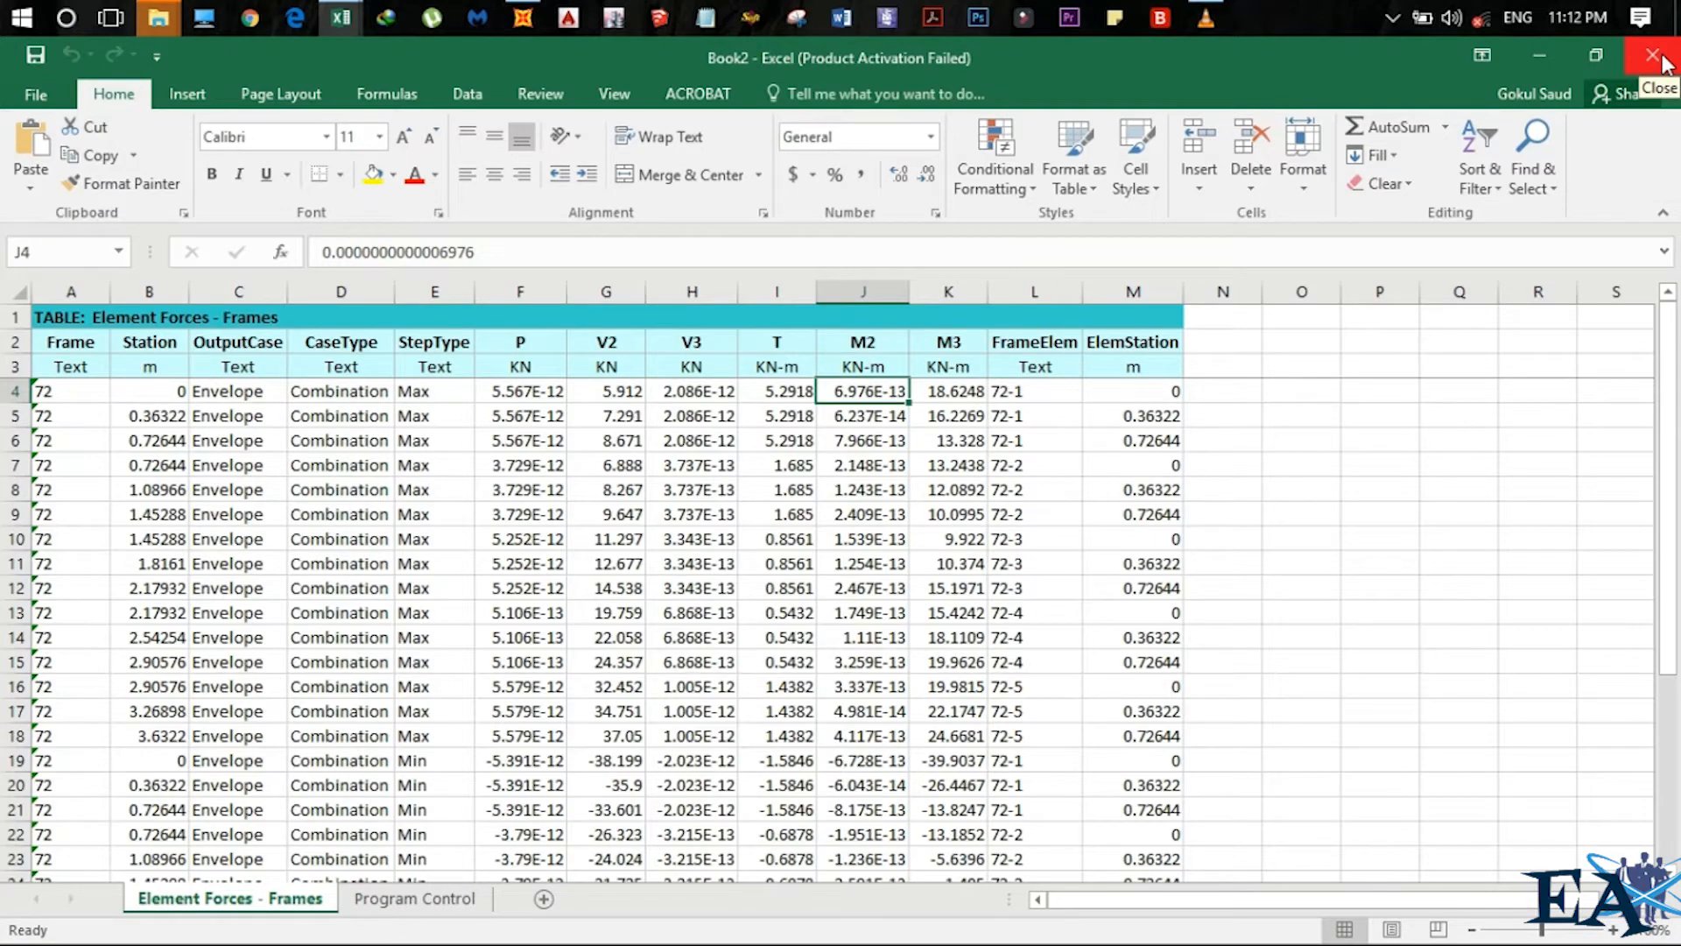
mouse_move(1630, 71)
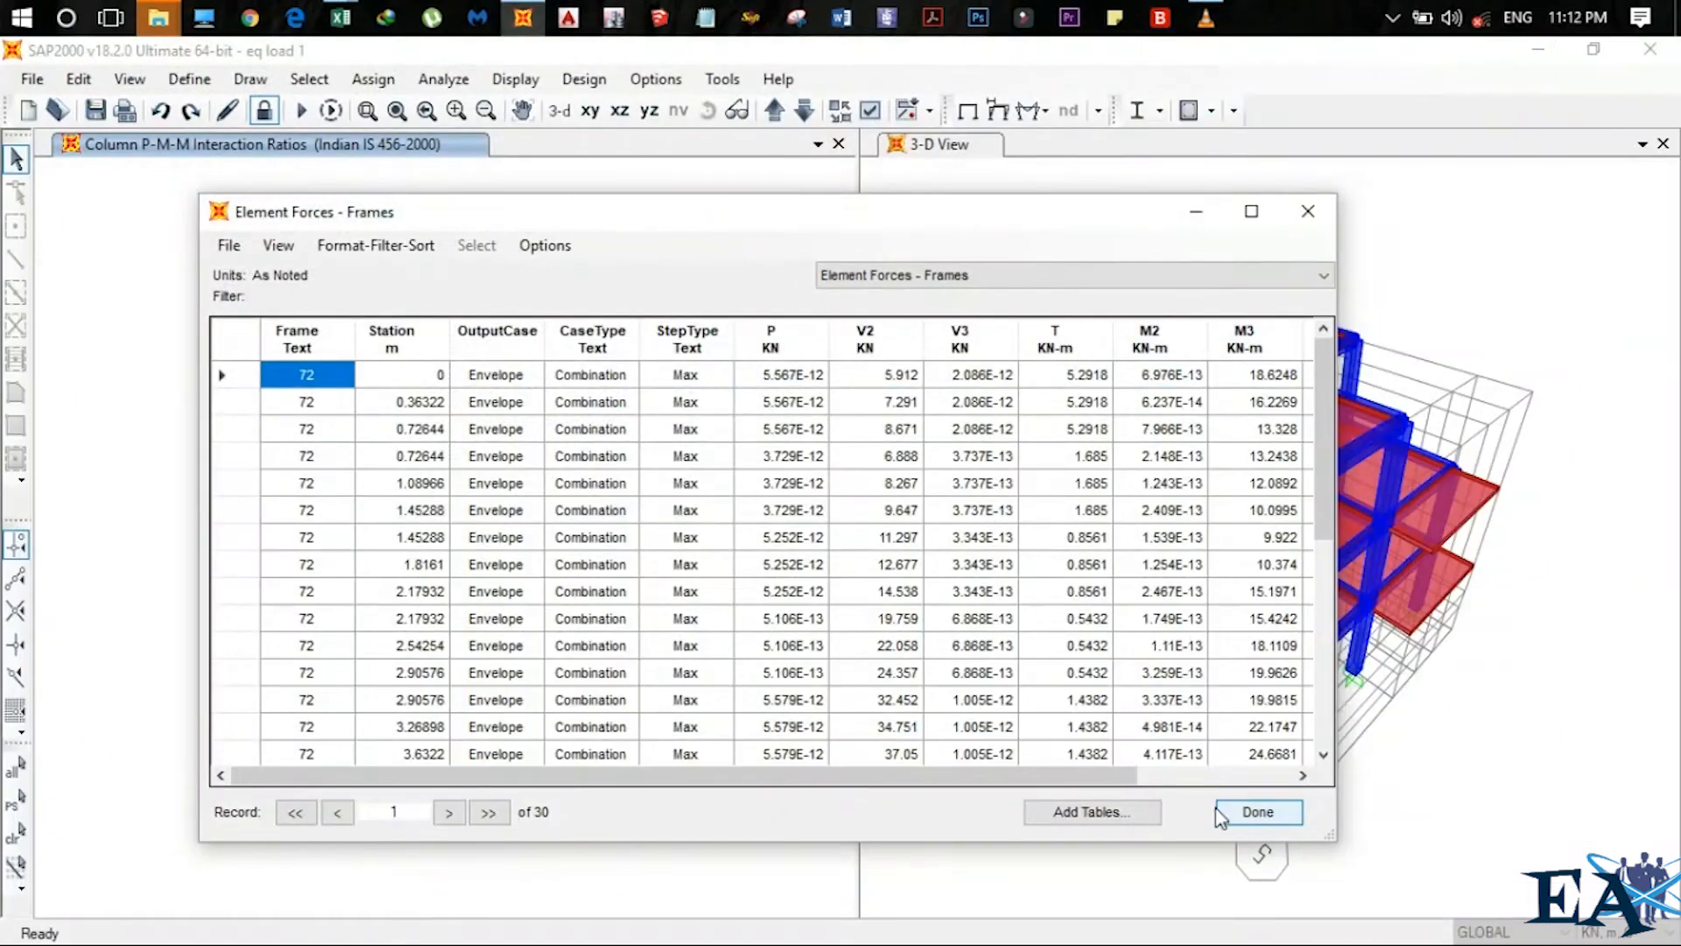
Show frame 70 forces under 1.5(DL+LL) and select the P, T and M3 columns
click(1257, 812)
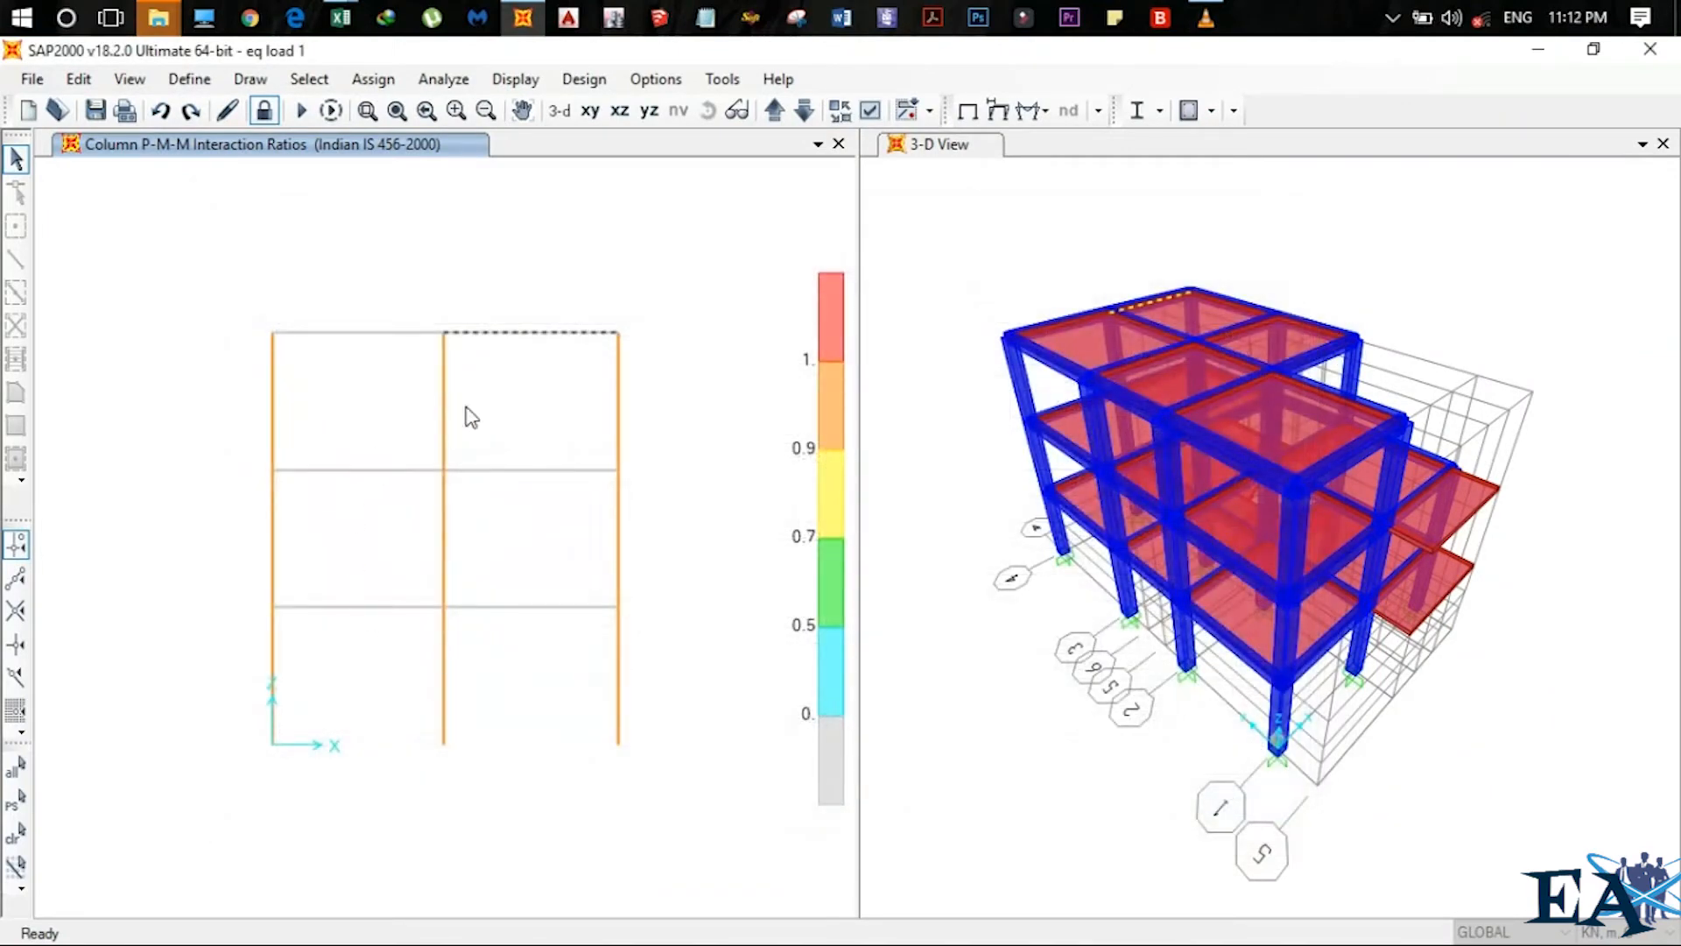
mouse_move(624, 406)
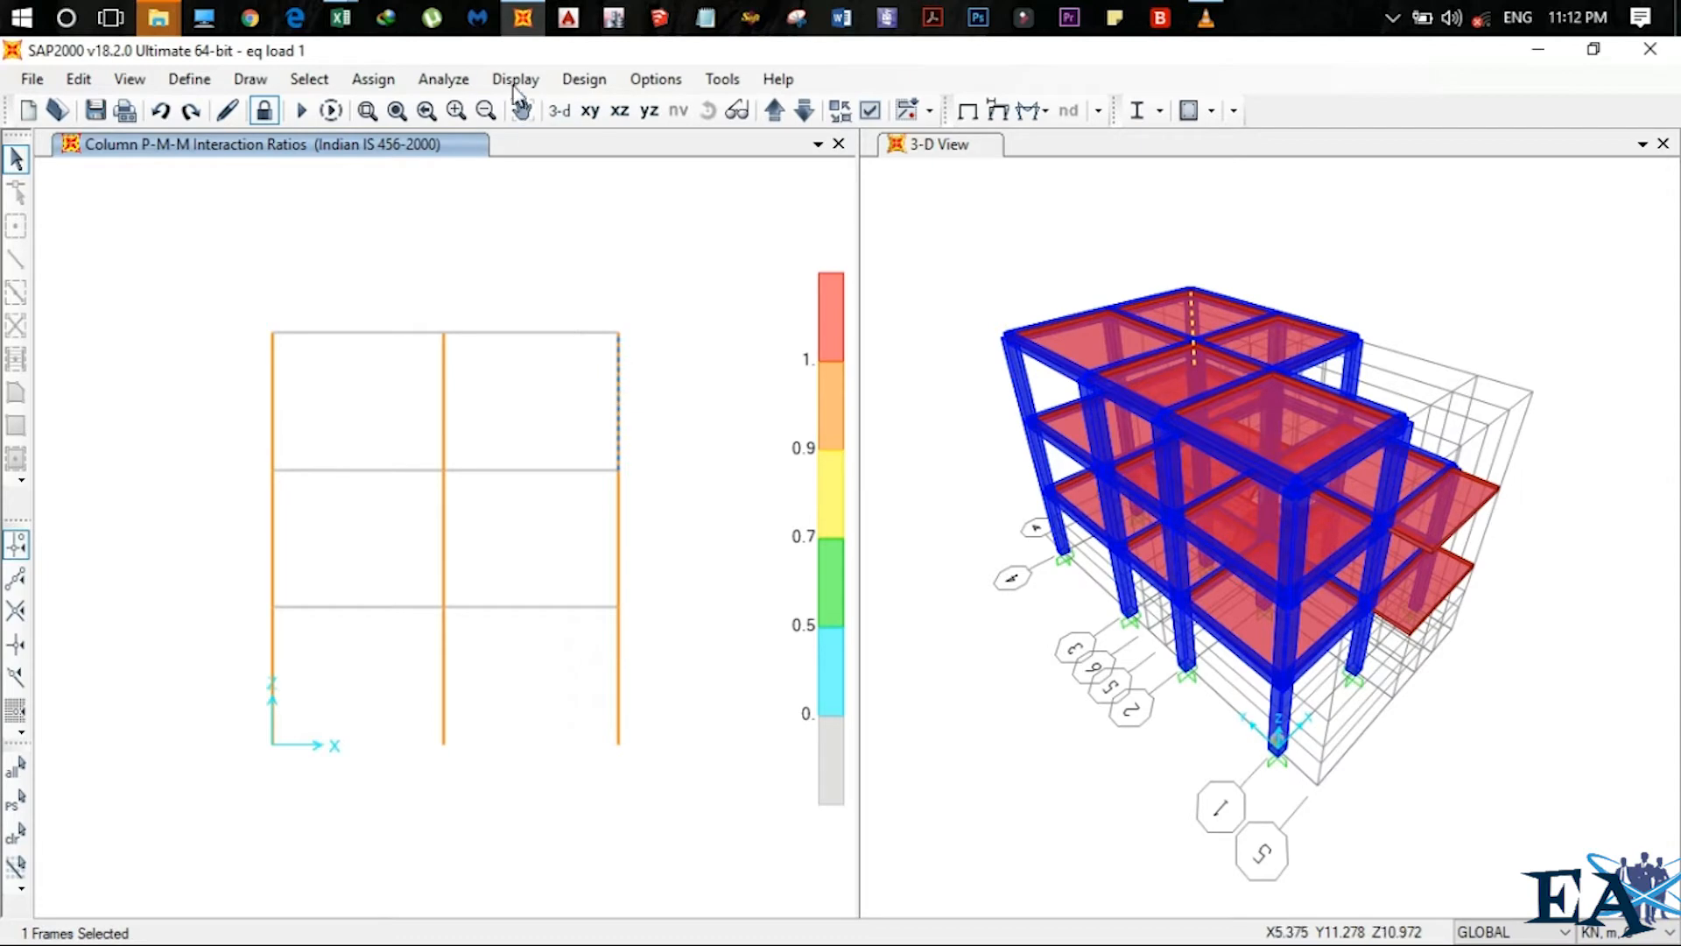
click(515, 78)
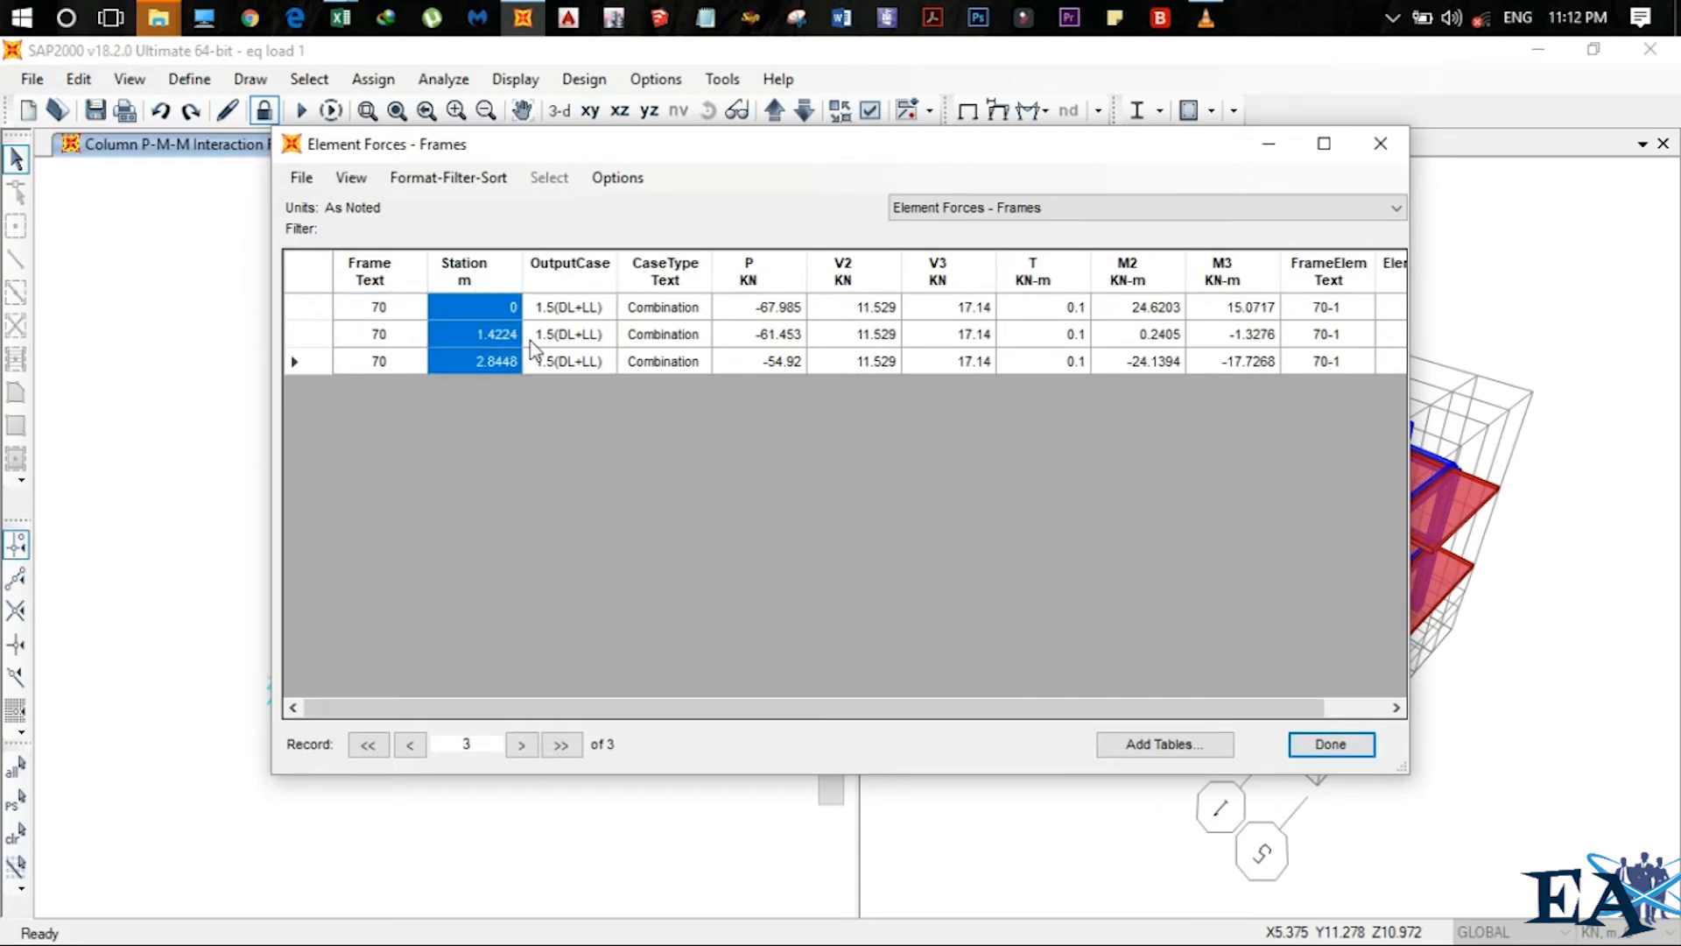
mouse_move(550, 373)
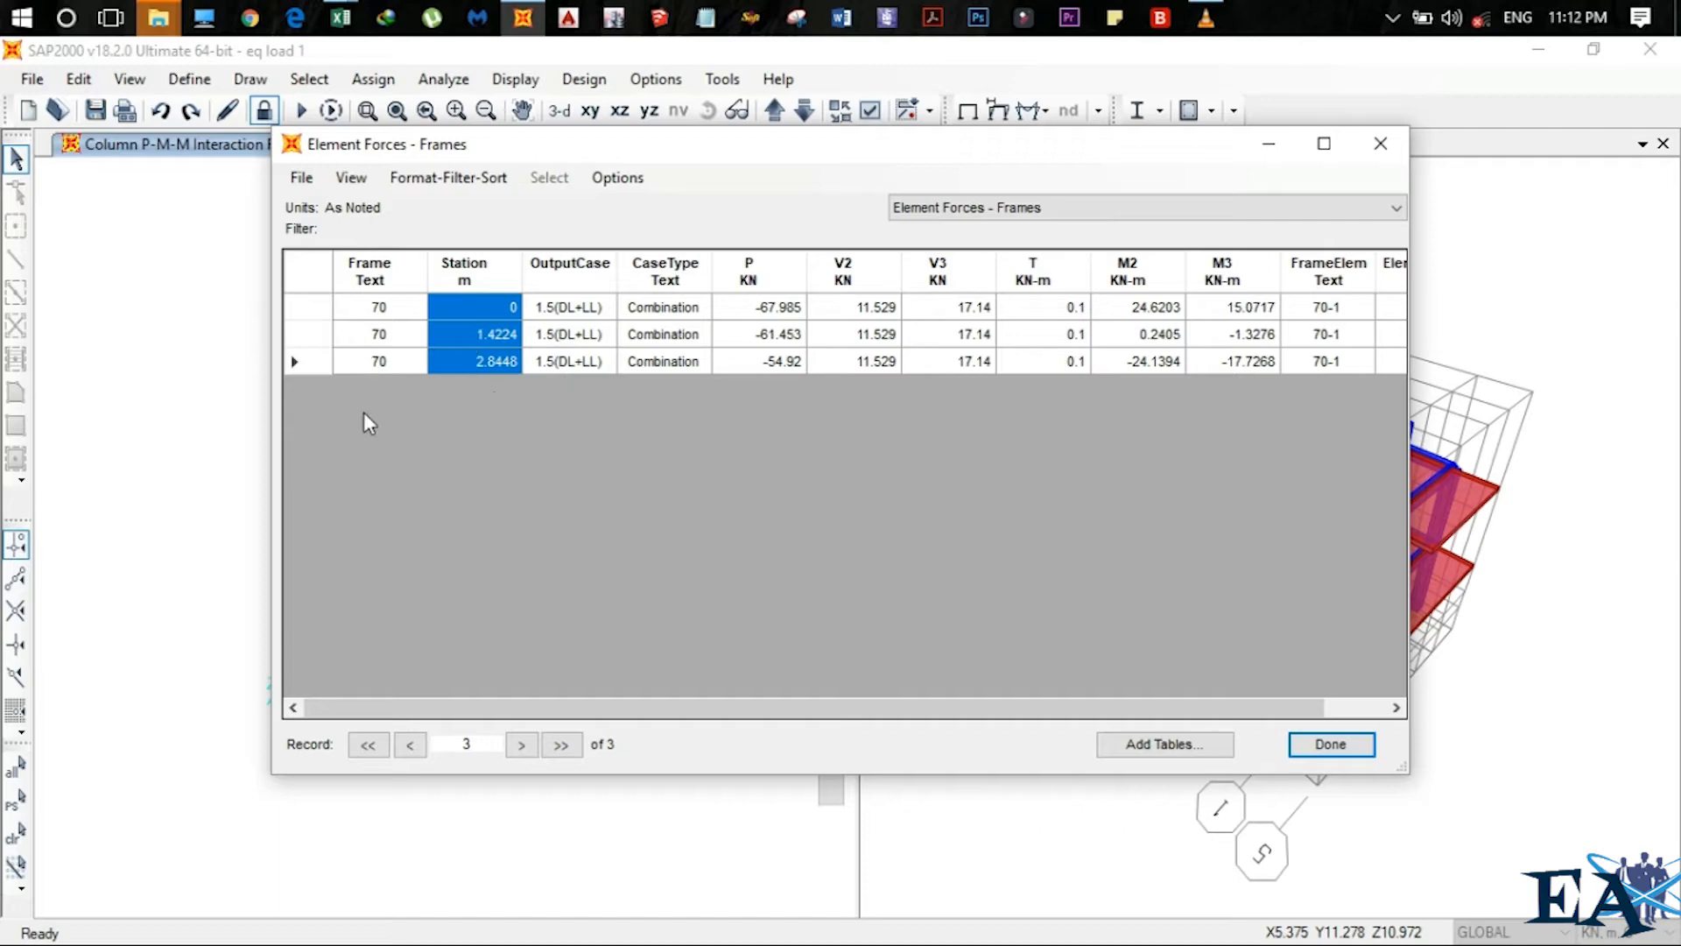
click(747, 306)
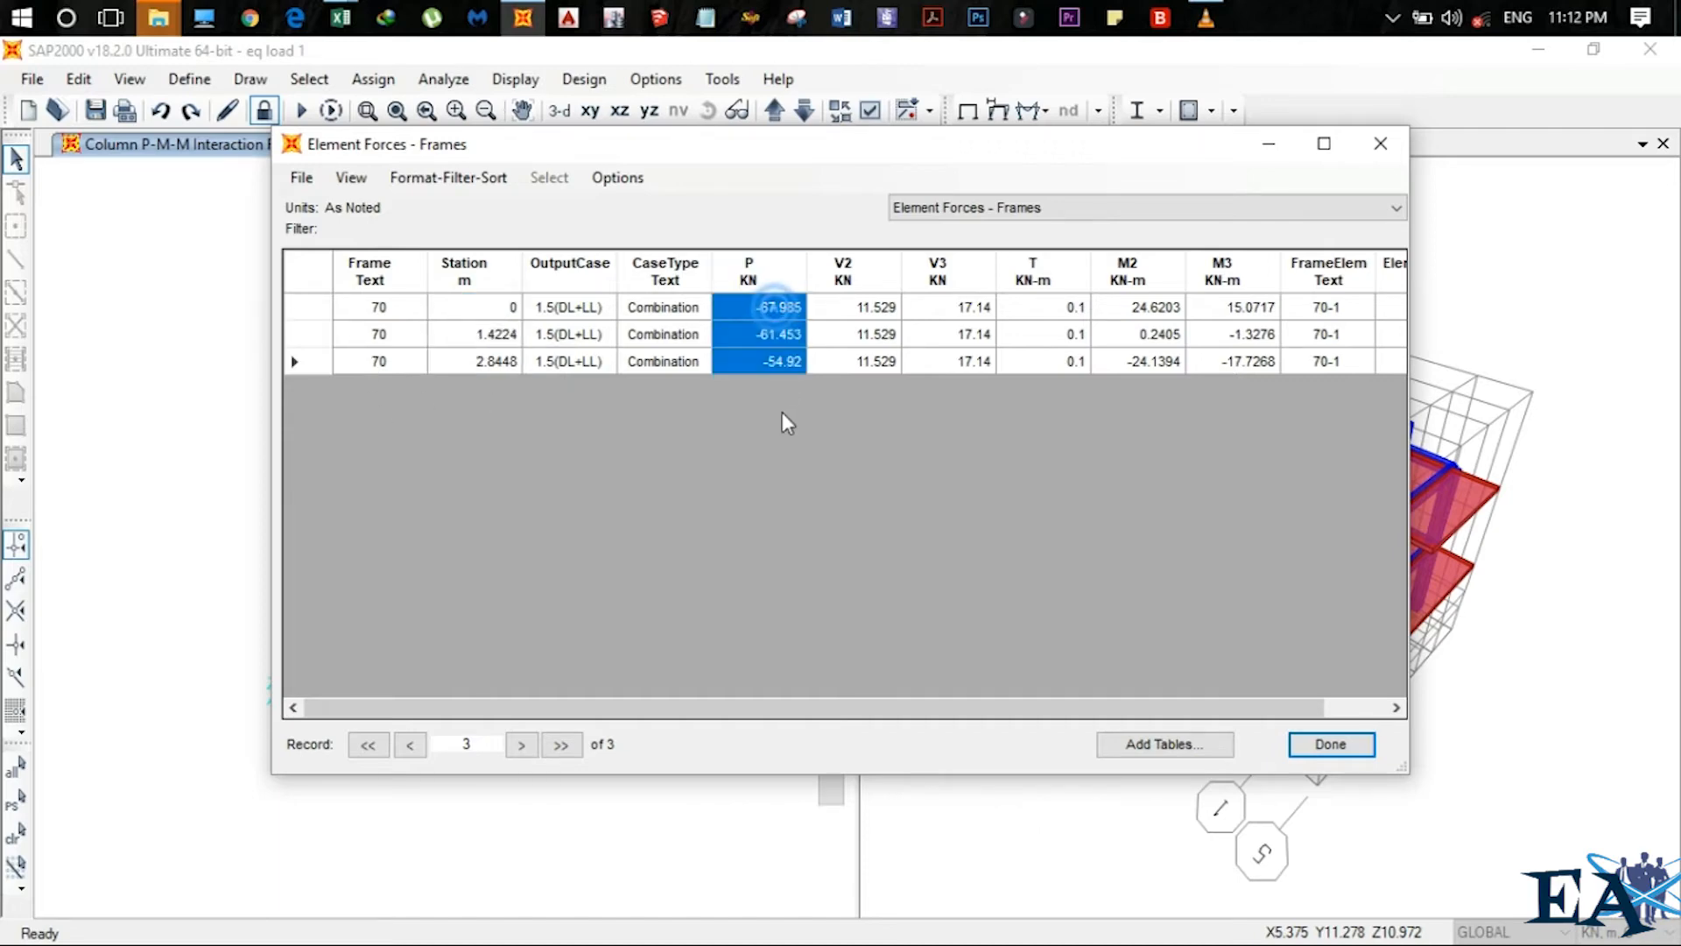
mouse_move(890, 450)
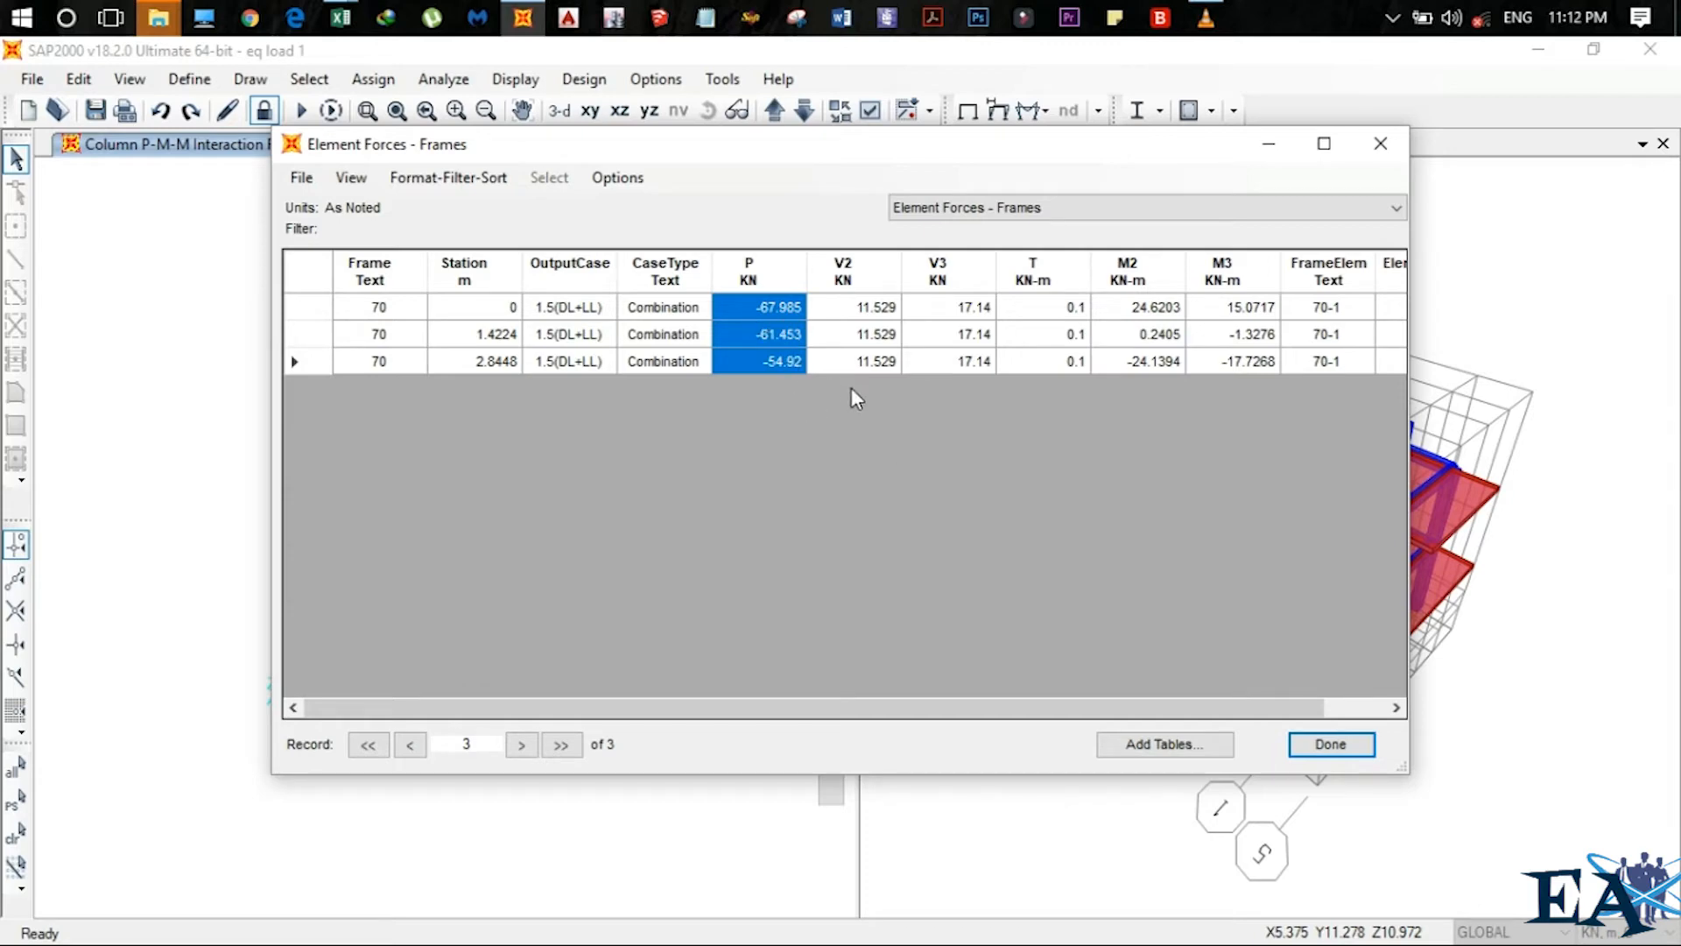
click(843, 307)
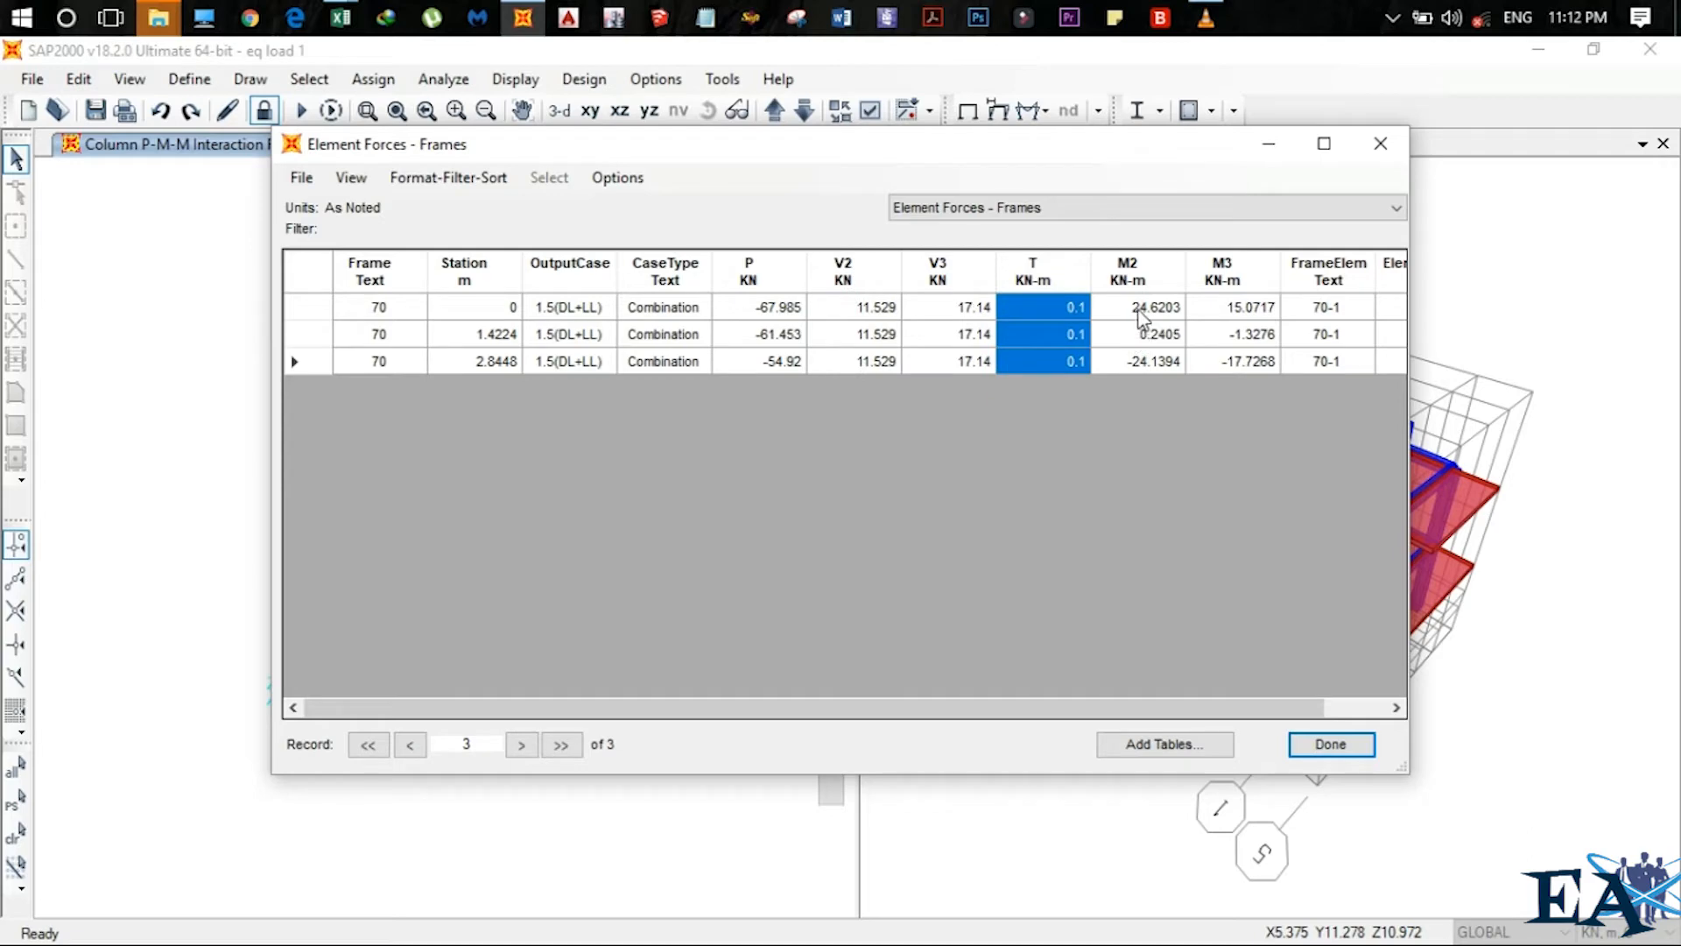
click(1223, 306)
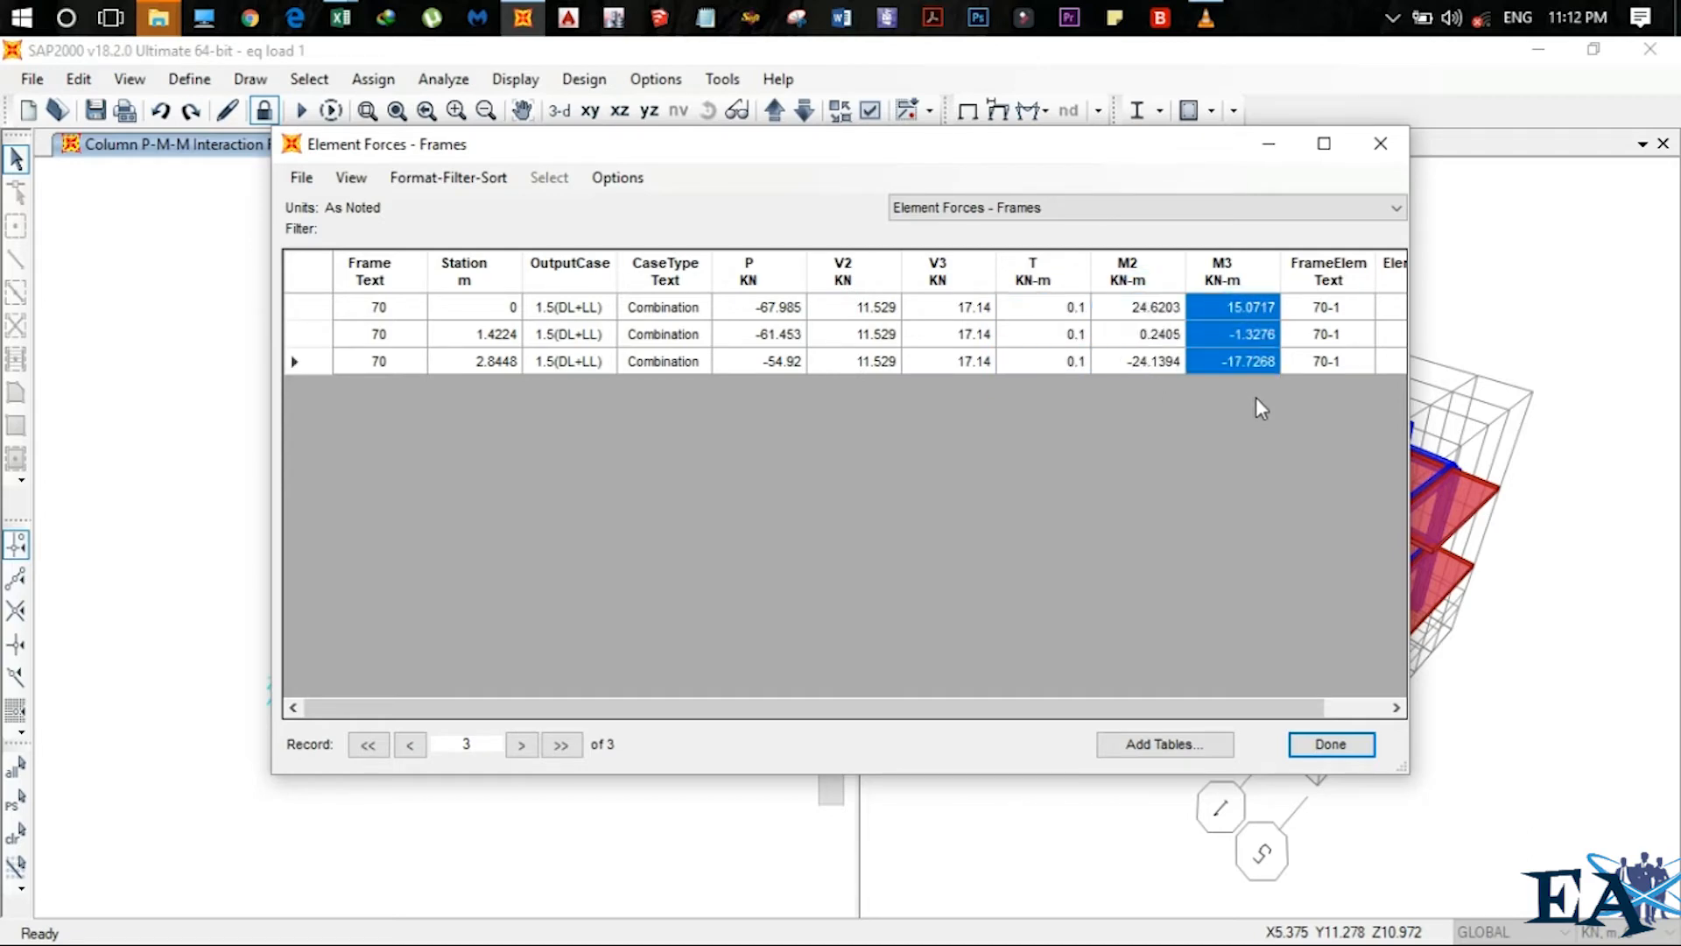
mouse_move(59, 276)
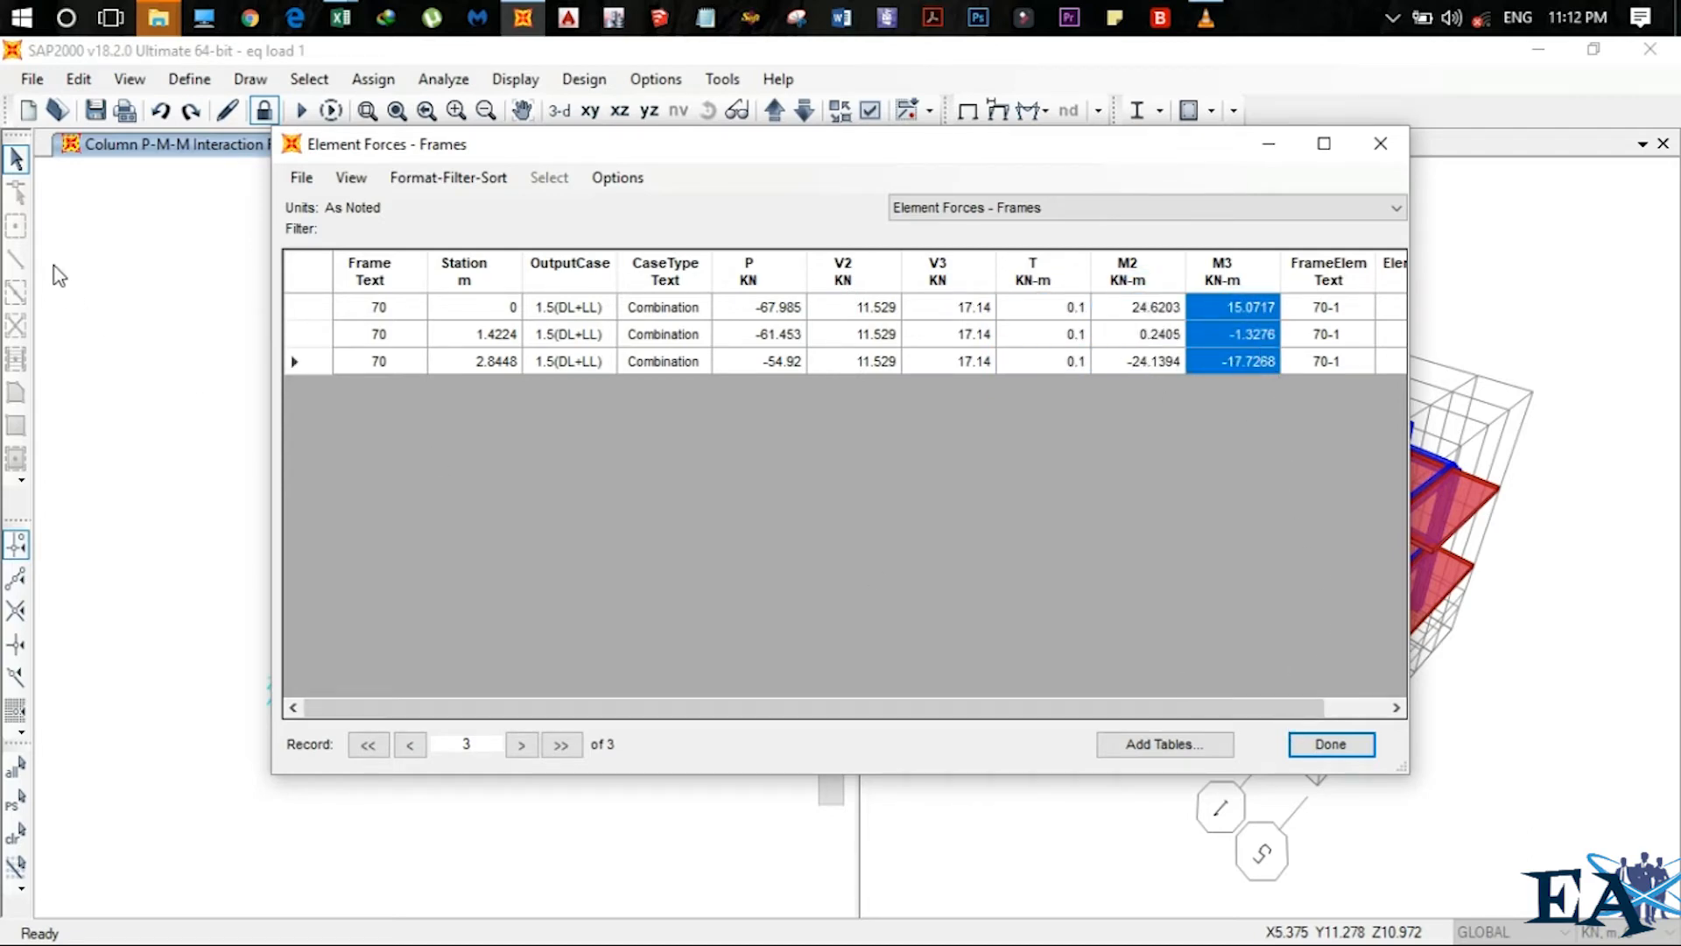
click(302, 177)
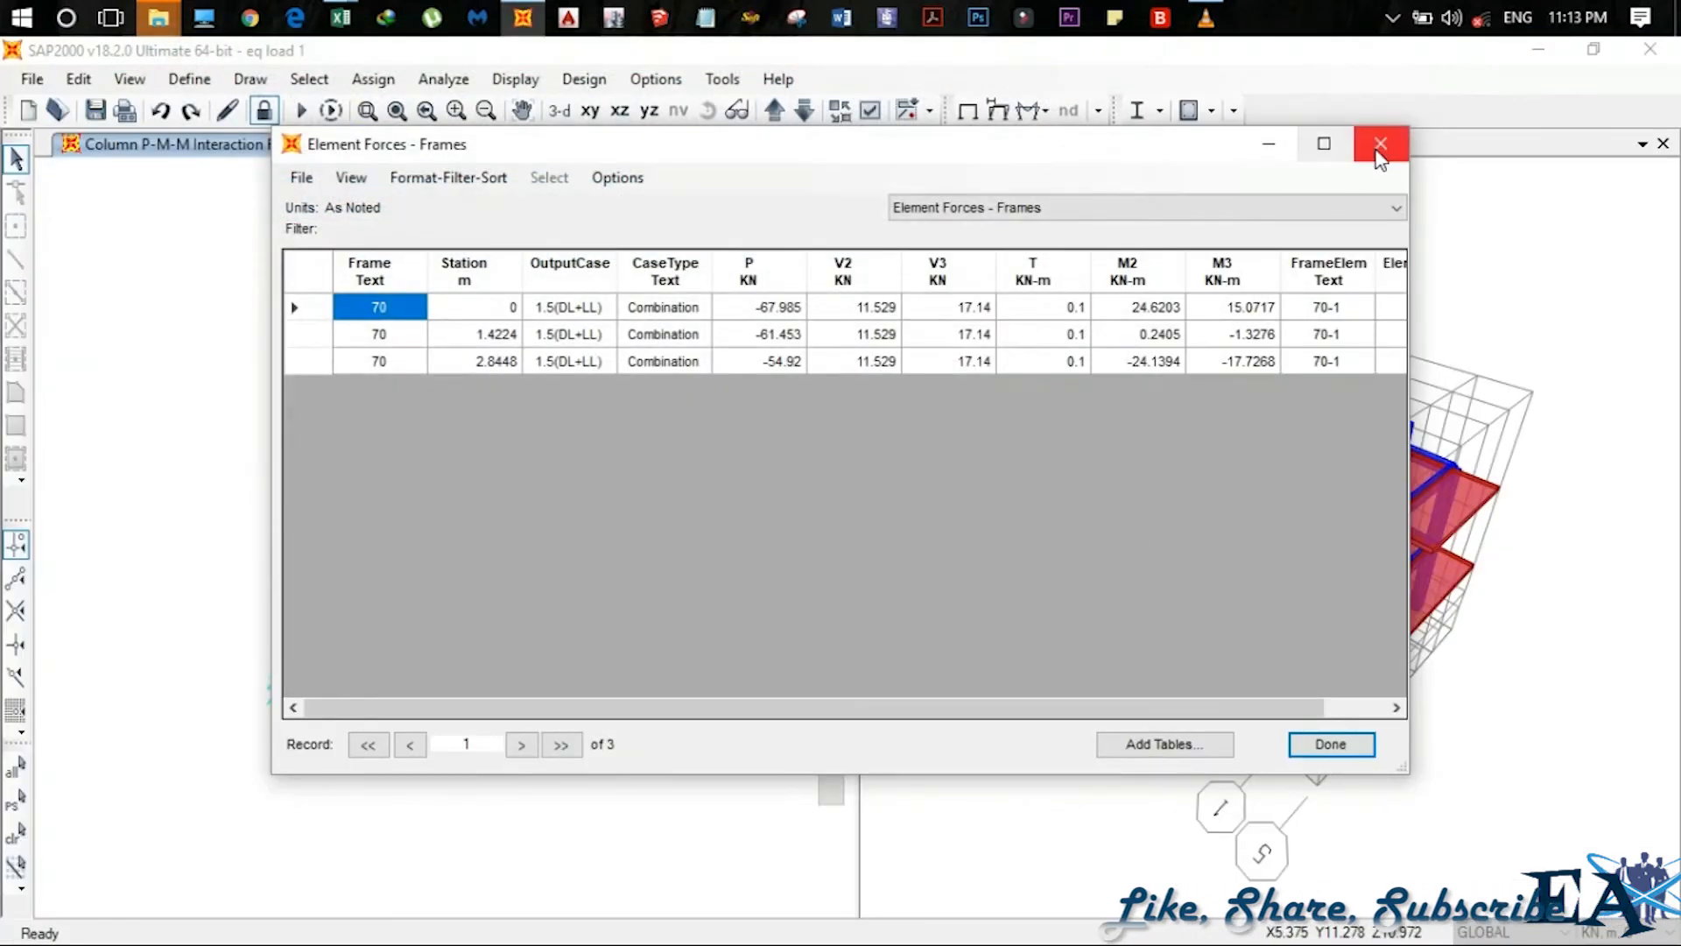
Close the frame 70 table and display Longitudinal Reinforcing design output on the elevation
click(1380, 143)
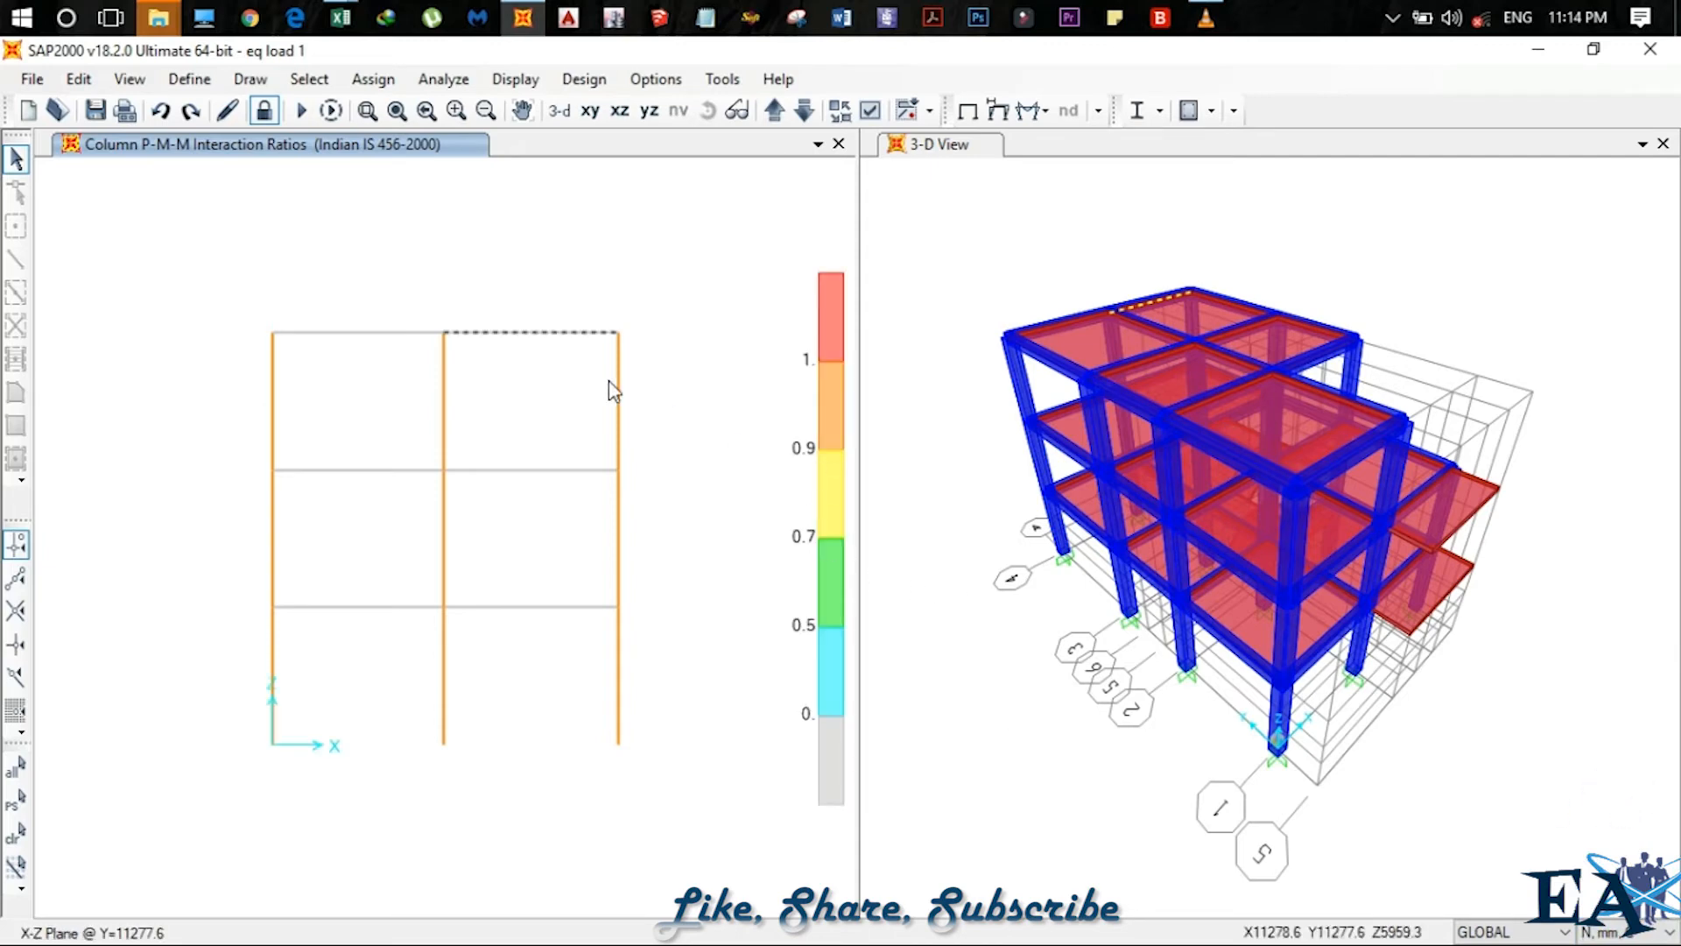
mouse_move(1210, 137)
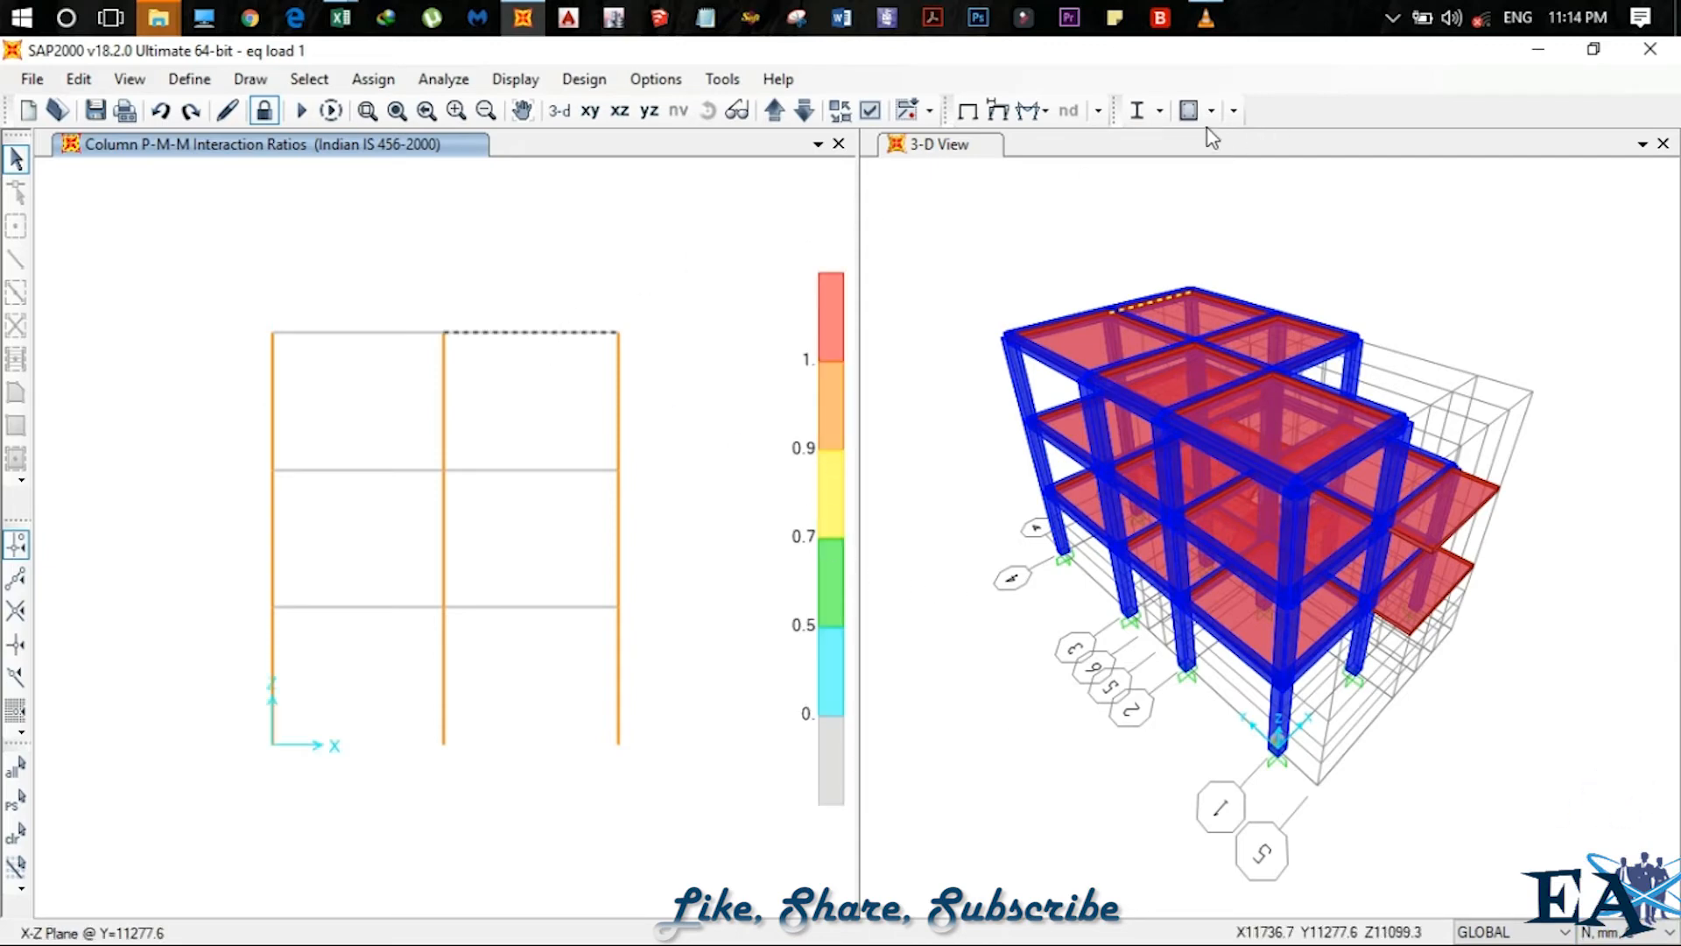
click(1188, 109)
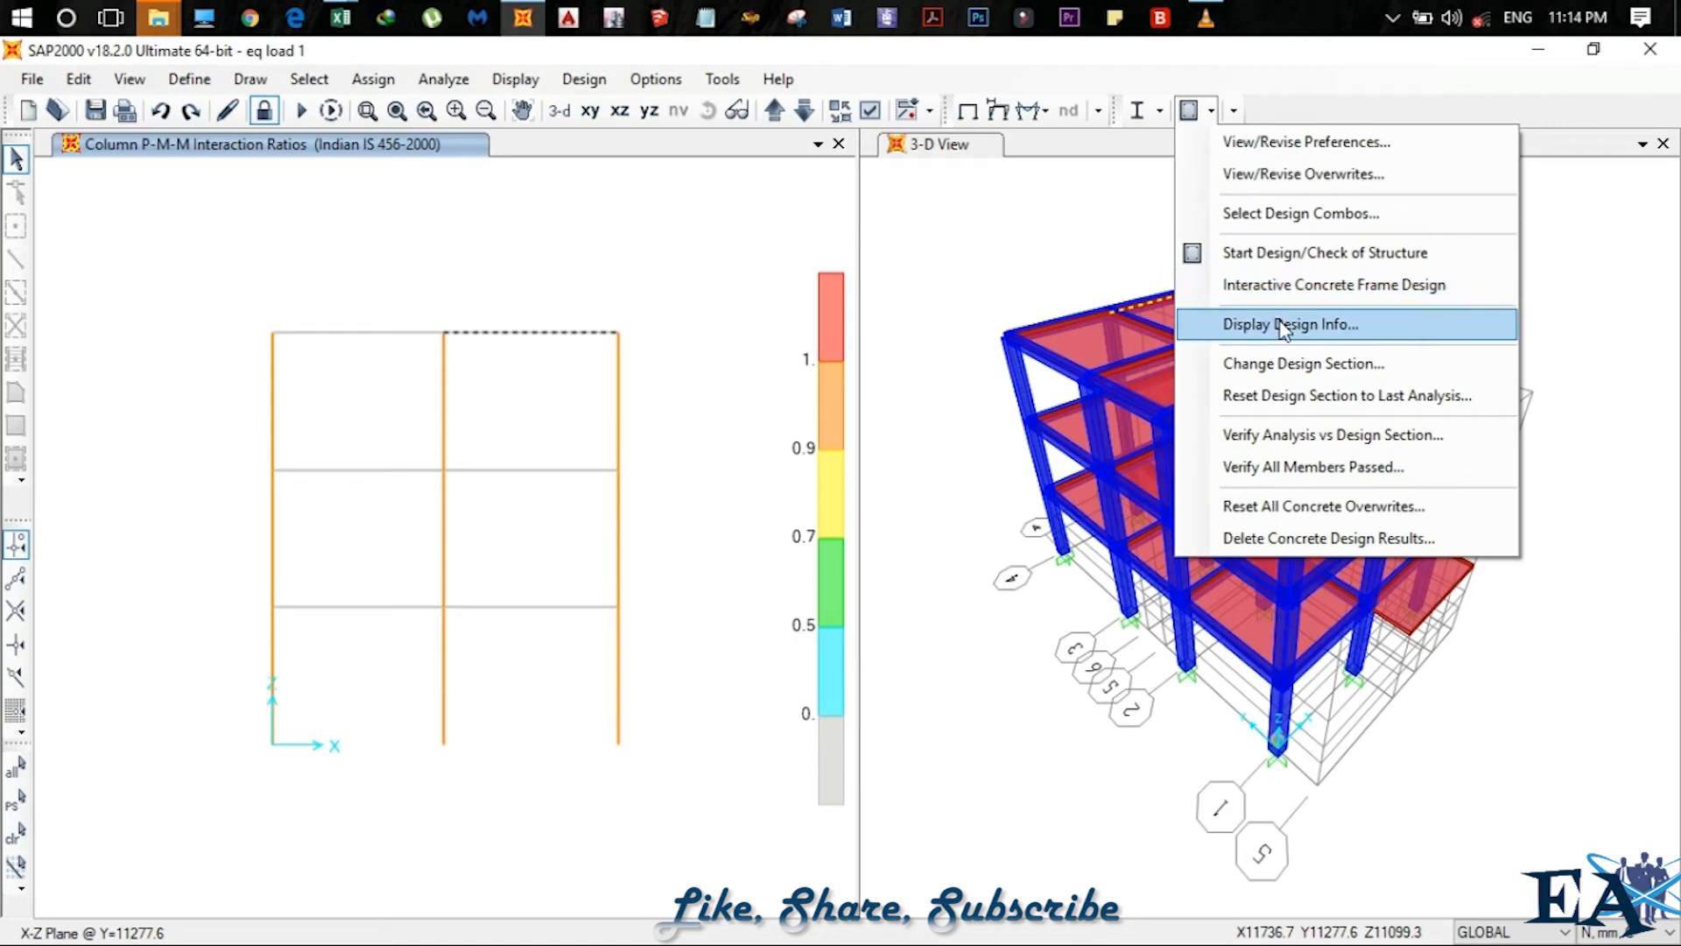
click(1290, 324)
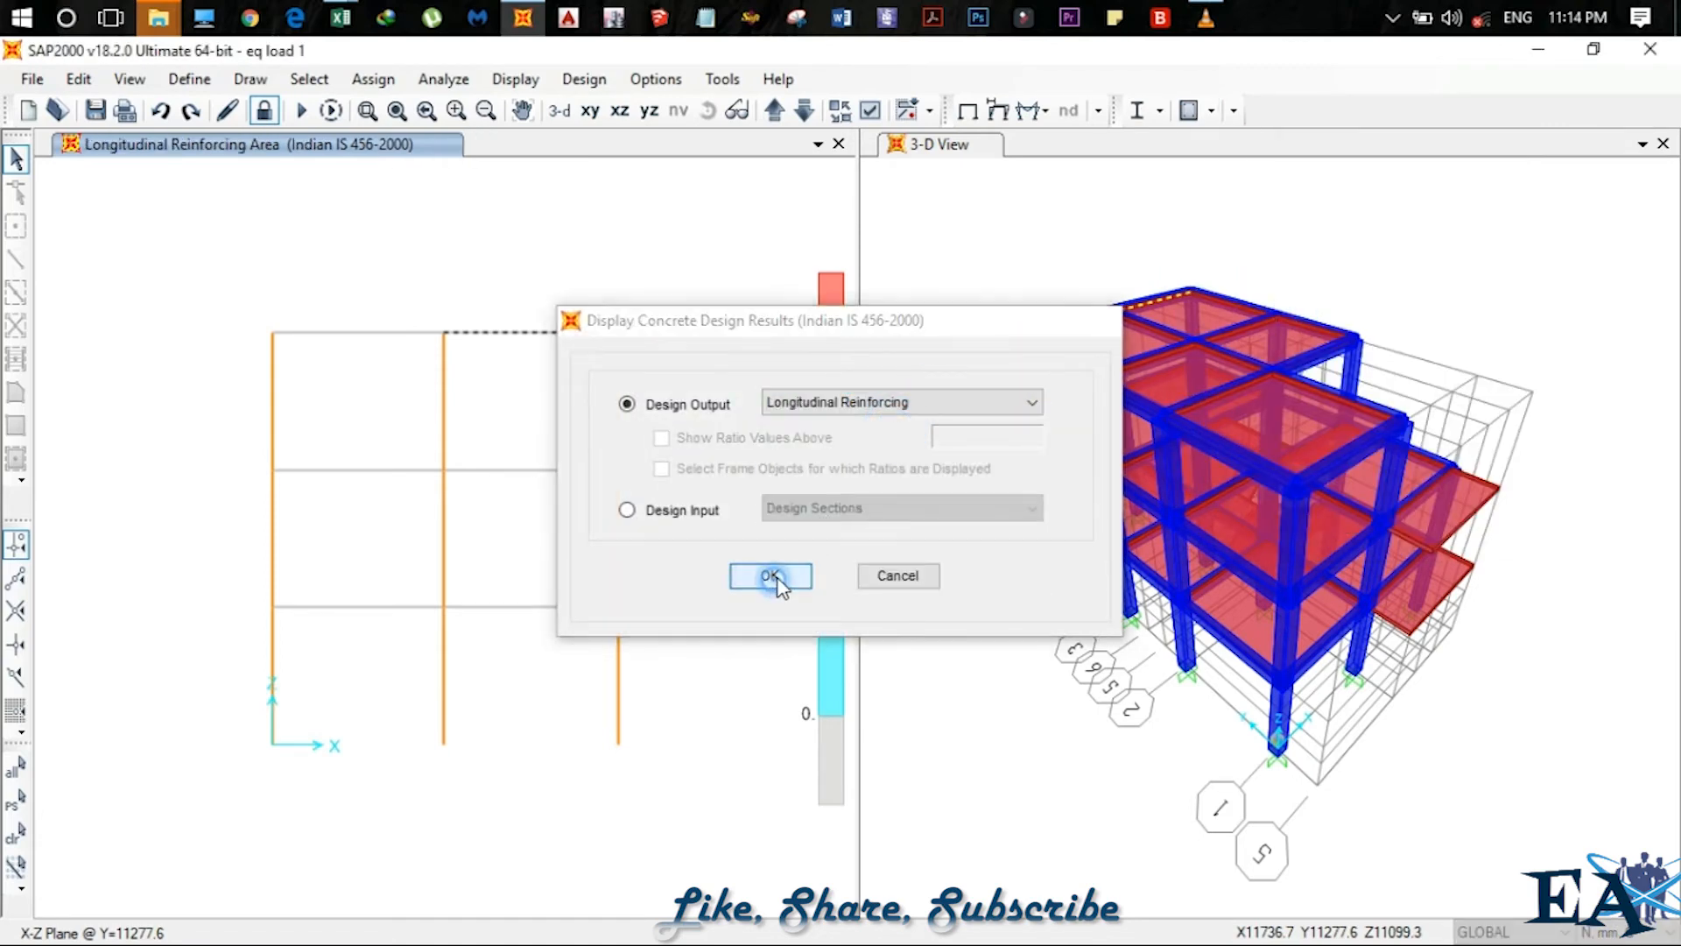
click(770, 576)
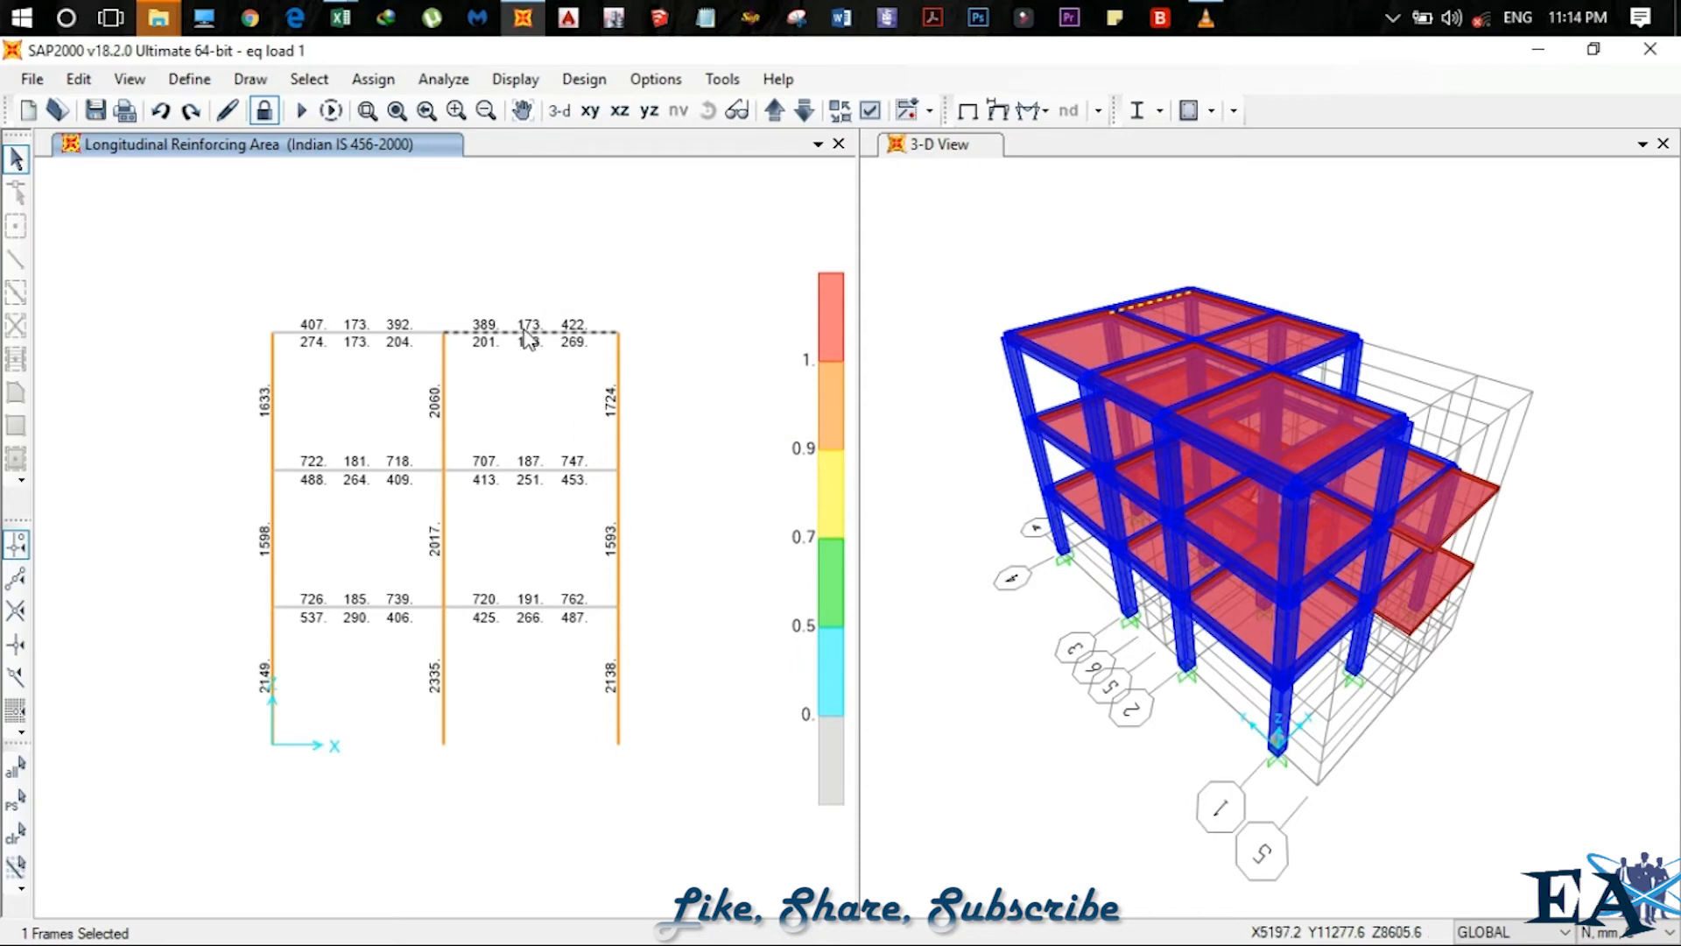
Tick only the Concrete Design 2 - Beam Summary Data table, with Envelope load case
click(515, 78)
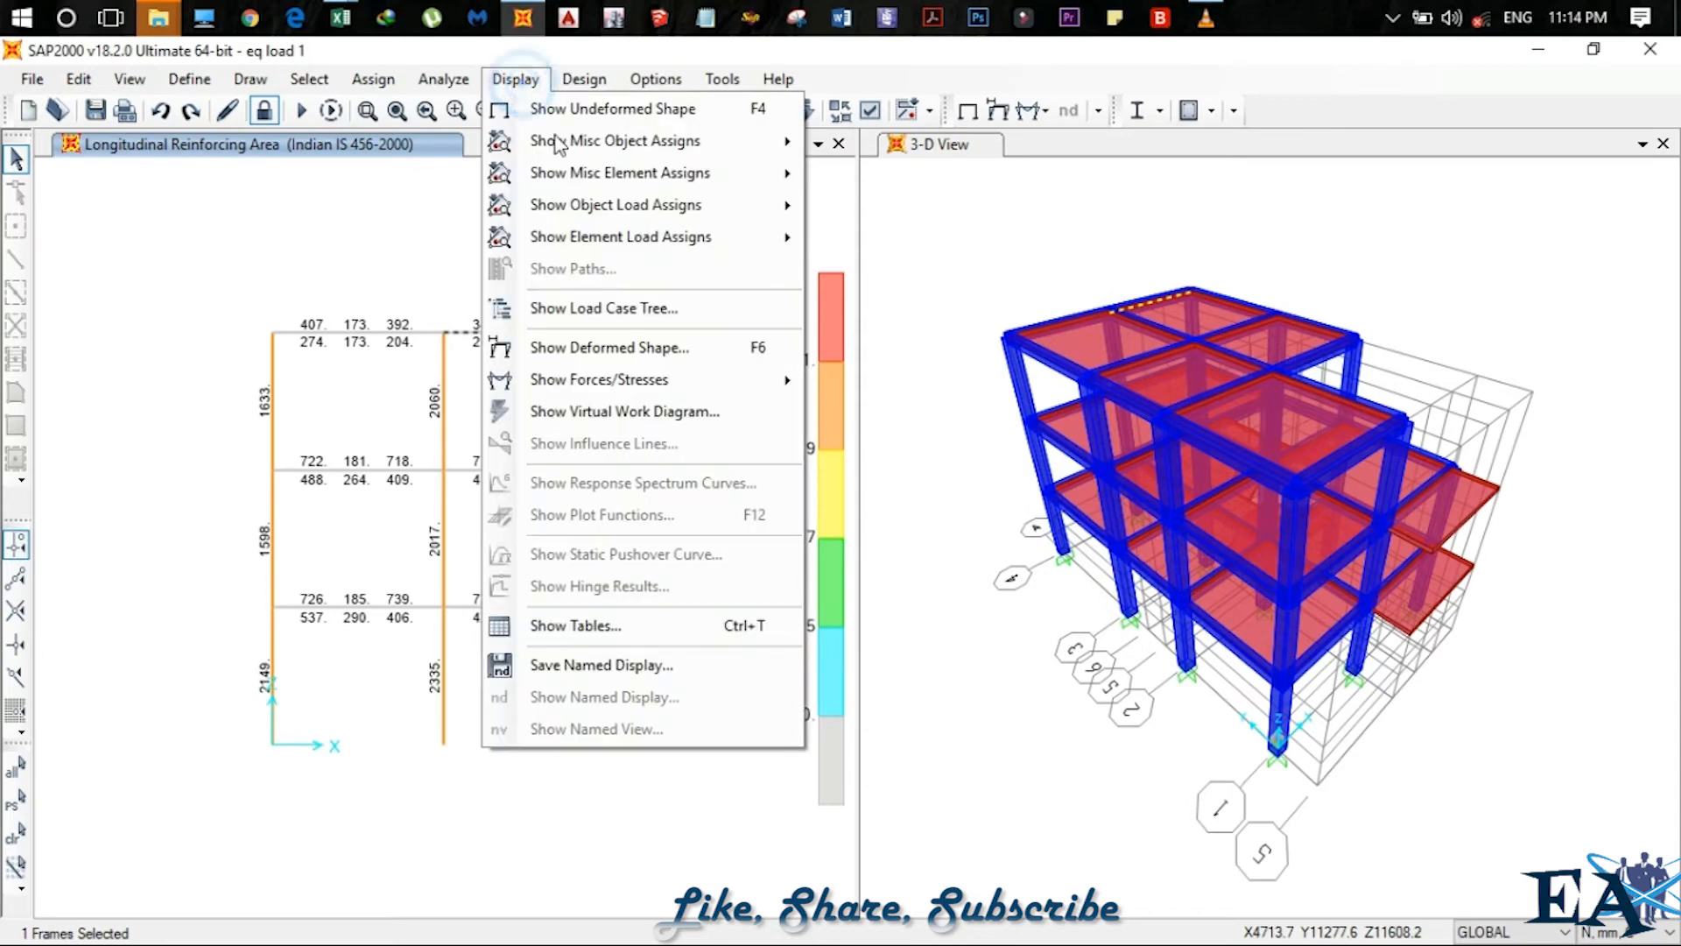
click(573, 625)
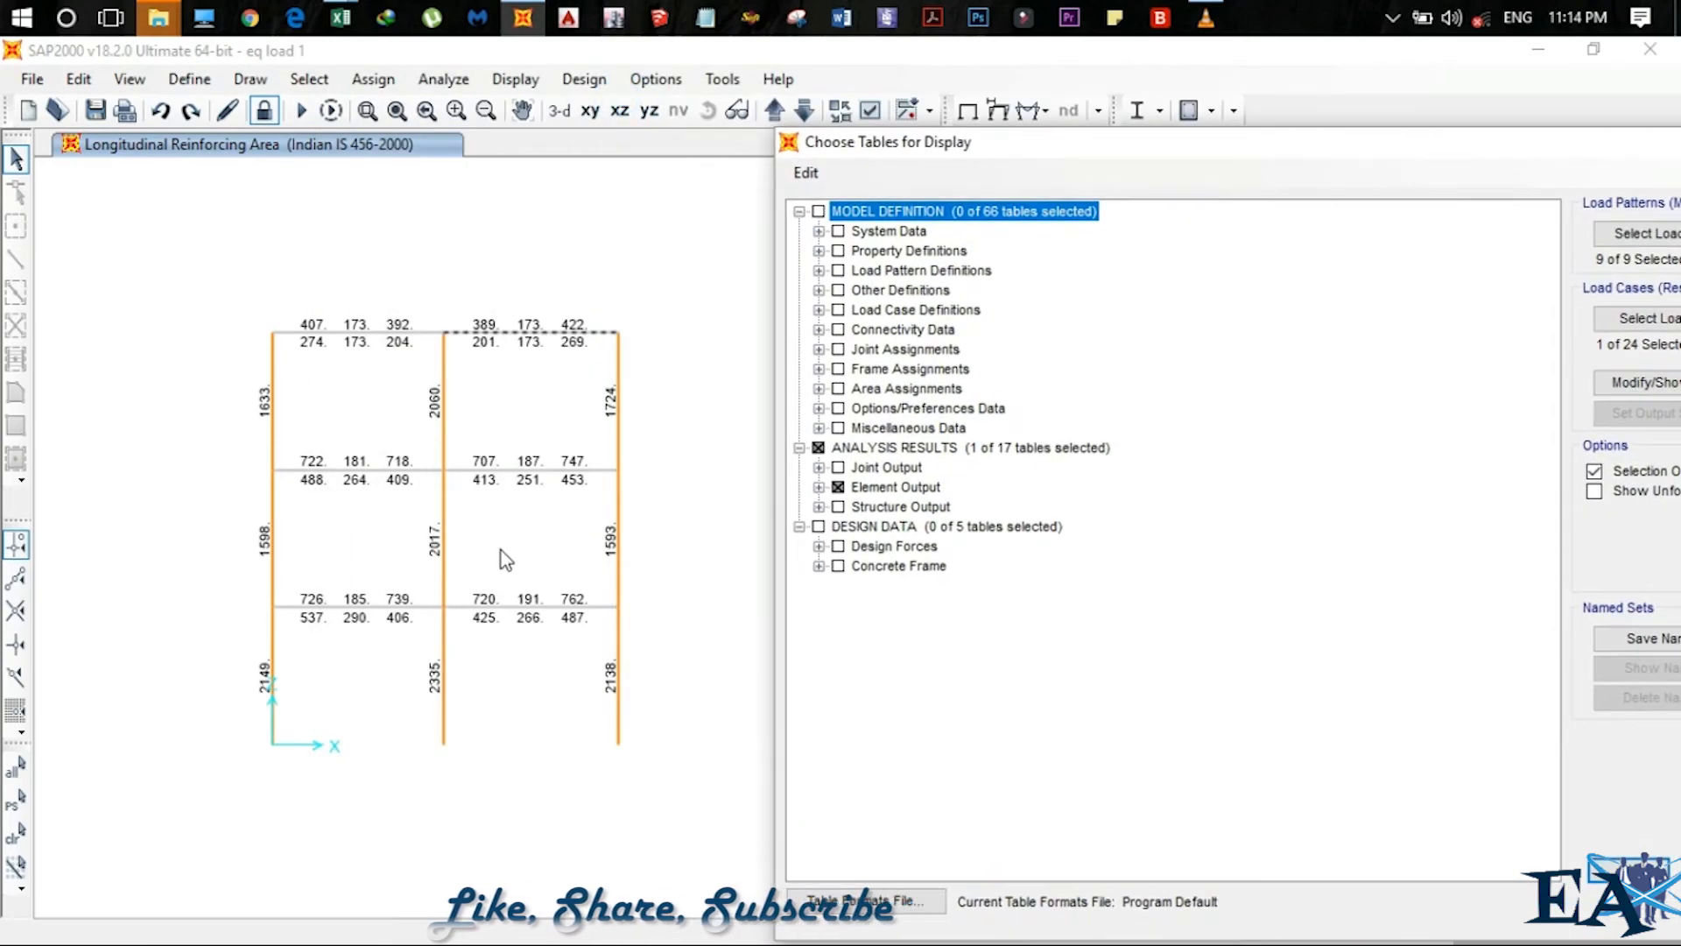
click(818, 447)
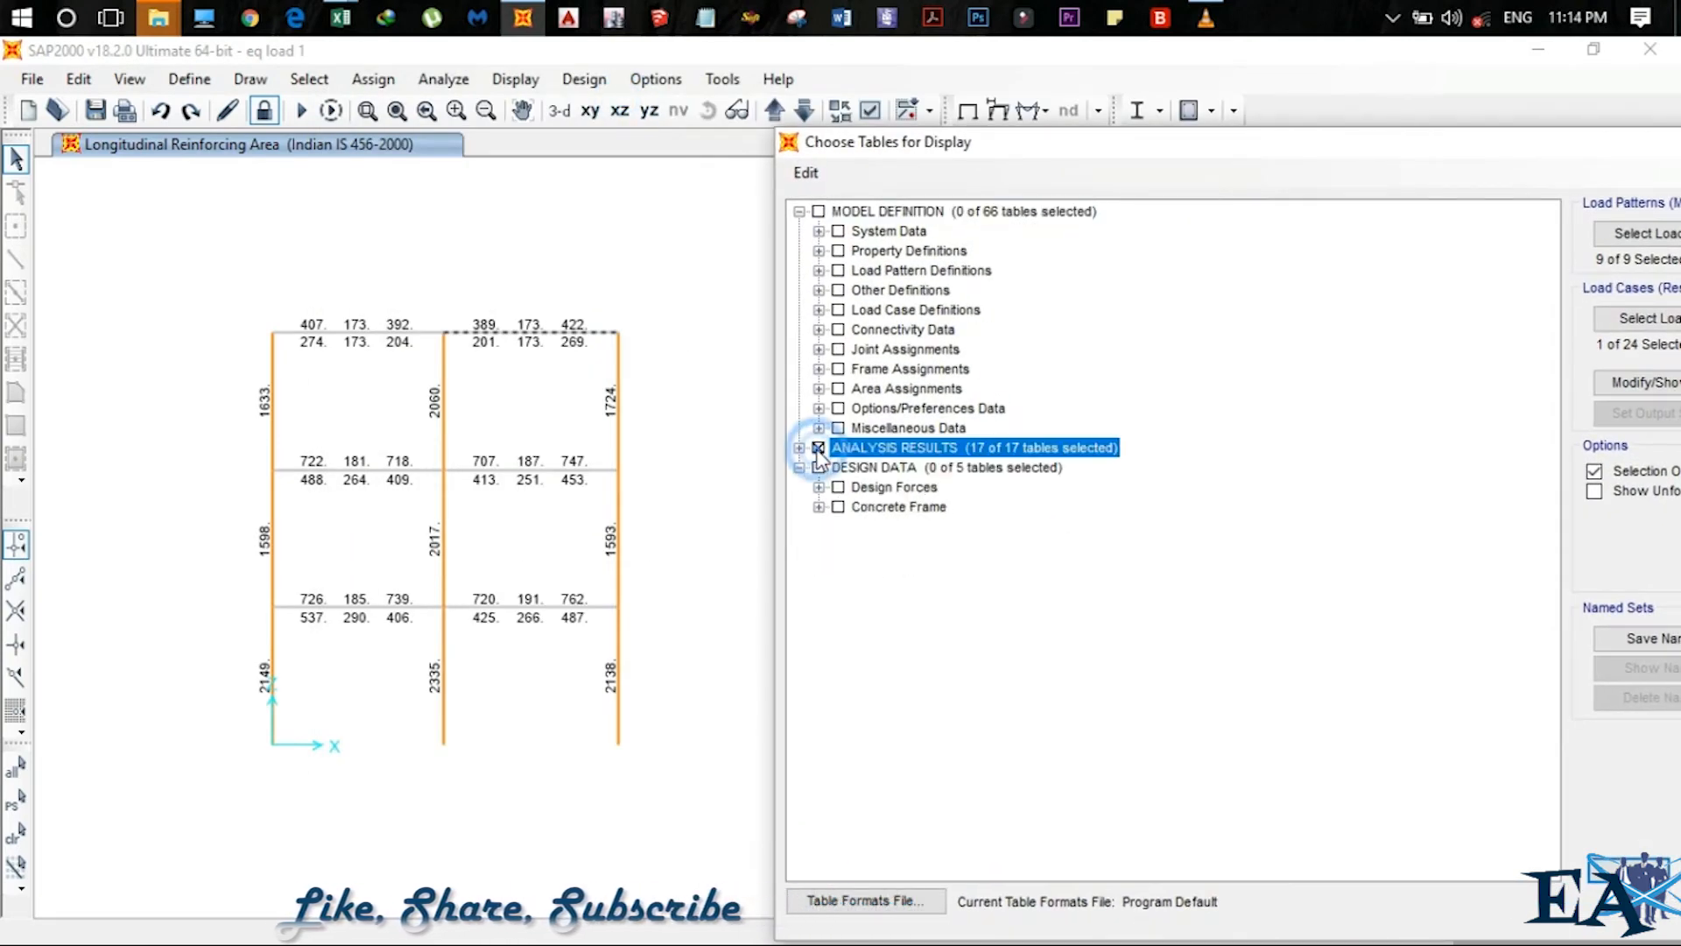
click(818, 447)
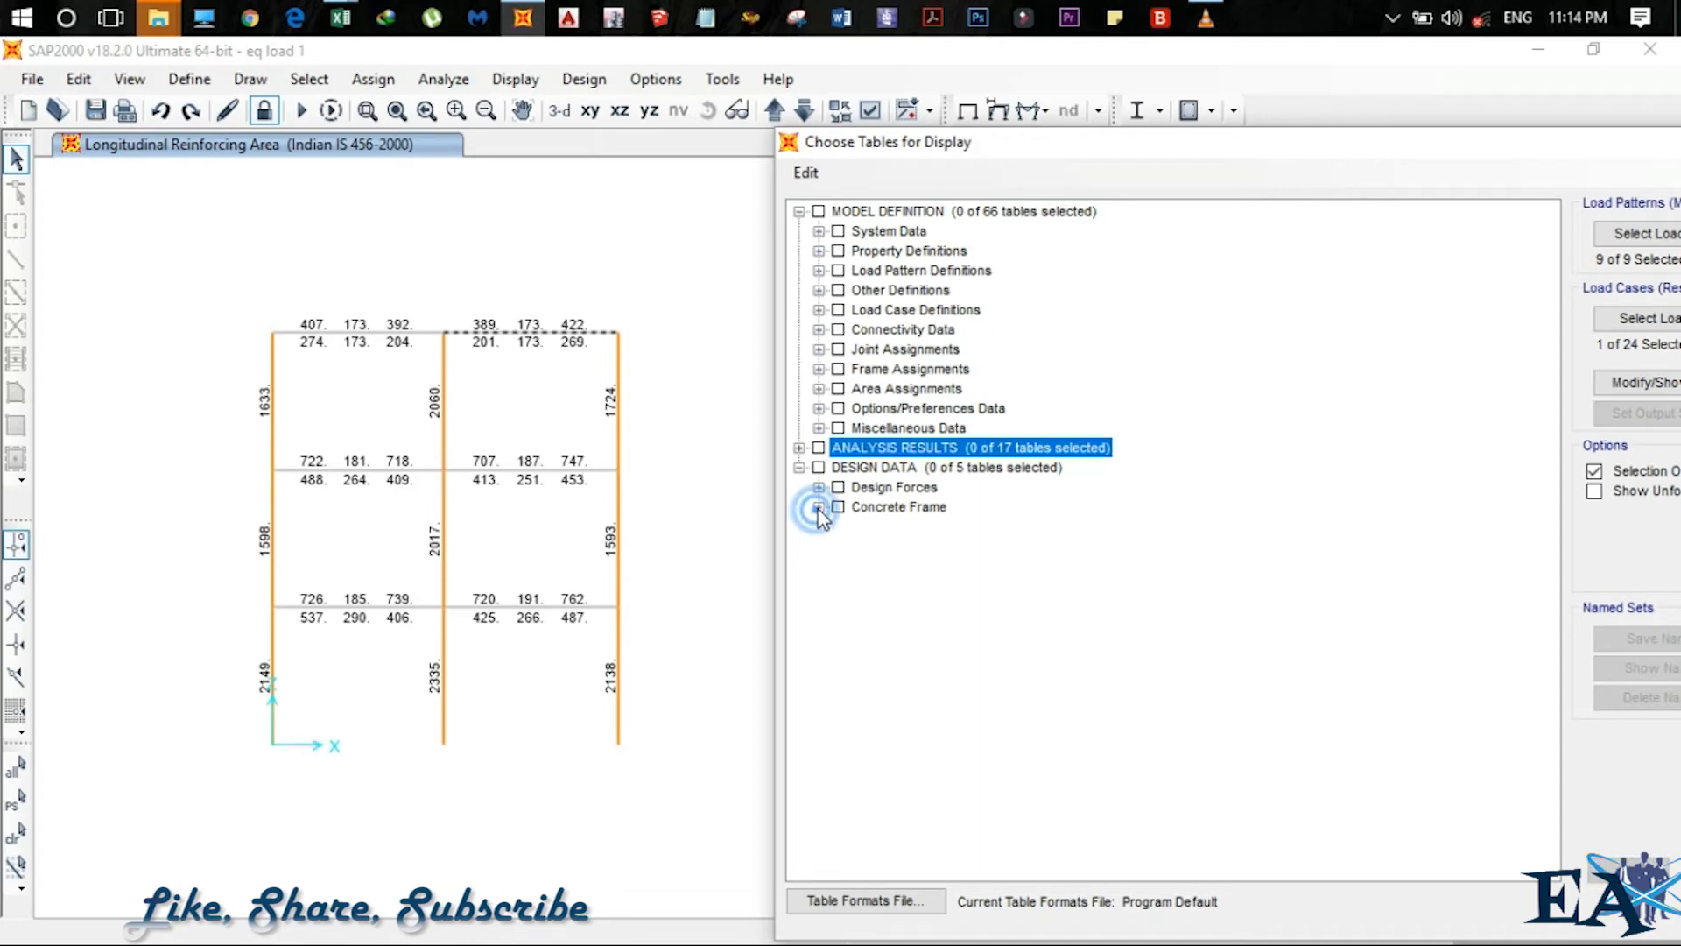
click(820, 507)
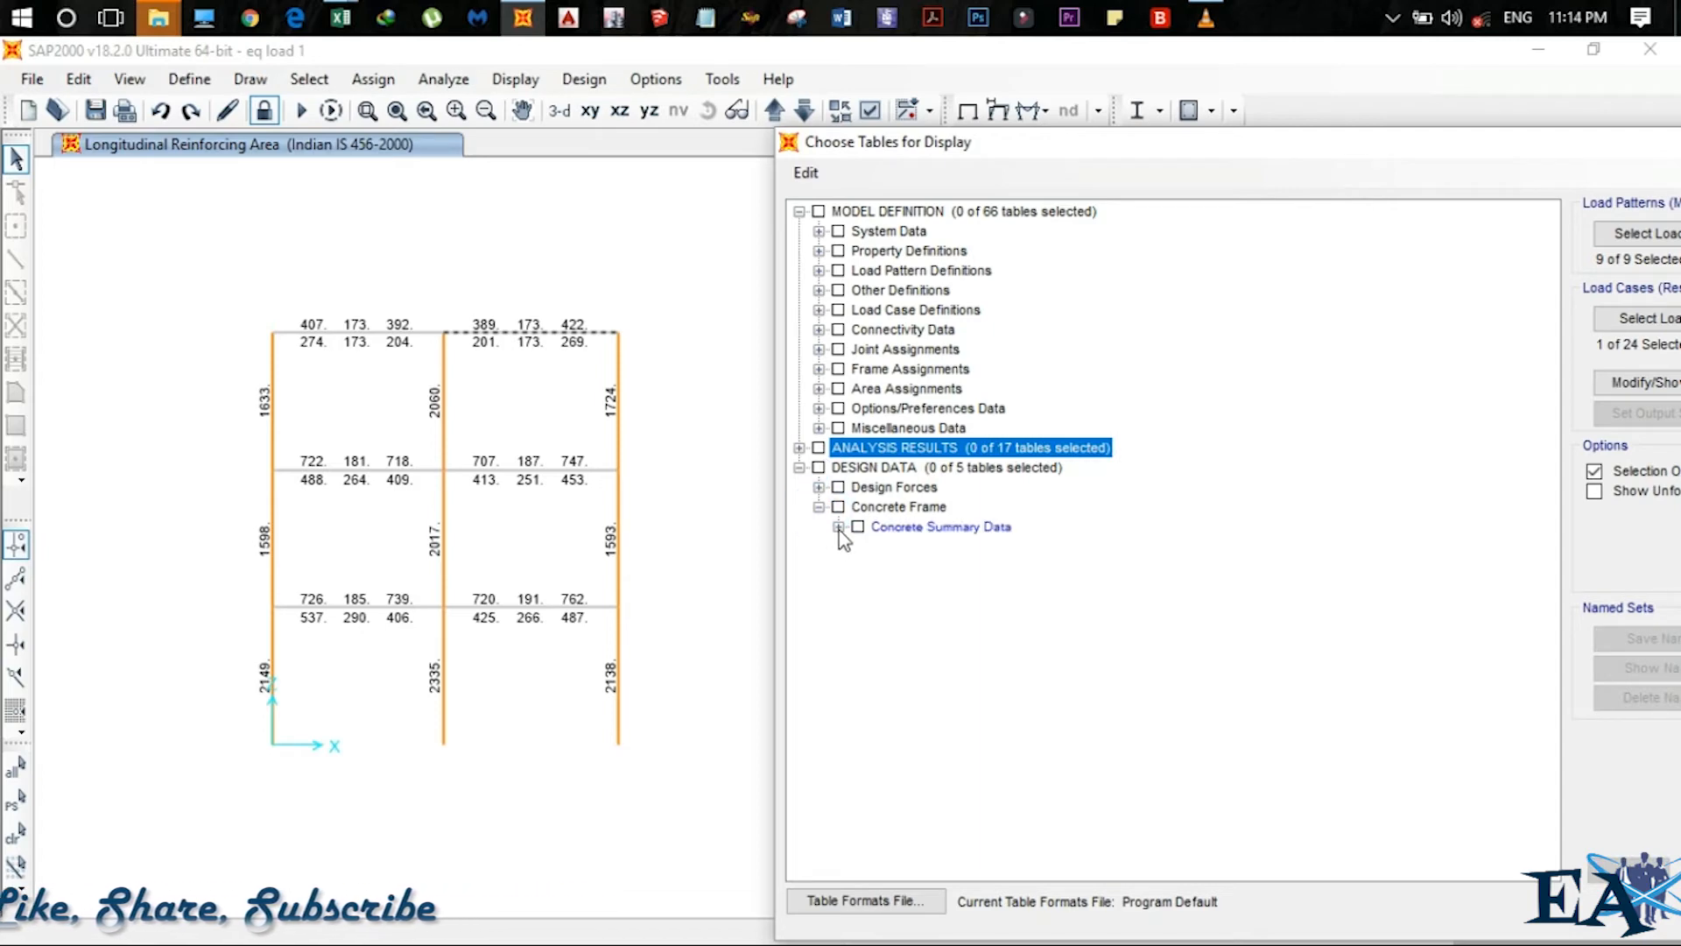
click(877, 565)
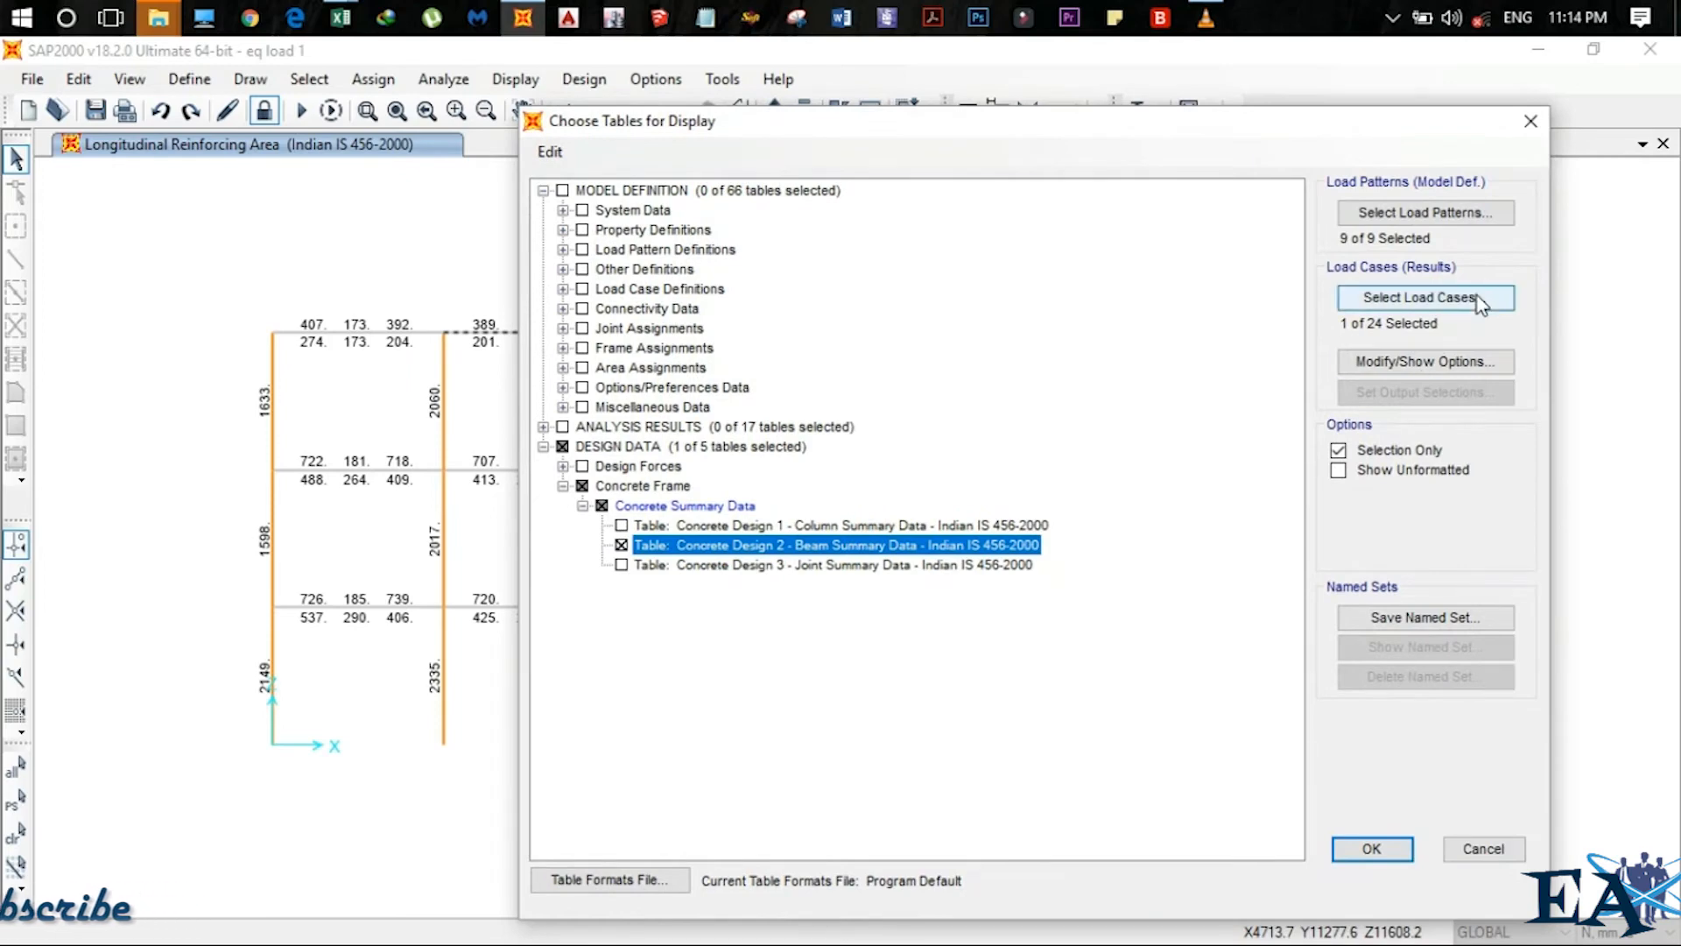
click(1424, 296)
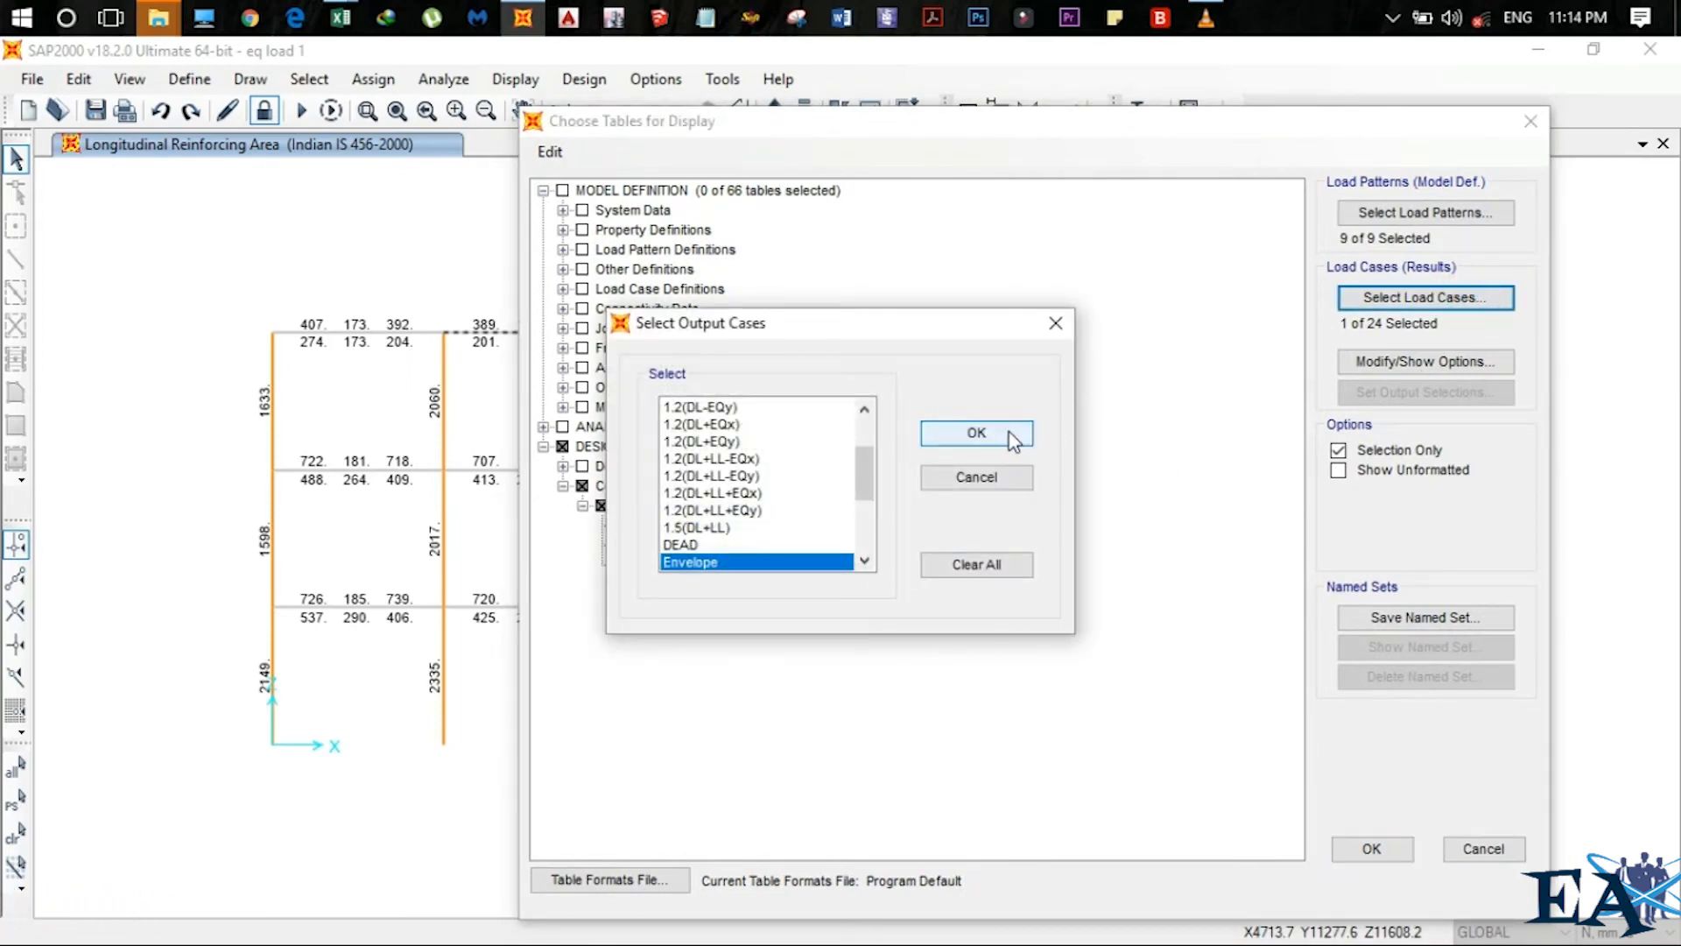
click(973, 432)
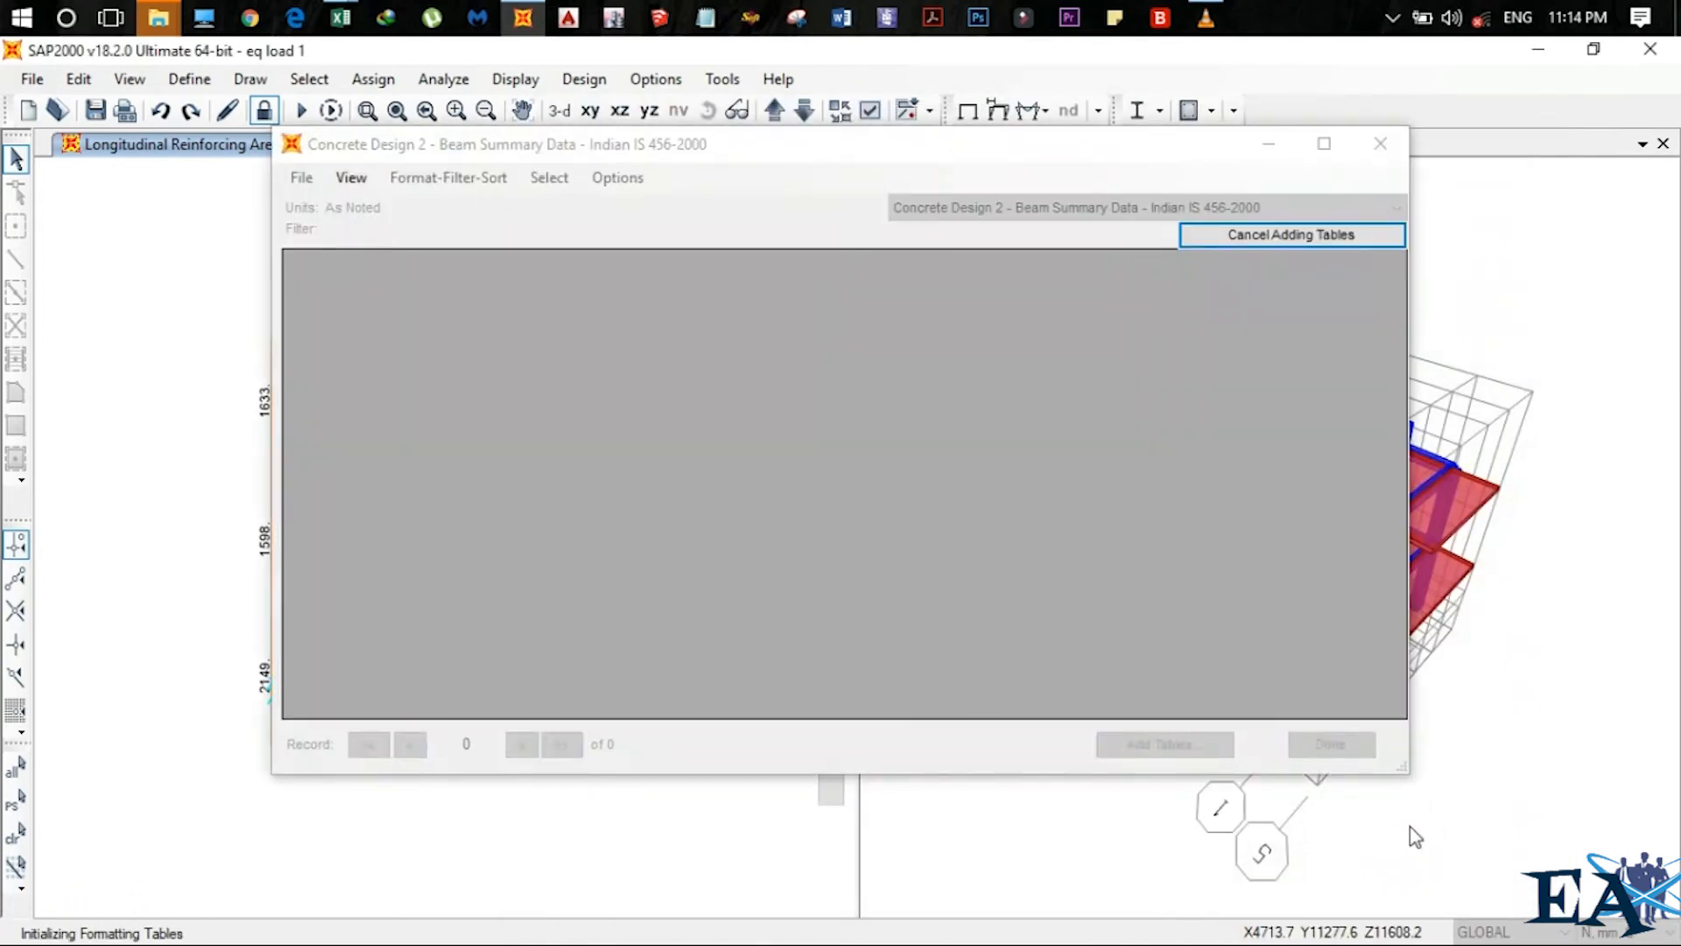
Show the frame 72 beam summary table full-screen, listing top, bottom, shear and torsion rebar
click(1290, 234)
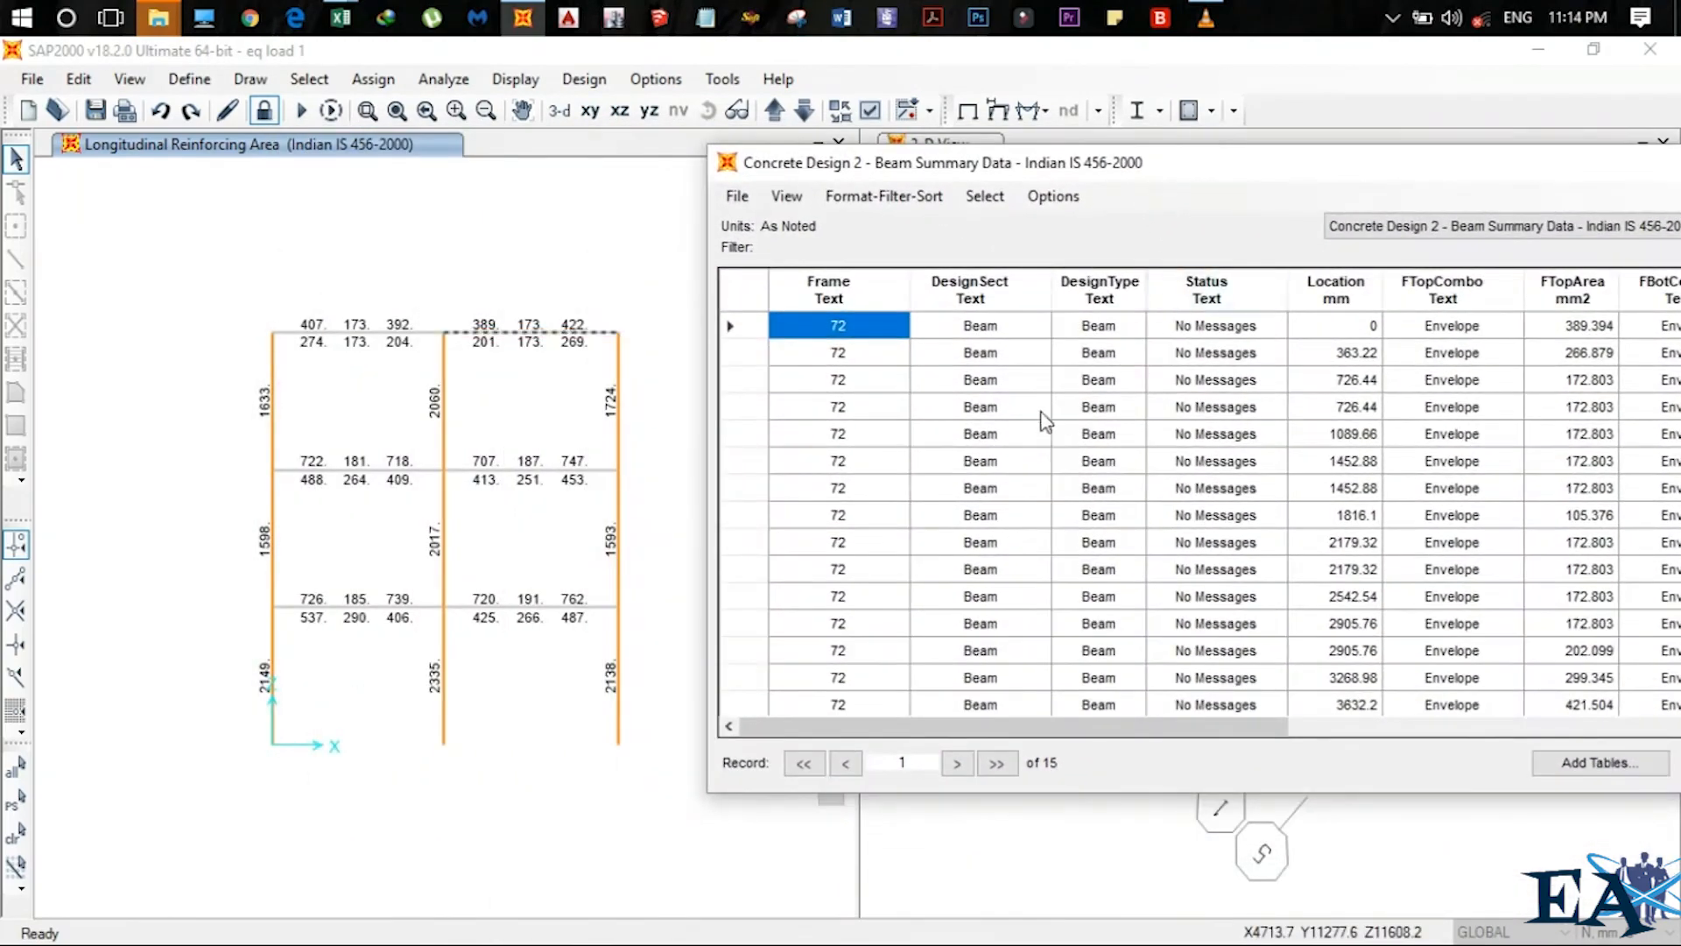
mouse_move(1009, 444)
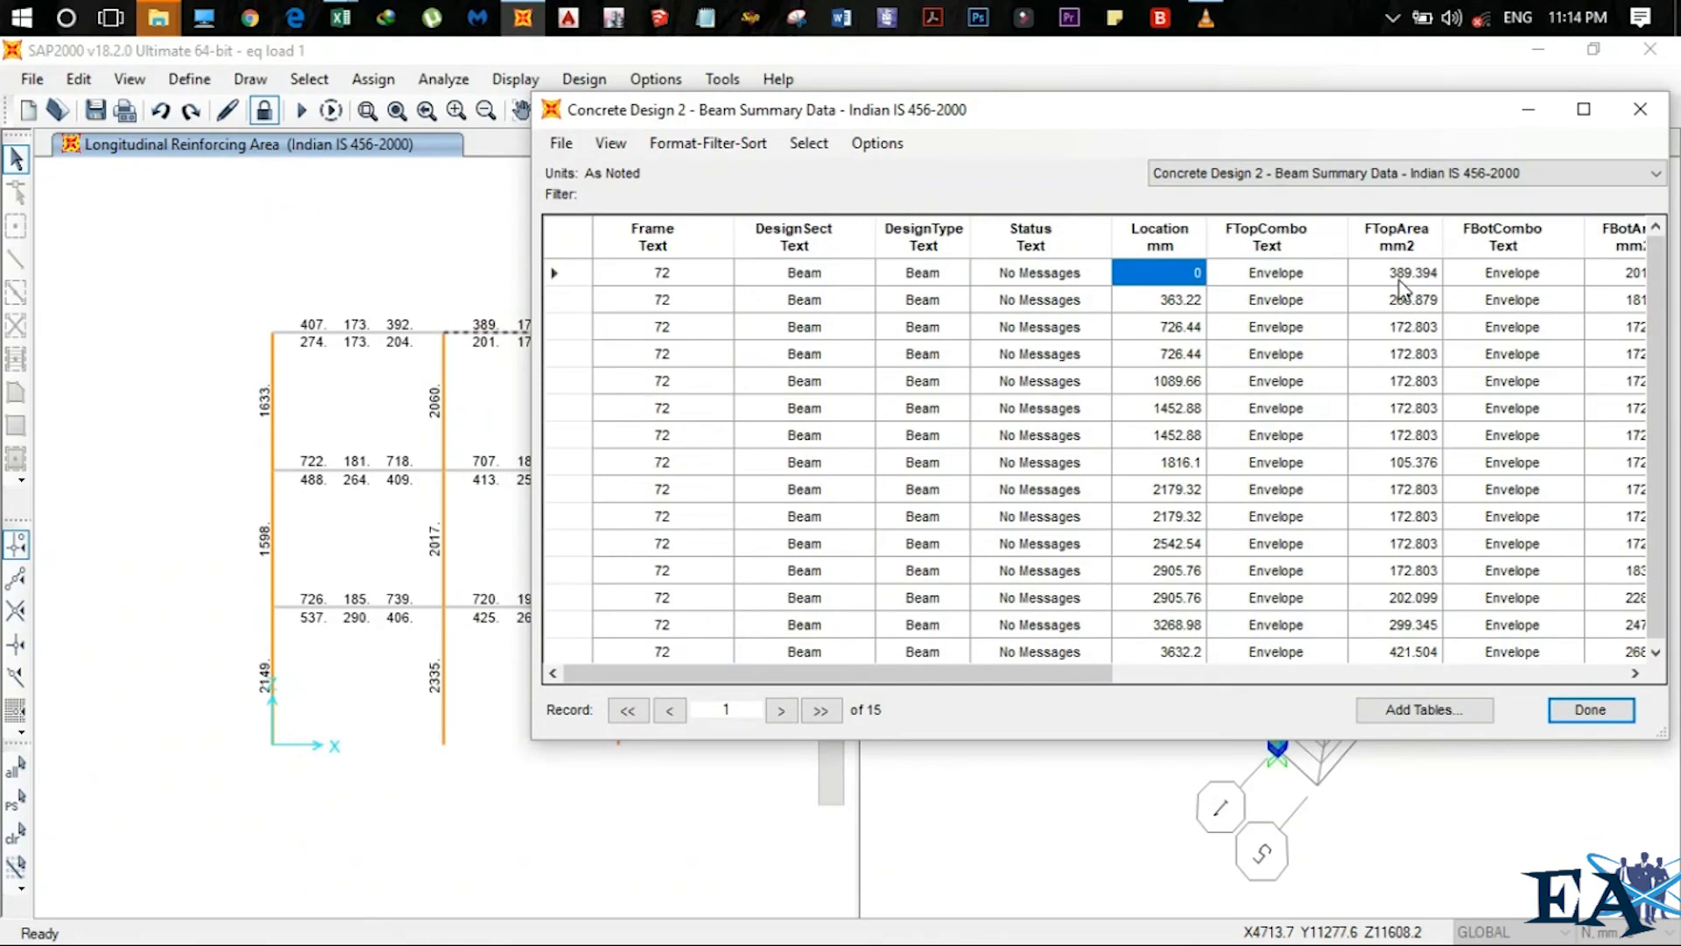
mouse_move(1427, 284)
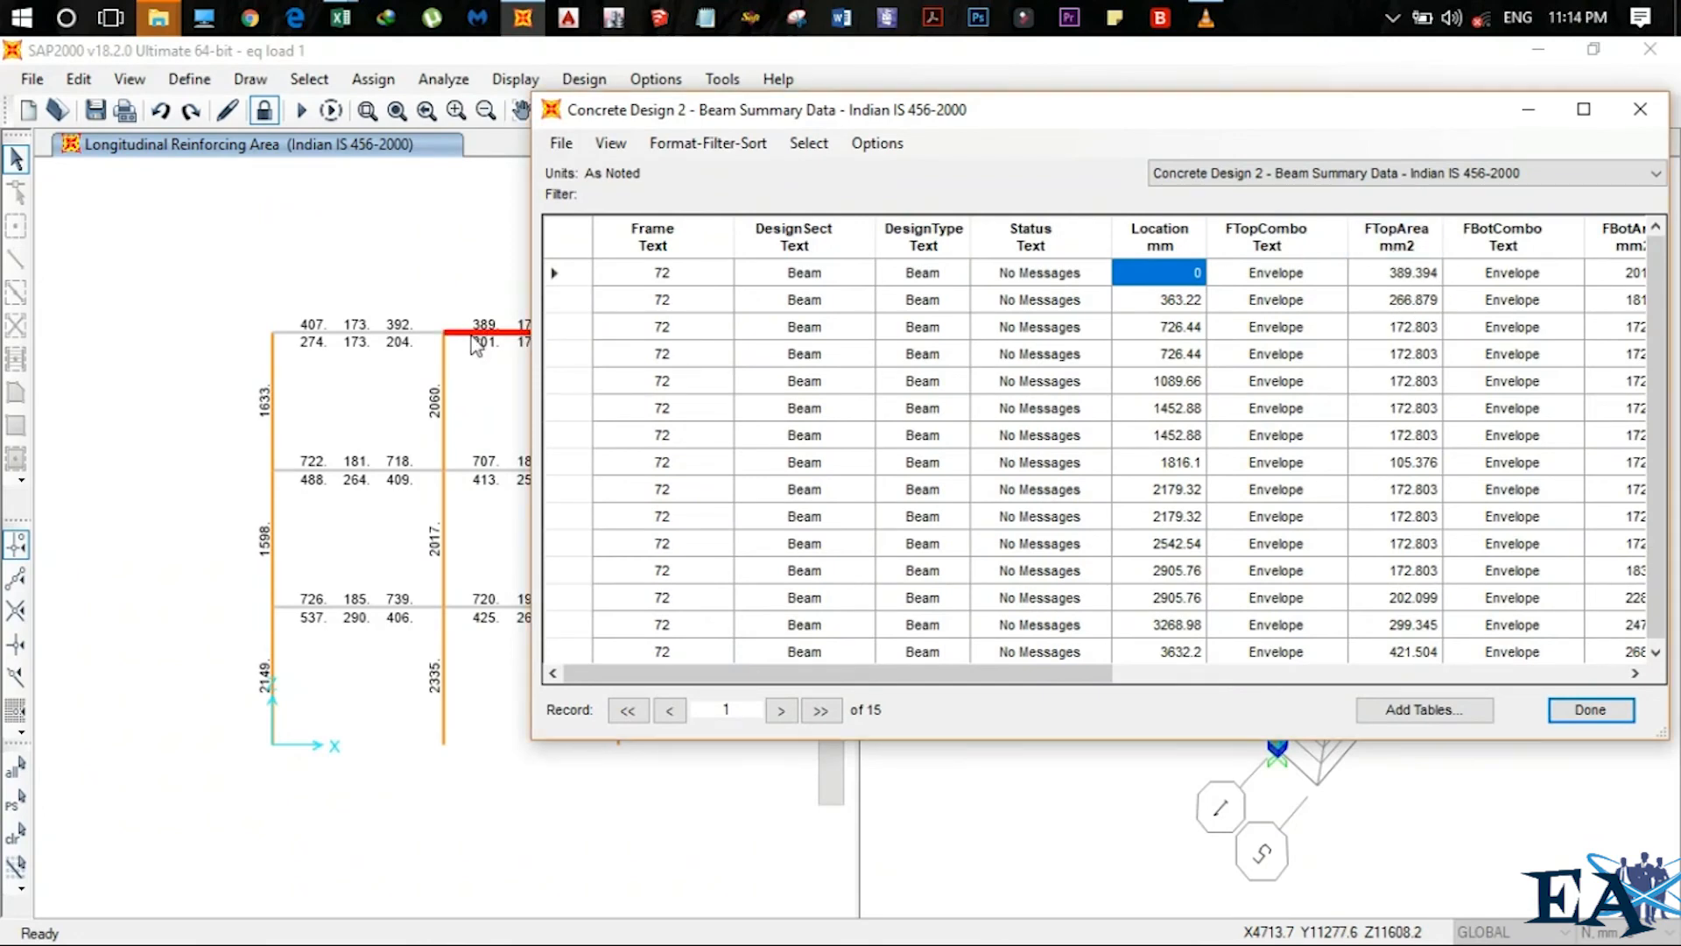
mouse_move(657, 323)
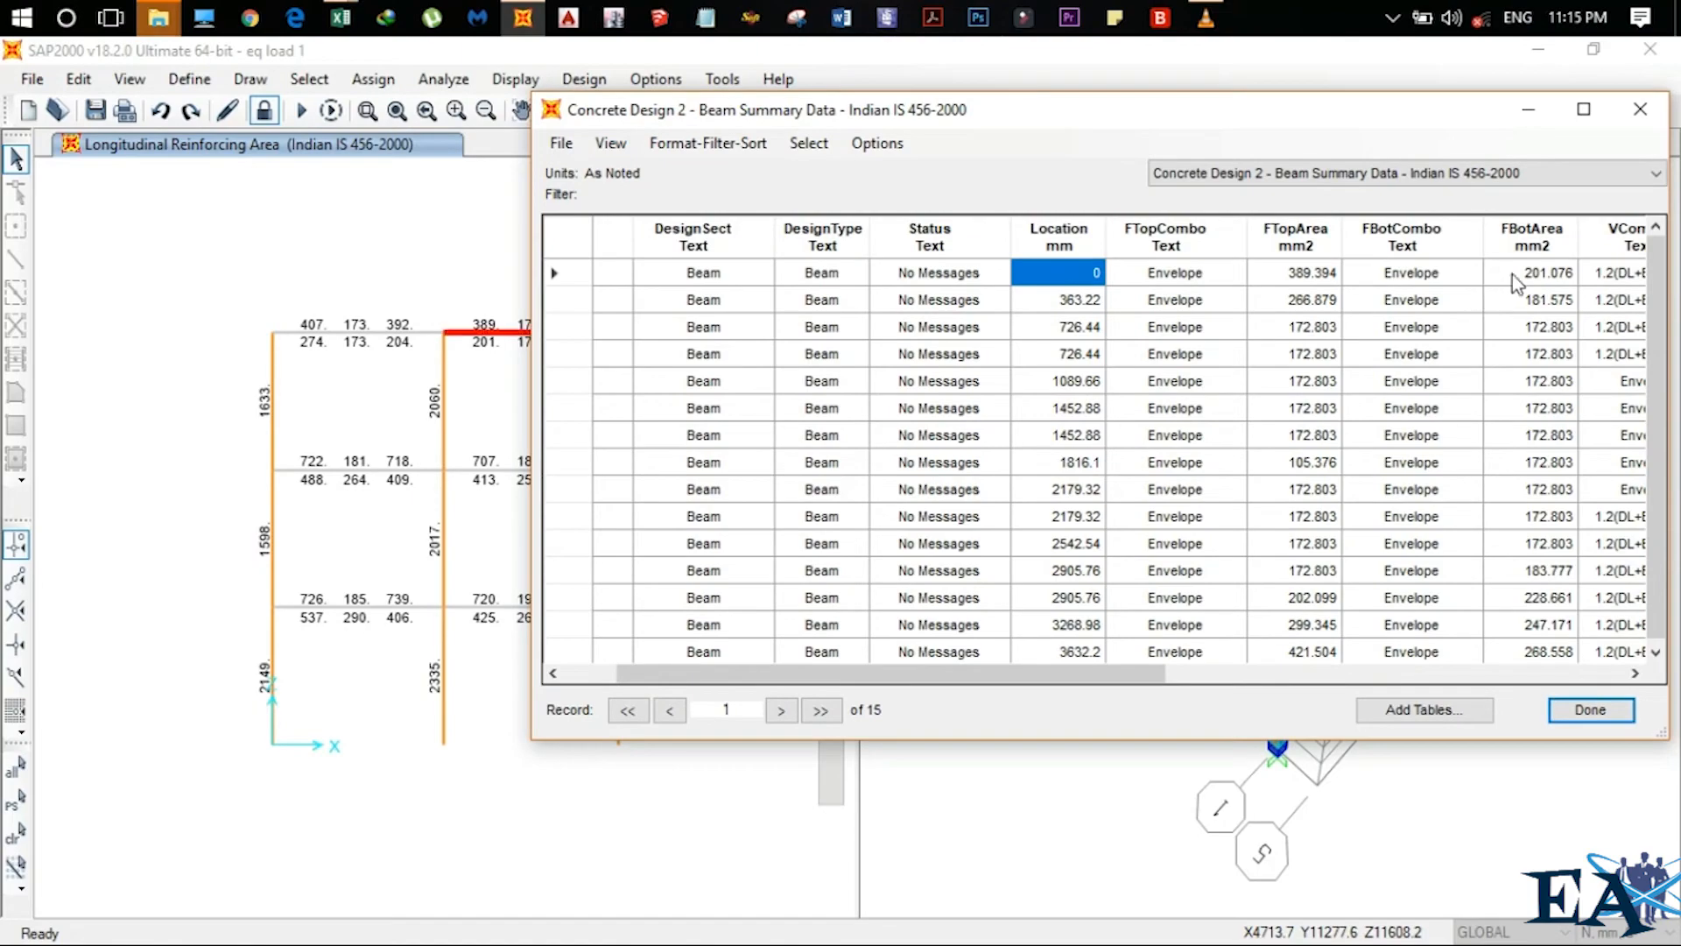
mouse_move(486, 365)
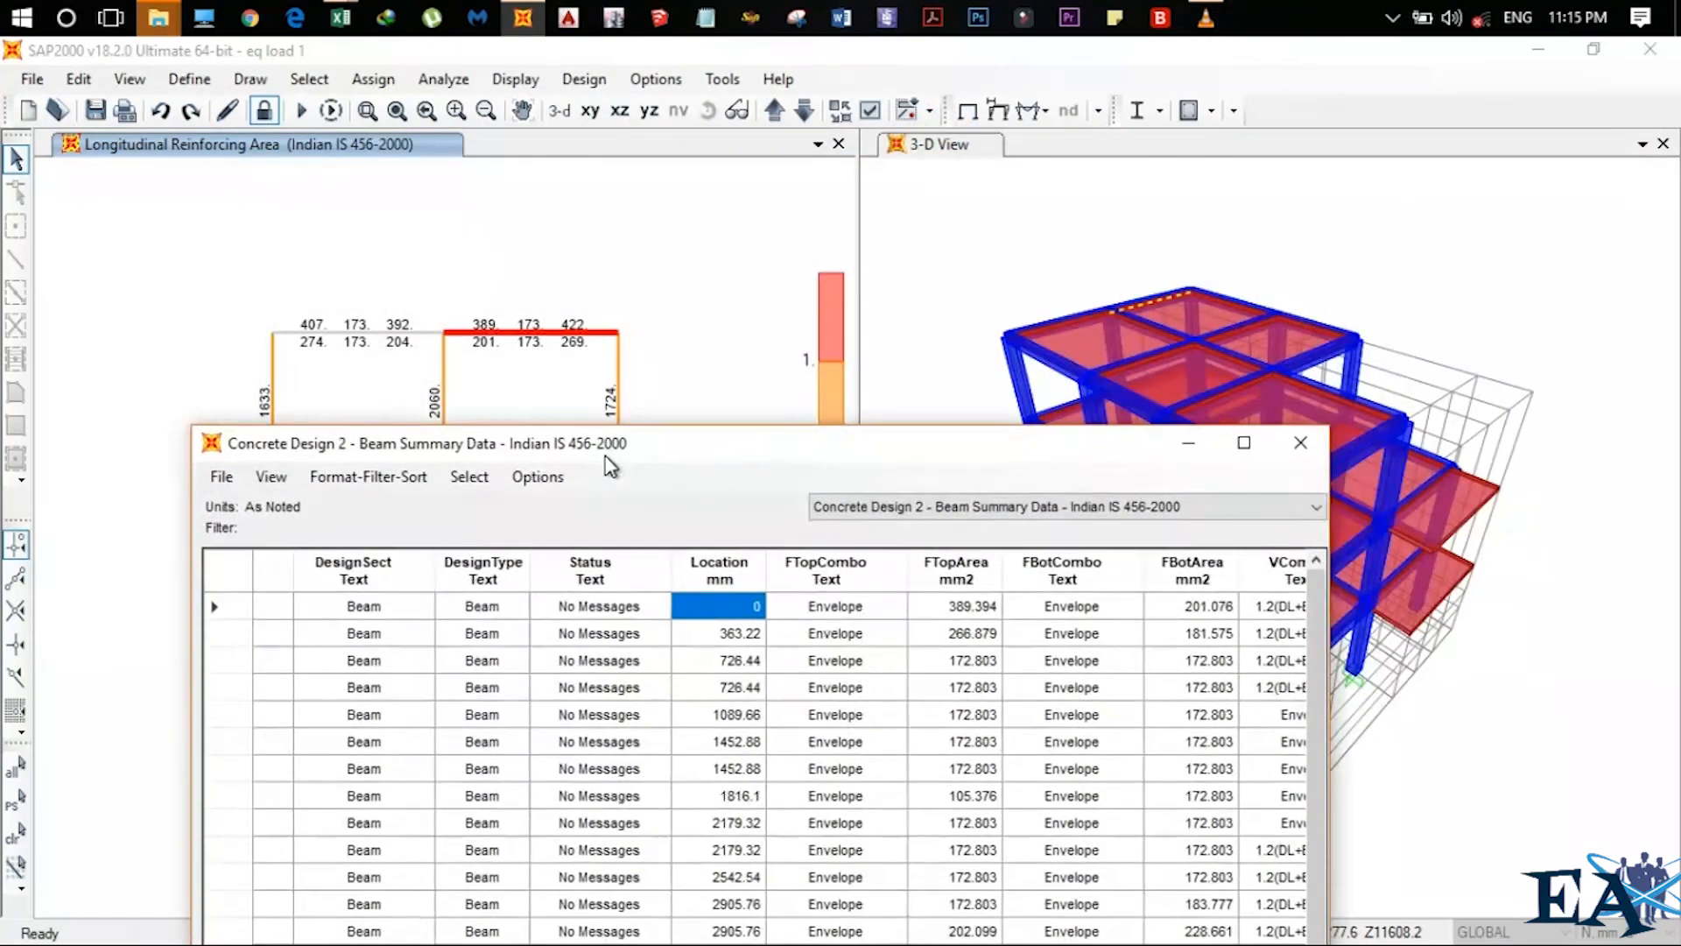
click(1244, 443)
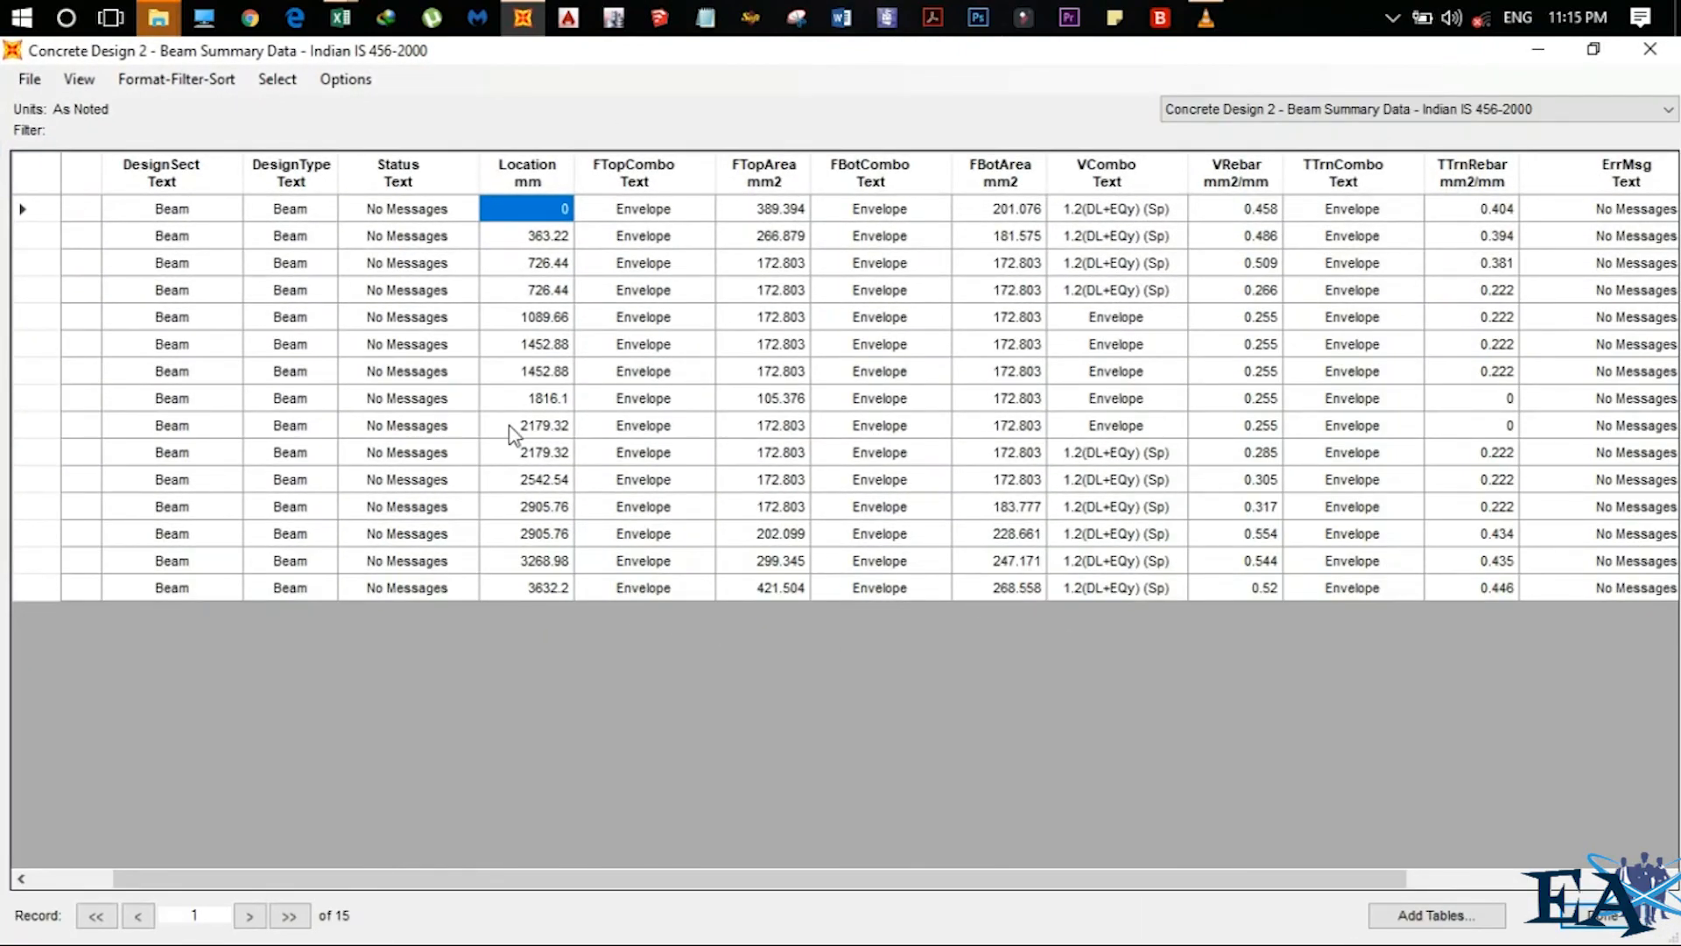
mouse_move(208, 238)
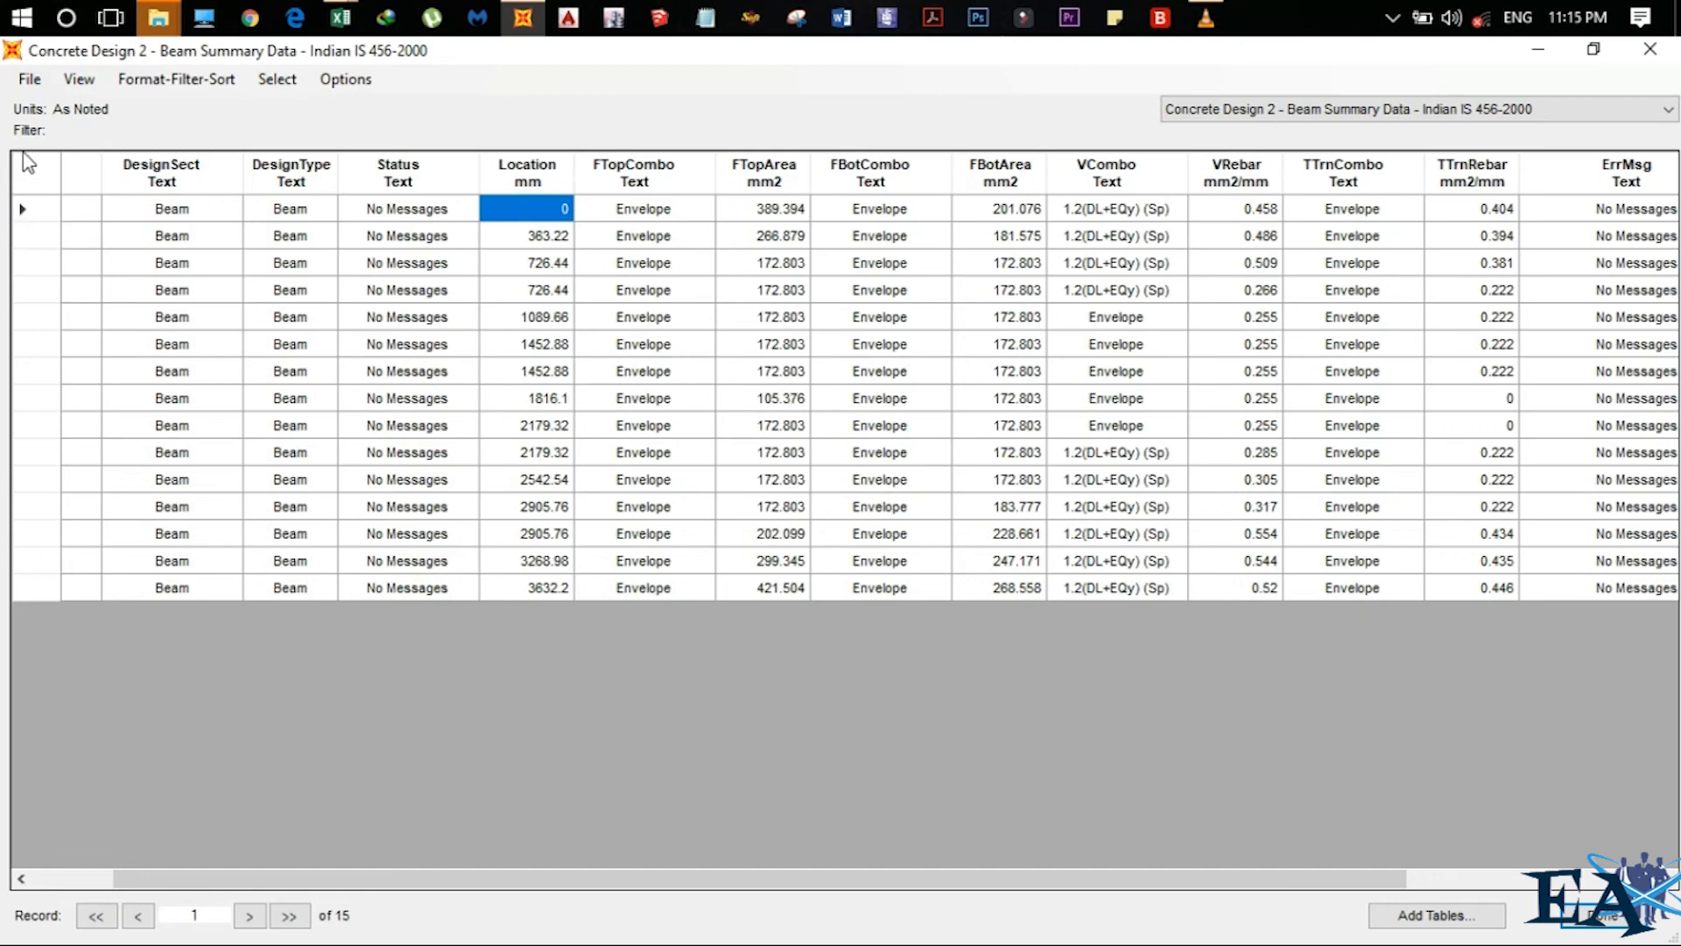
click(29, 78)
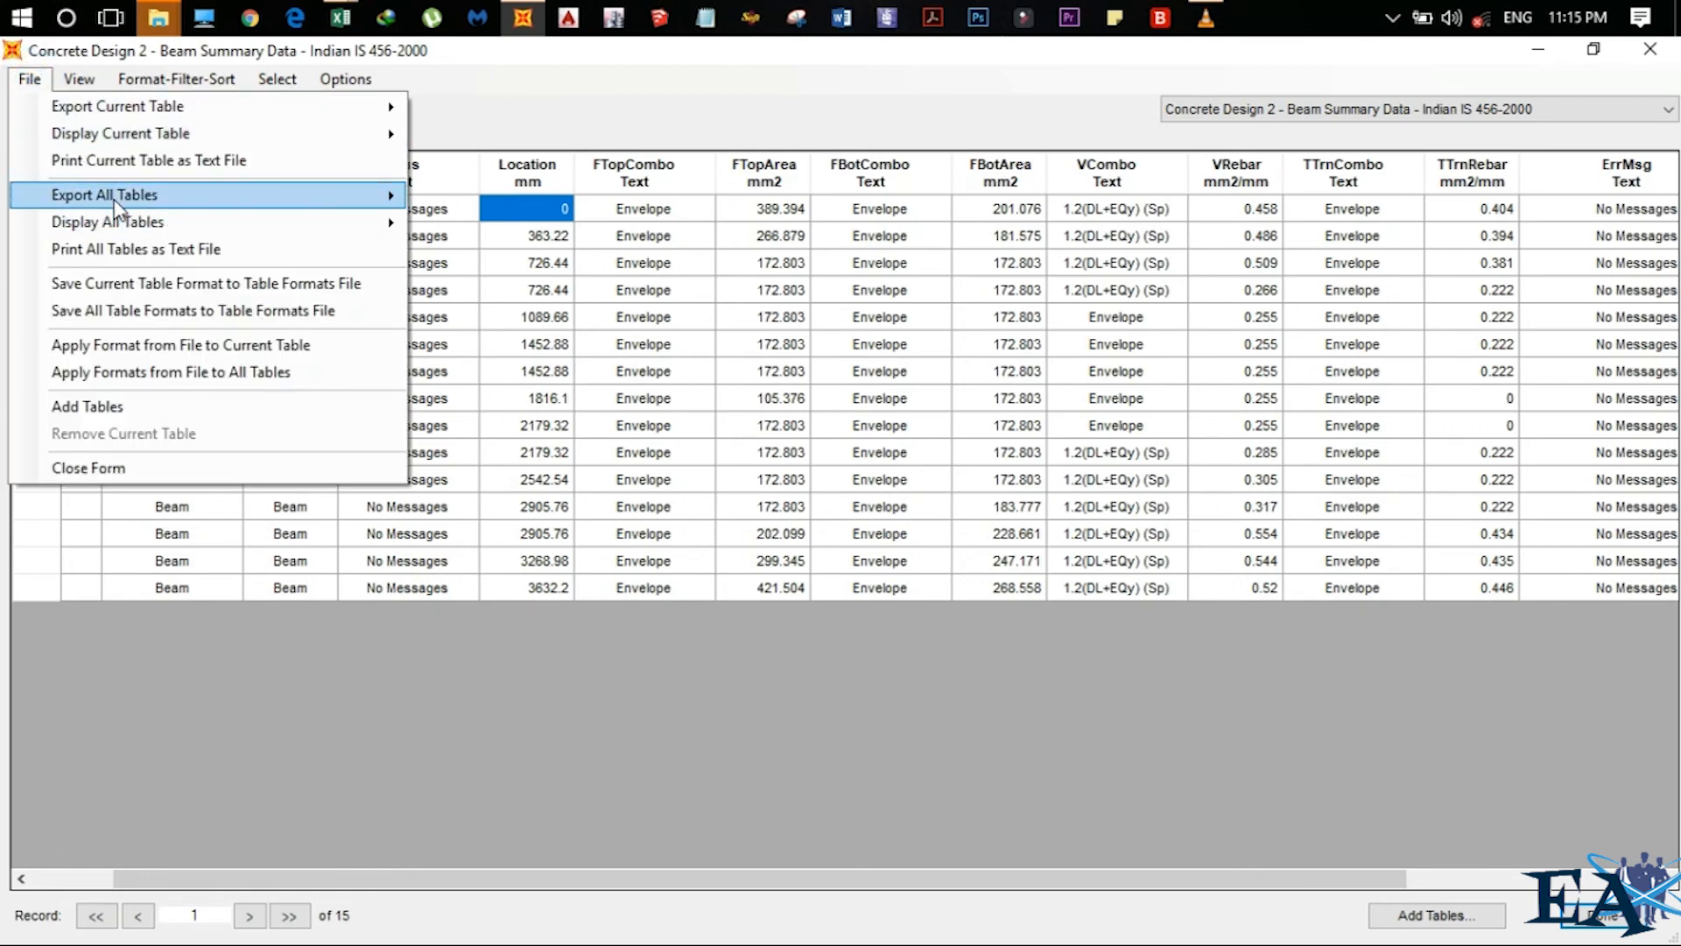
Export all tables to Excel as Book4 and select the FTopCombo values for frame 72
click(29, 78)
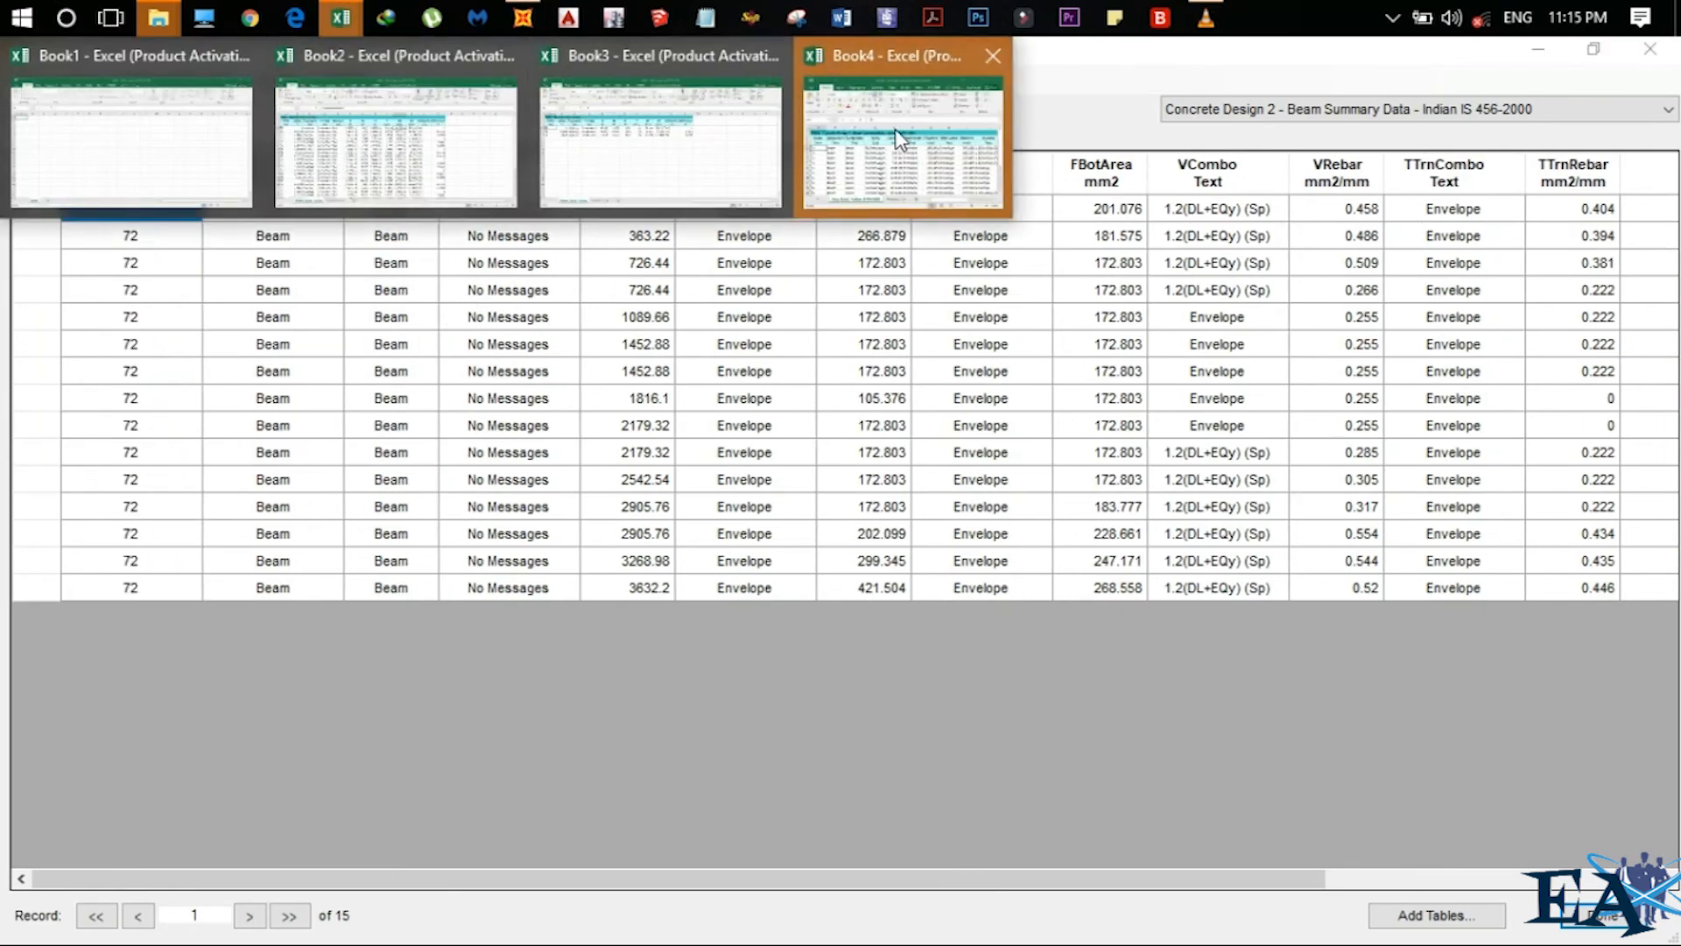
click(901, 139)
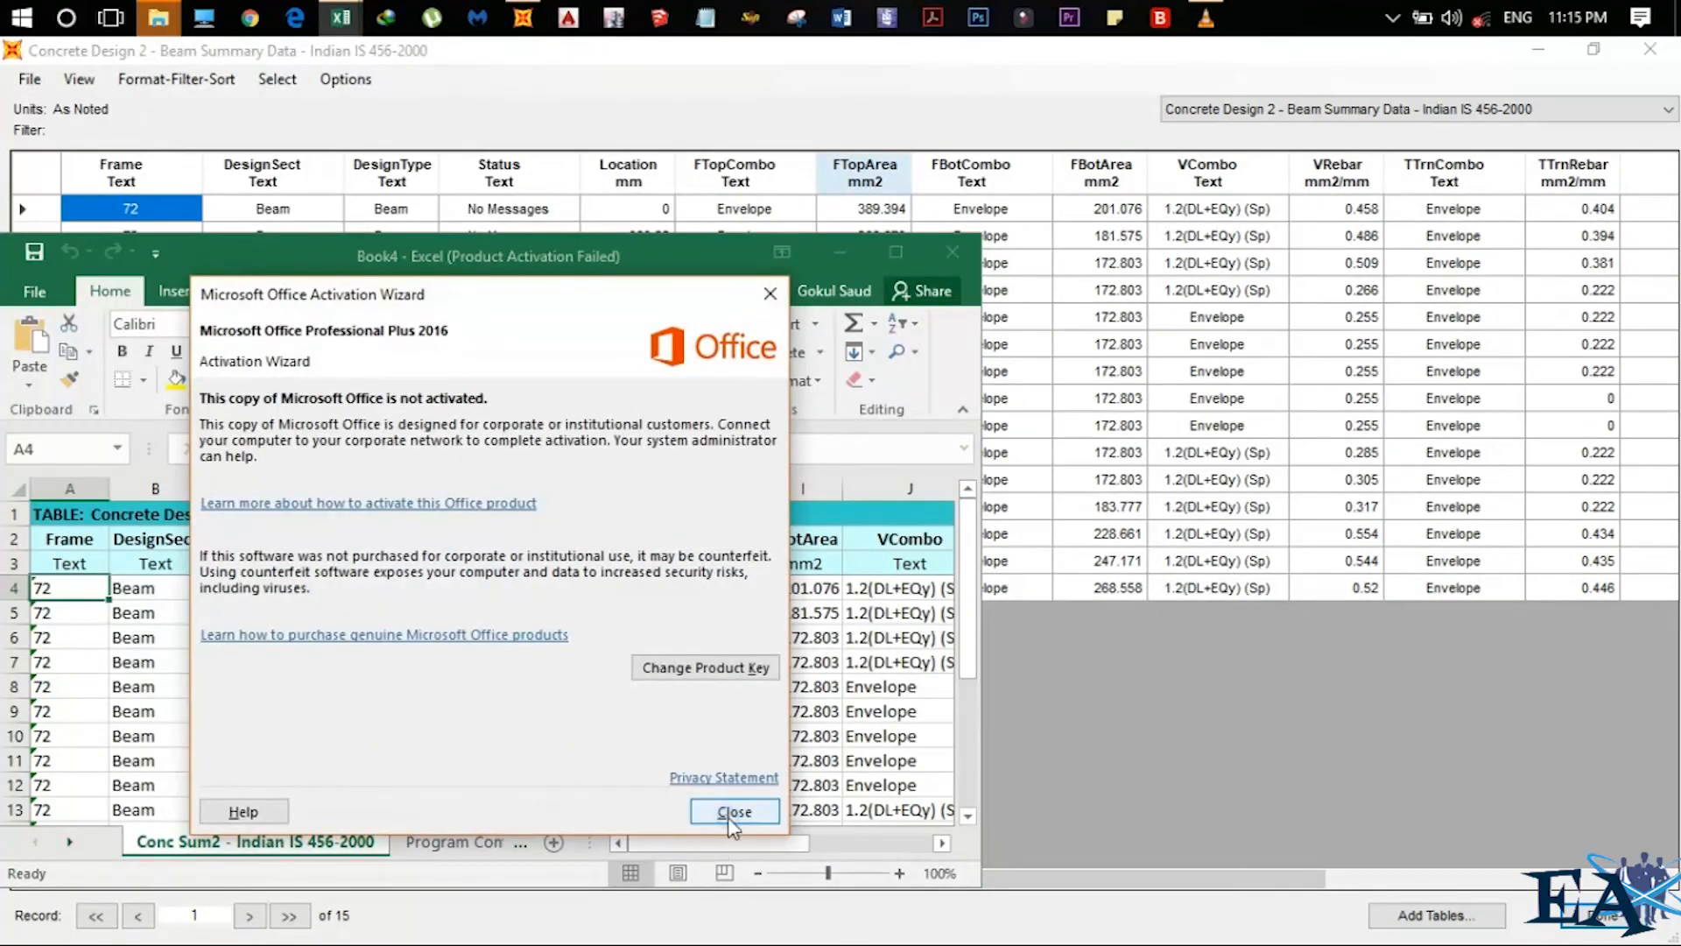
click(734, 811)
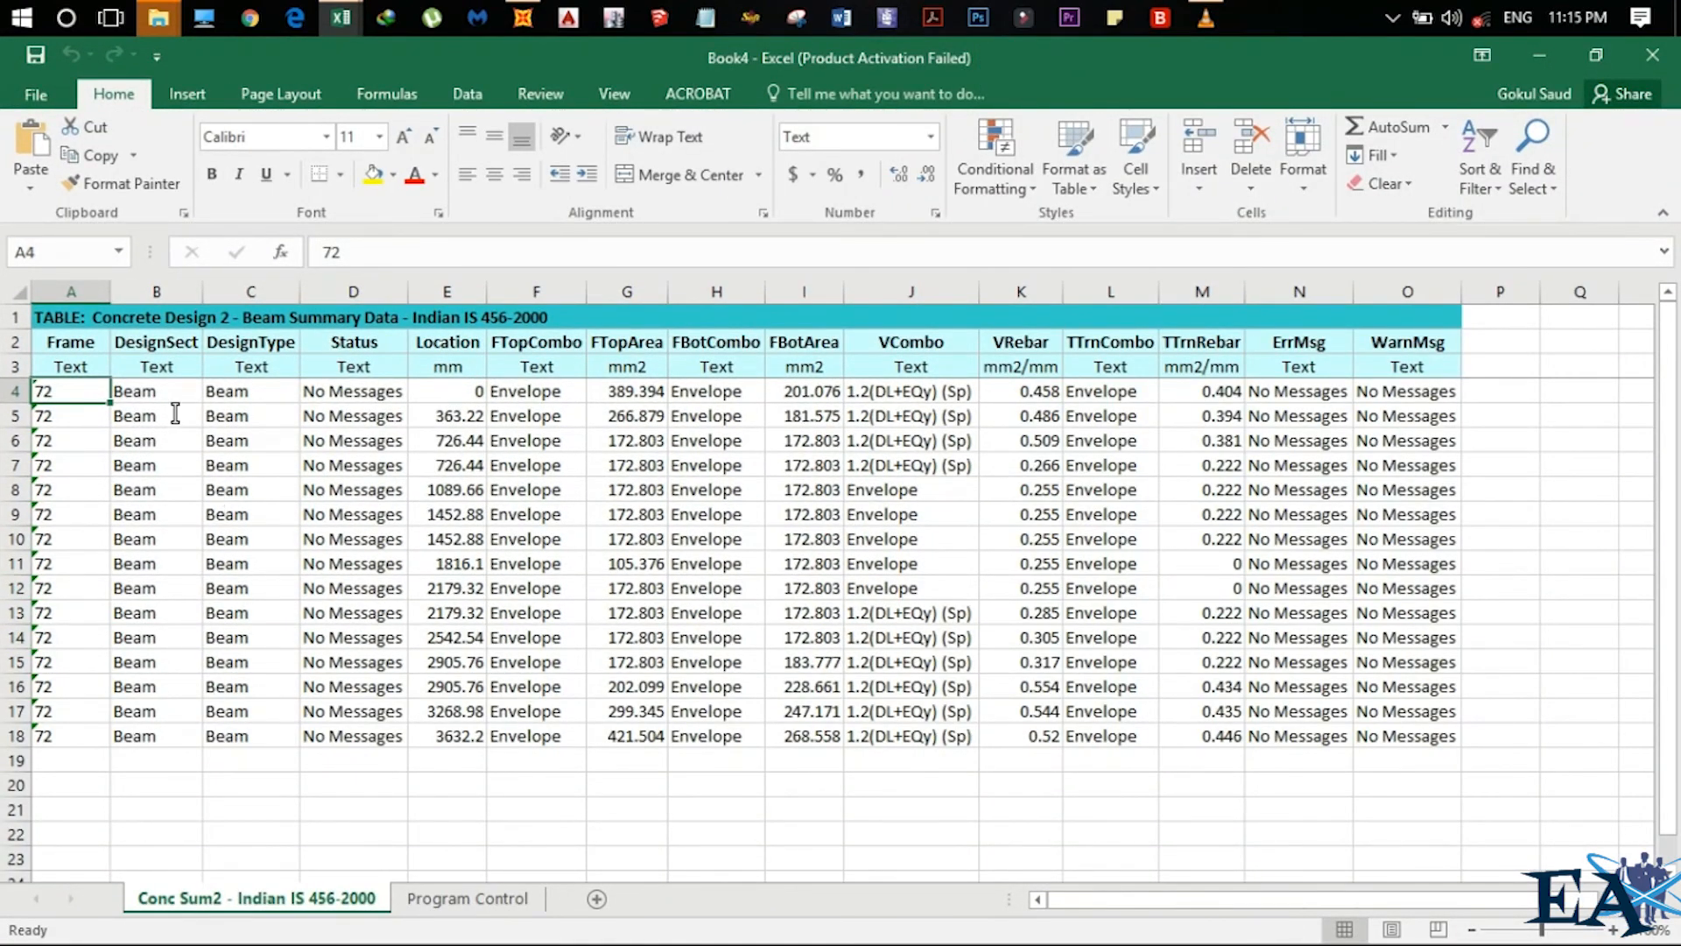
drag(445, 390, 446, 464)
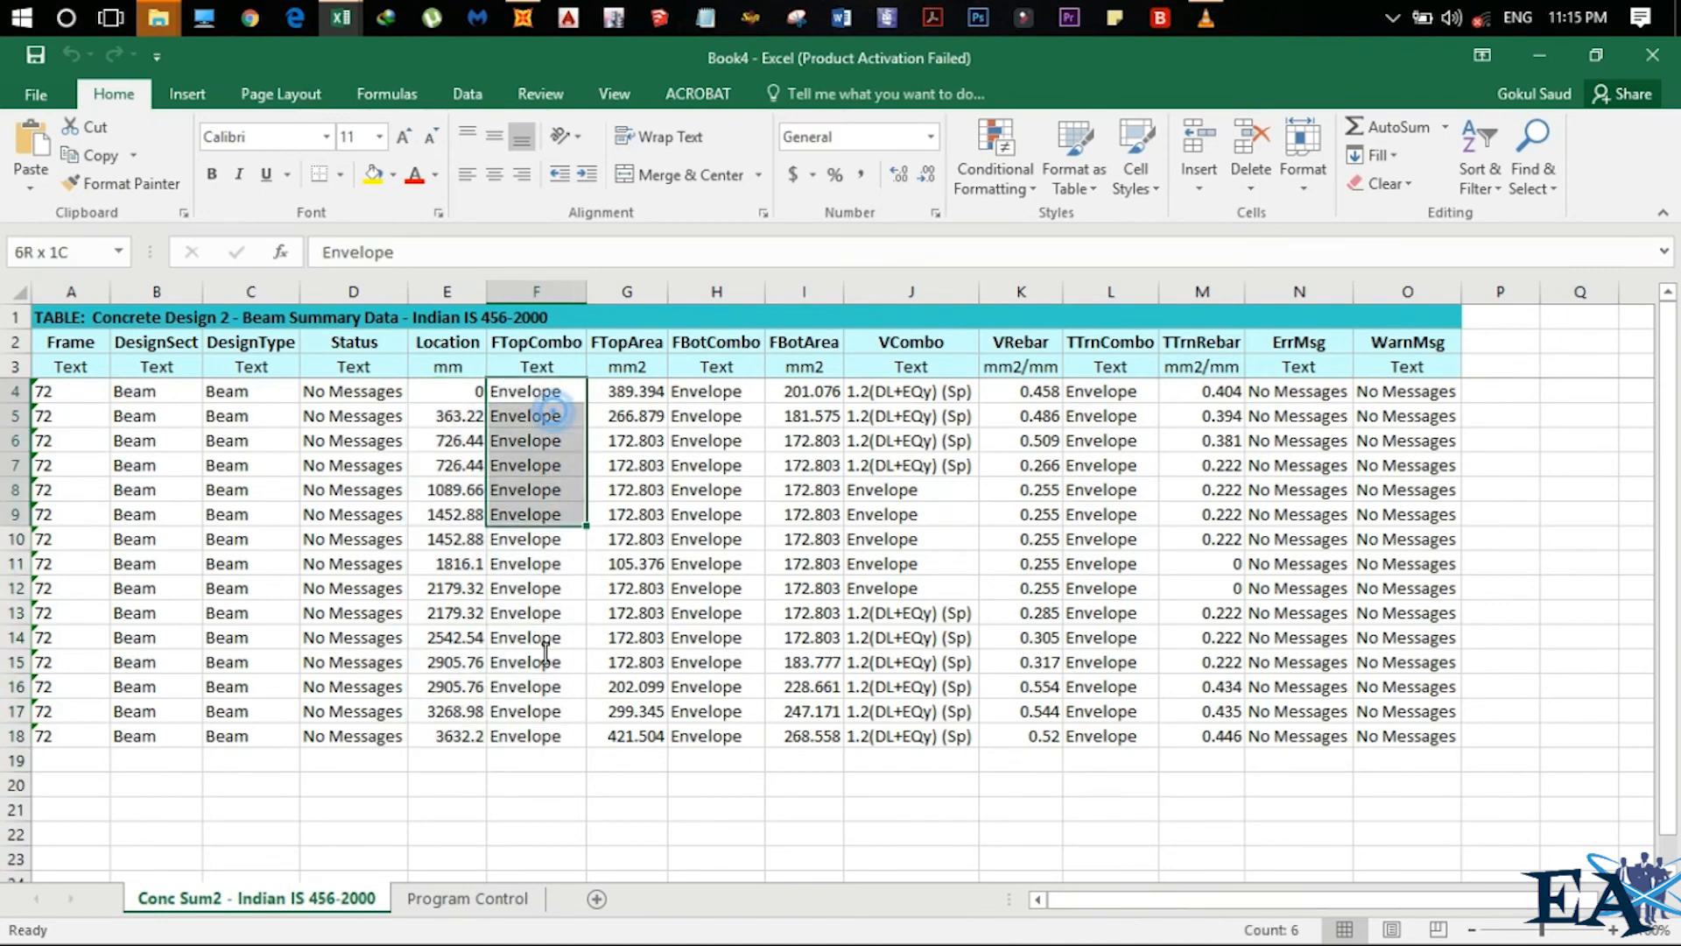
drag(626, 391, 626, 538)
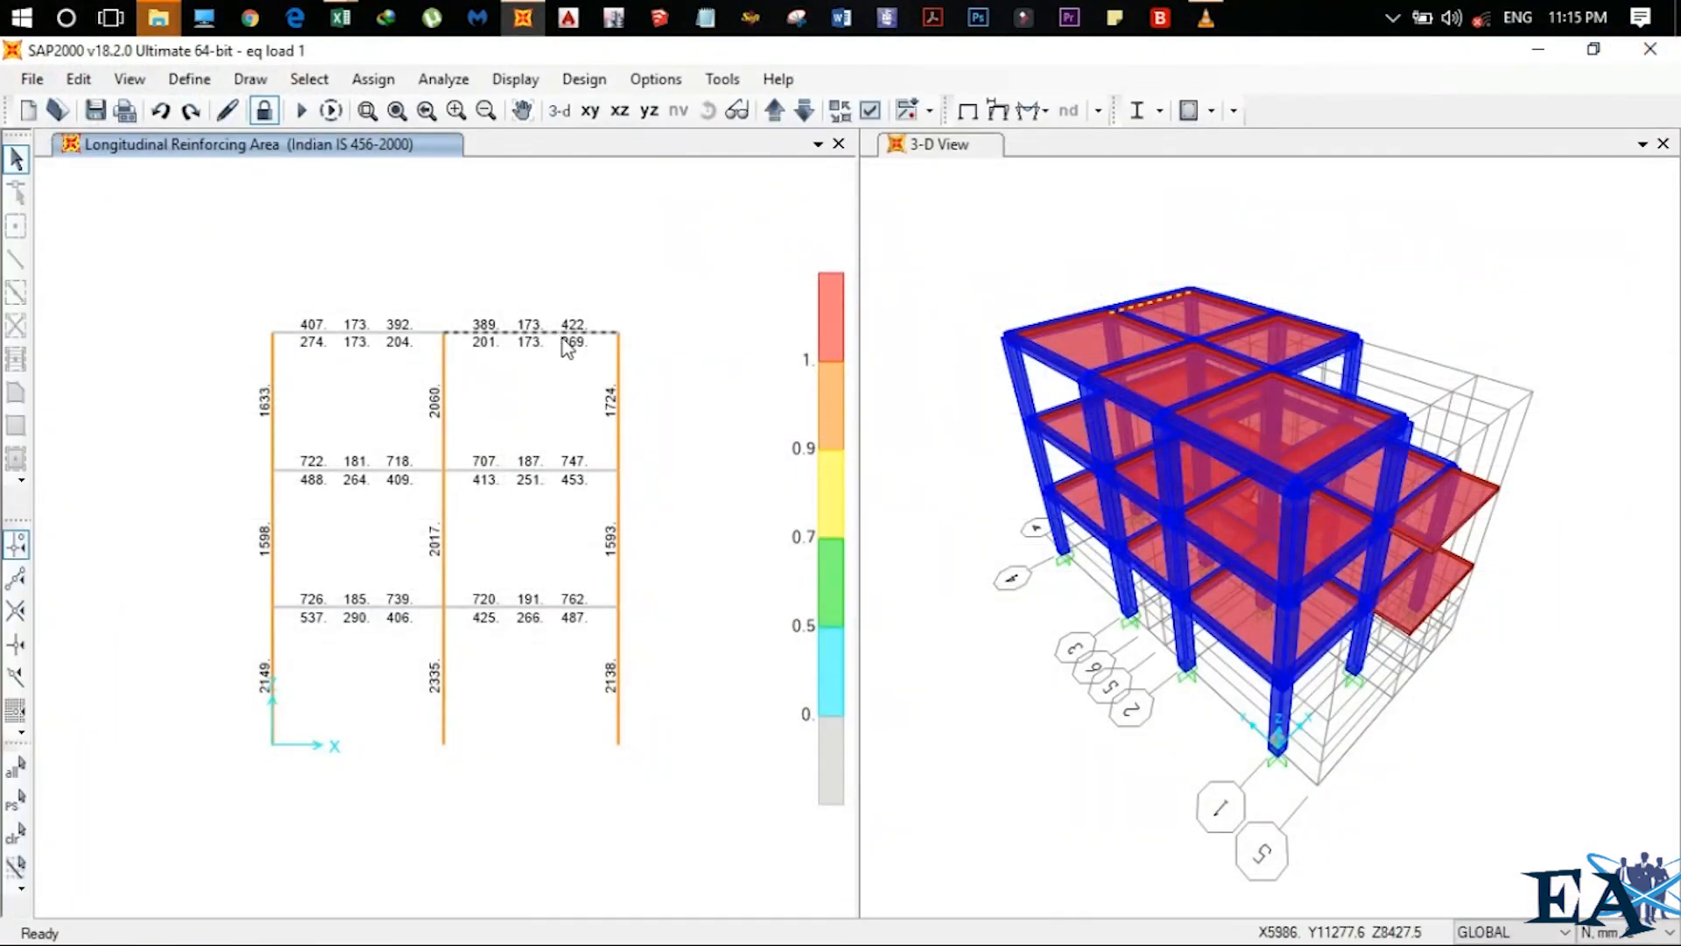
Pick the upper right top-storey column, showing 1724 mm² longitudinal reinforcement
click(618, 407)
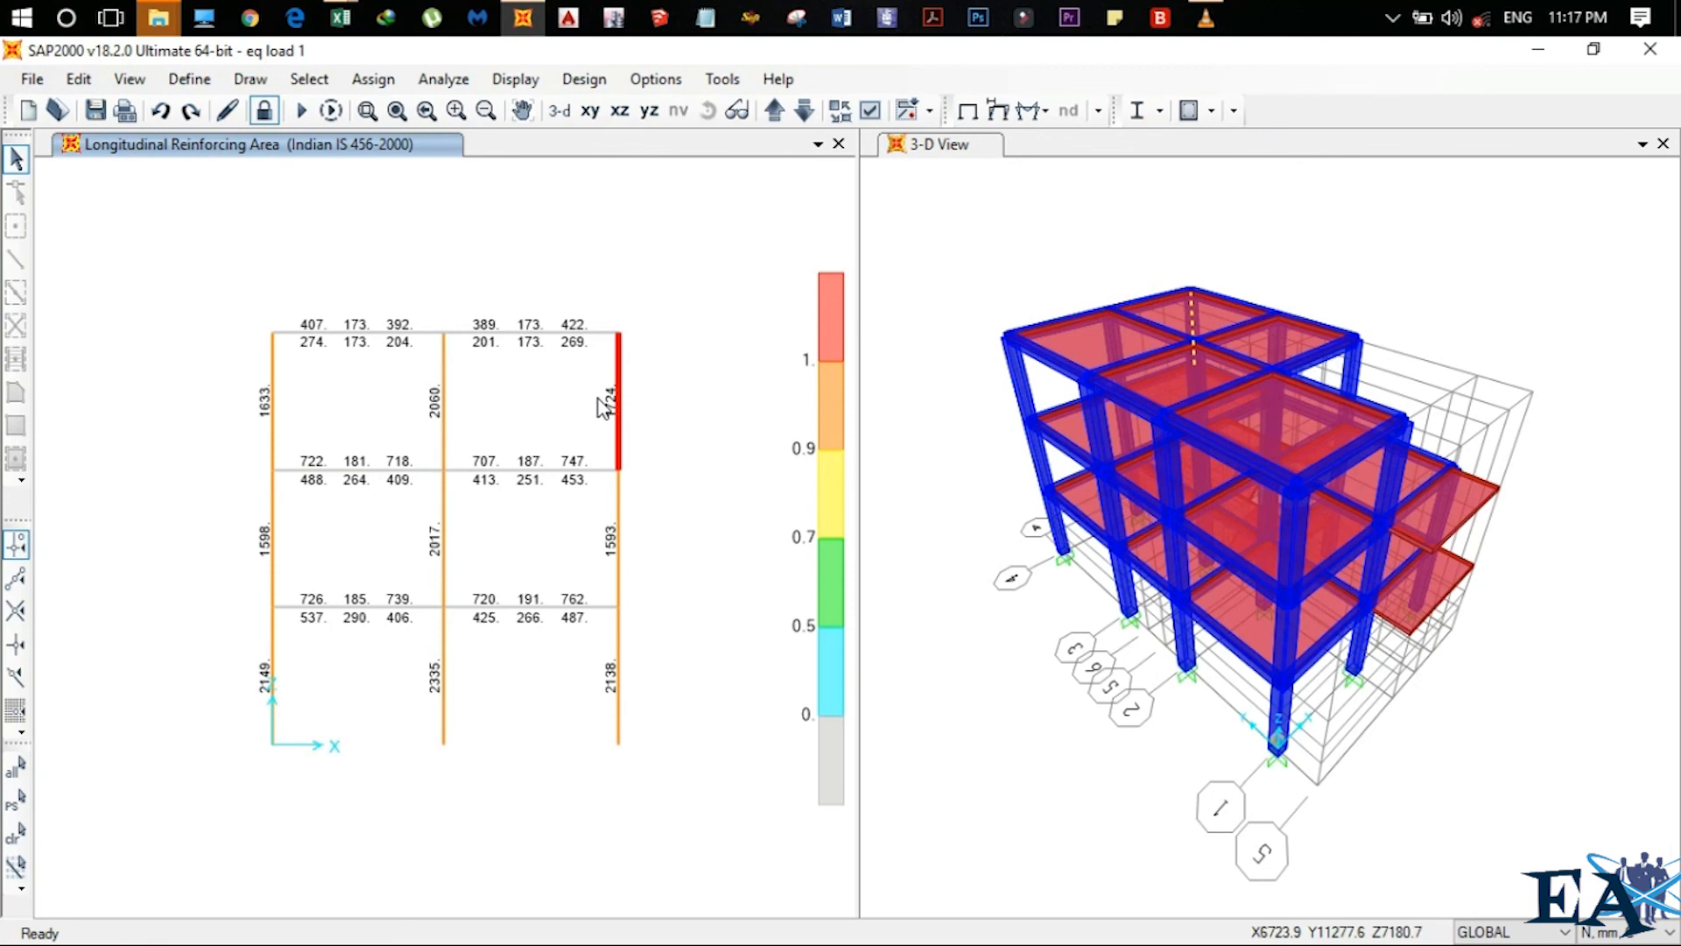